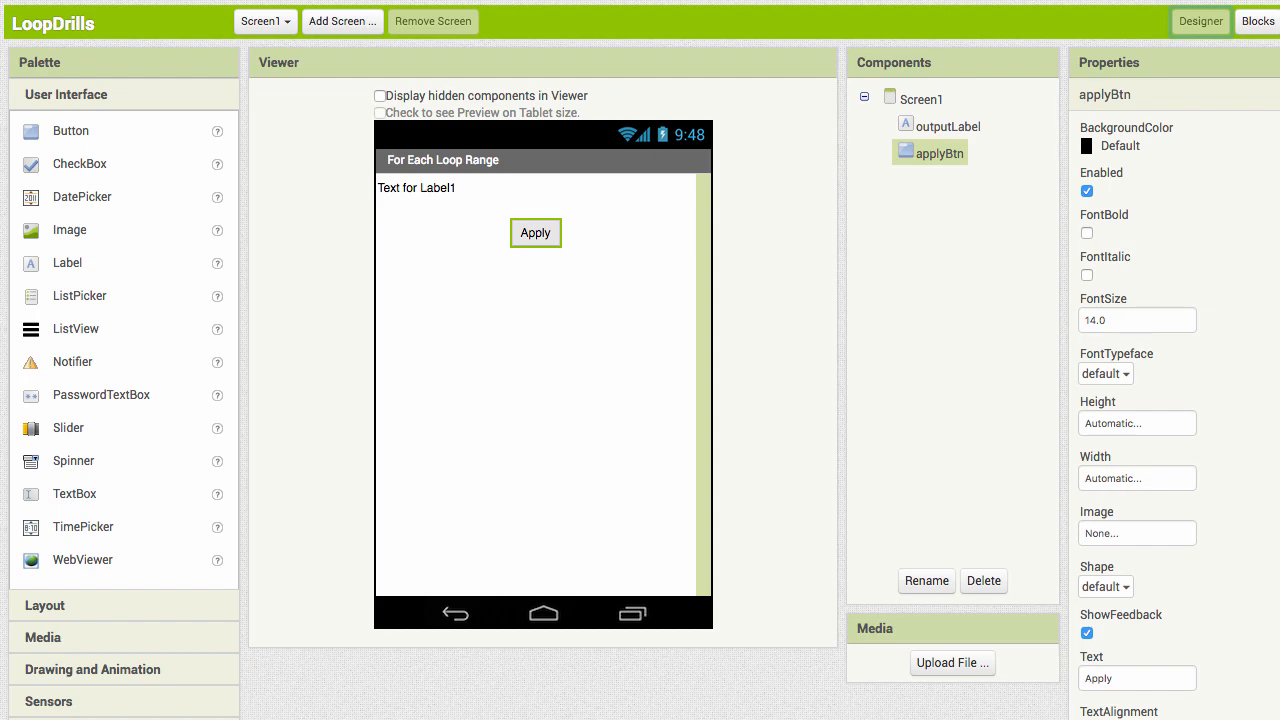
{"action": "mouse_move", "coordinate": [16, 48]}
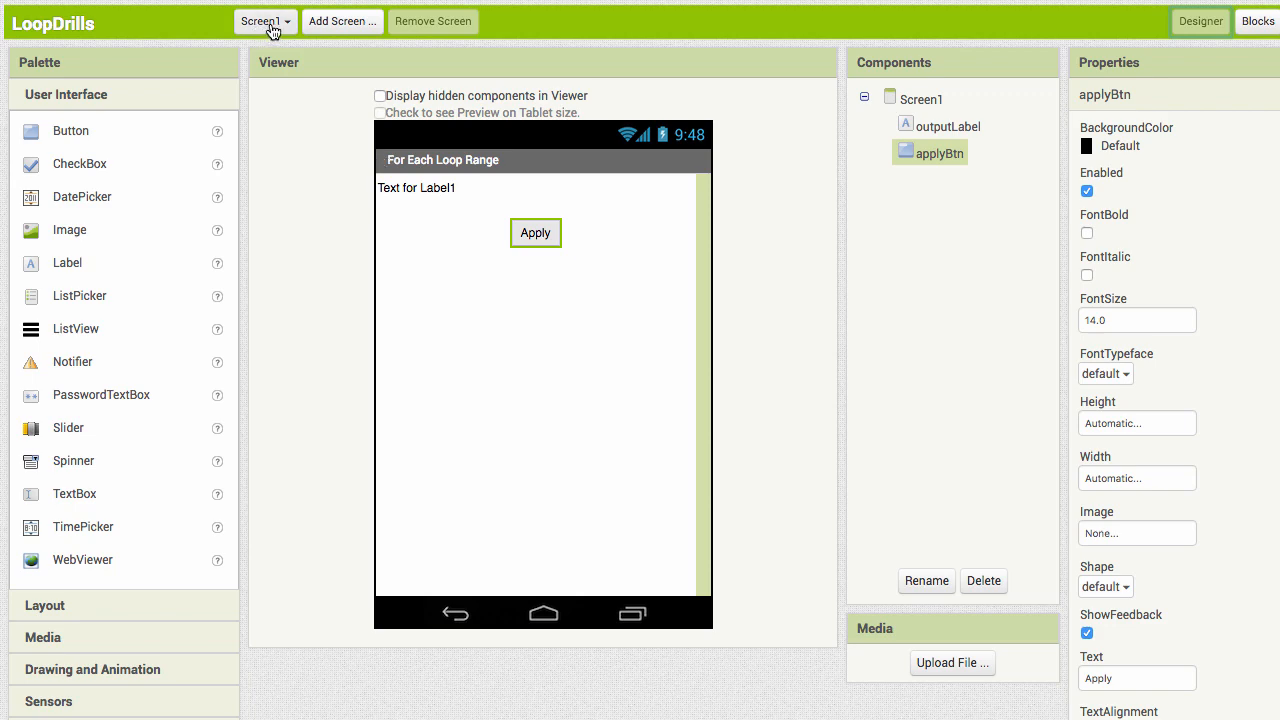
Switch the designer to Screen2 and select outputLabel in the Viewer to view its properties
{"action": "left_click", "coordinate": [264, 20]}
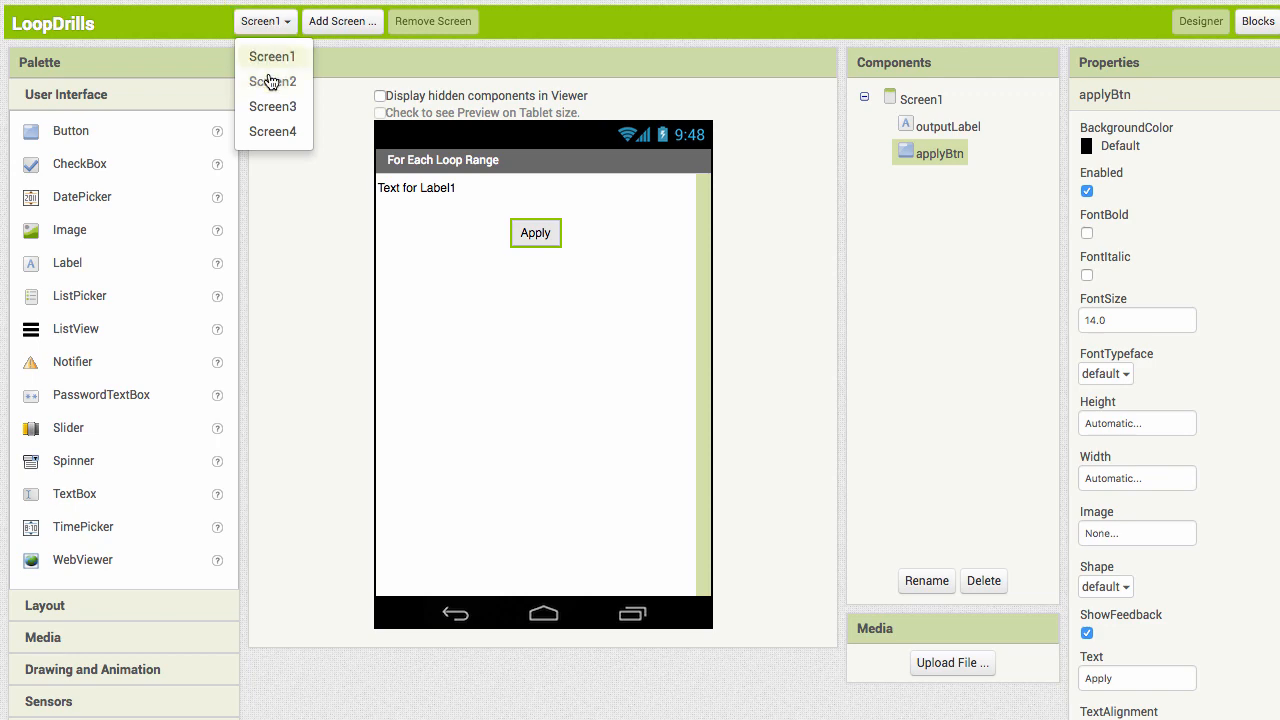
{"action": "left_click", "coordinate": [272, 80]}
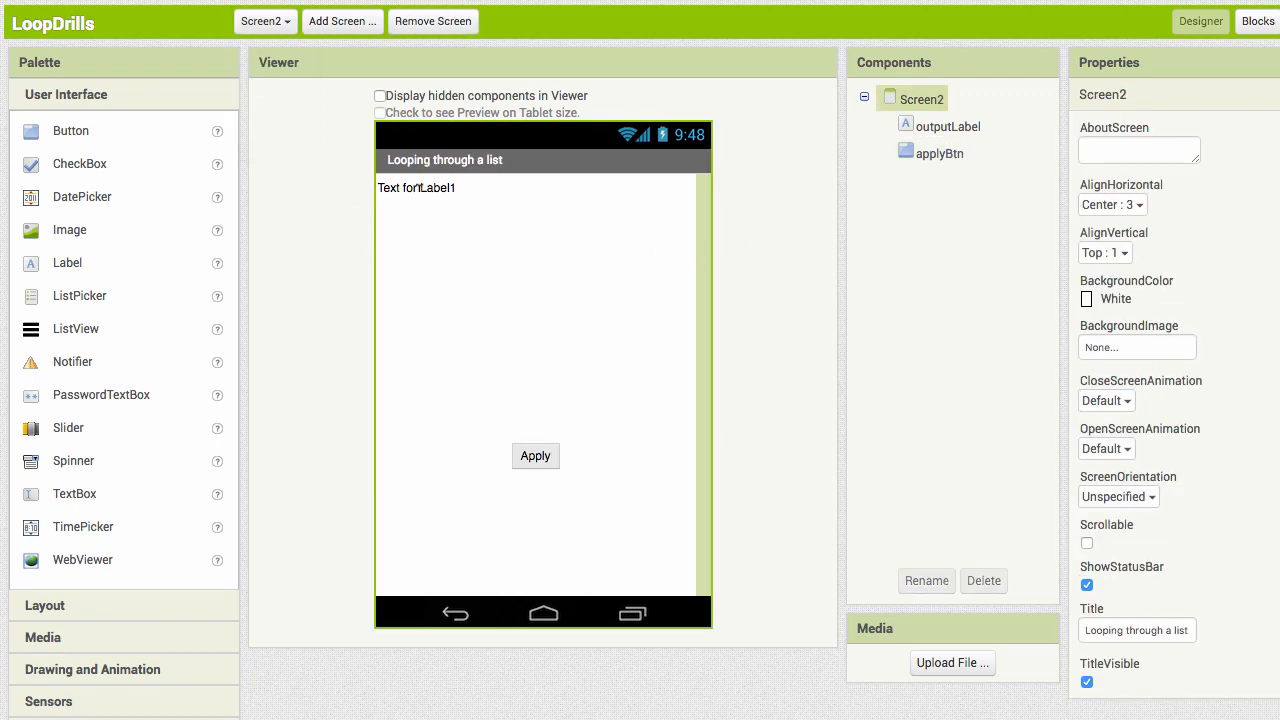
{"action": "mouse_move", "coordinate": [476, 196]}
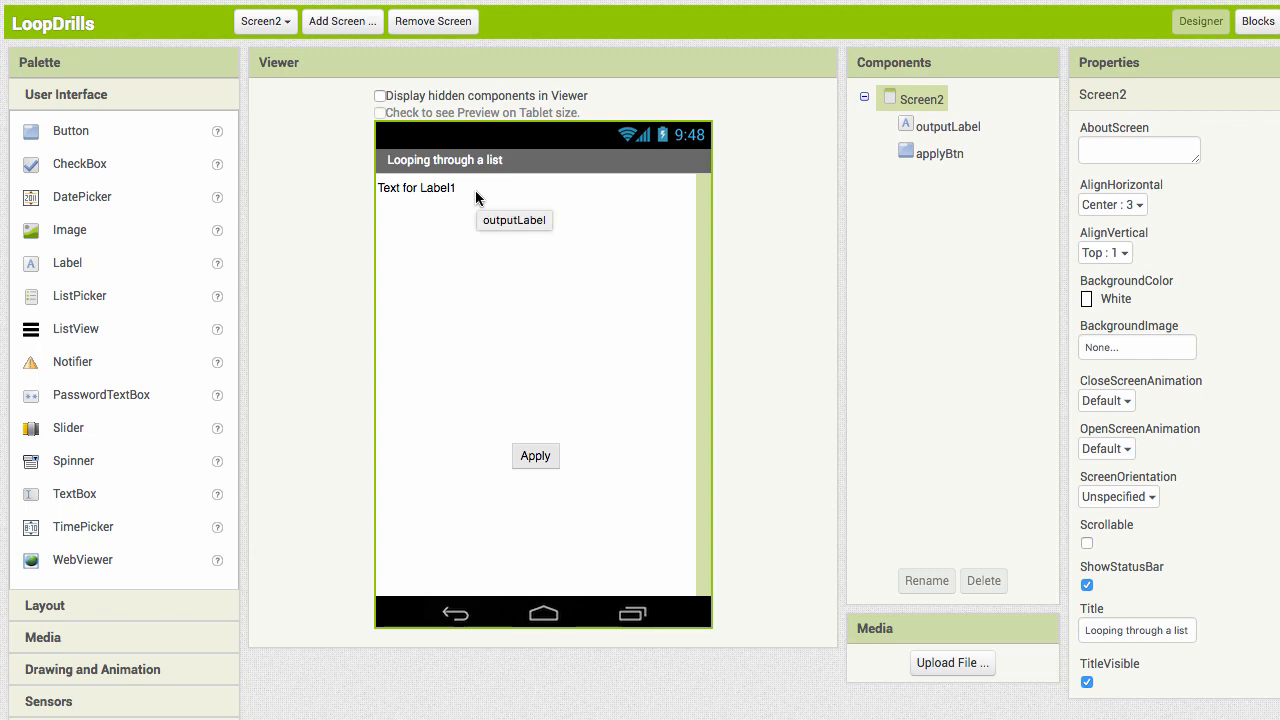
{"action": "left_click", "coordinate": [948, 126]}
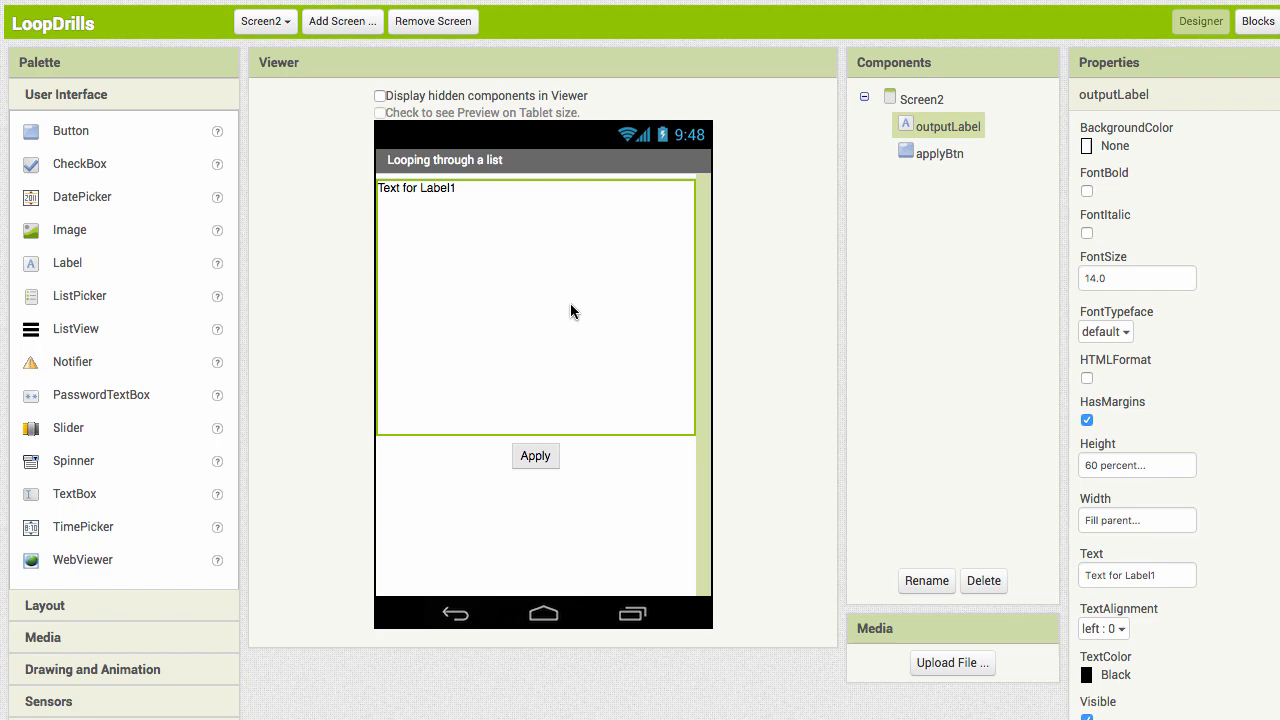
{"action": "mouse_move", "coordinate": [570, 446]}
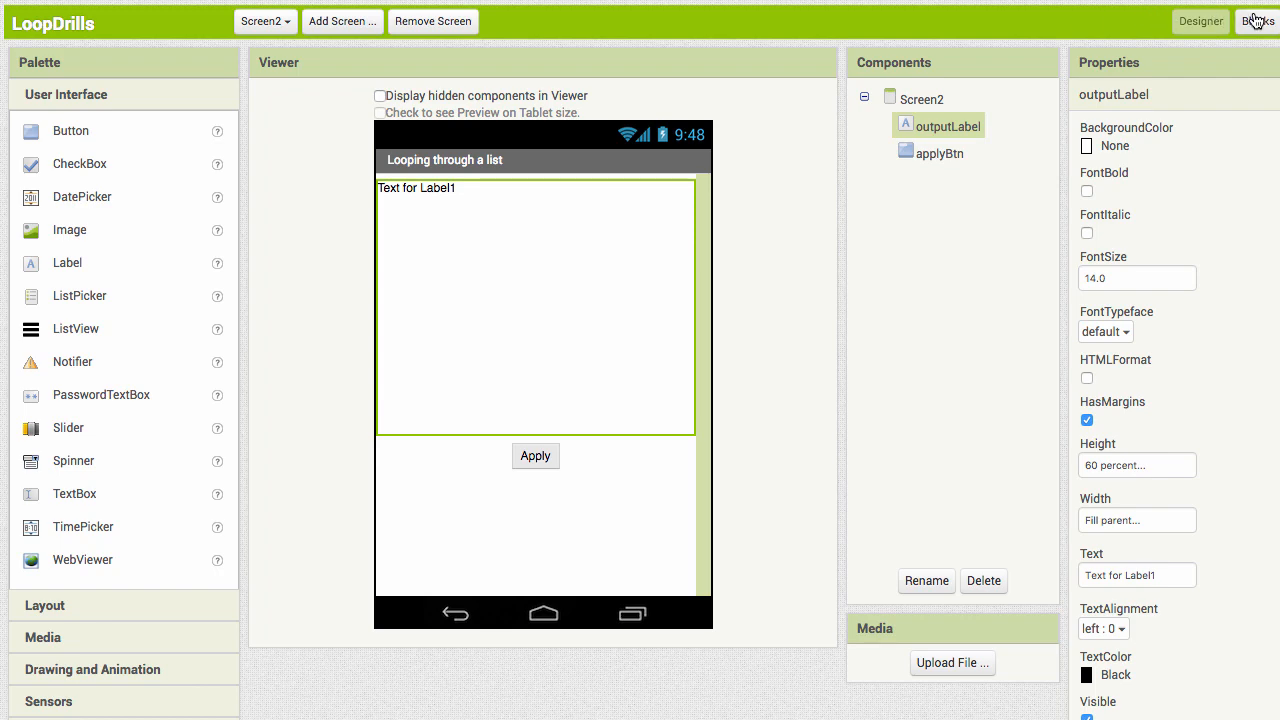
Switch to the Blocks editor for Screen2, showing the global daysOfWeek list
{"action": "left_click", "coordinate": [1256, 20]}
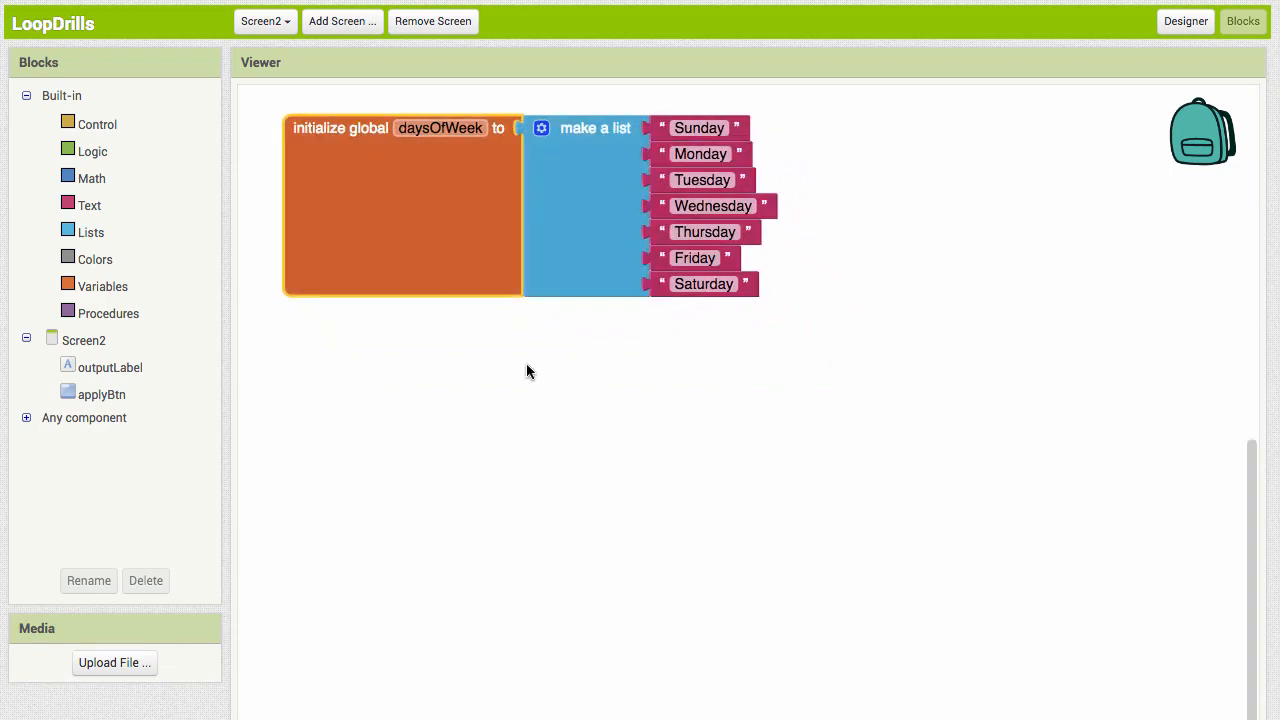
{"action": "mouse_move", "coordinate": [450, 164]}
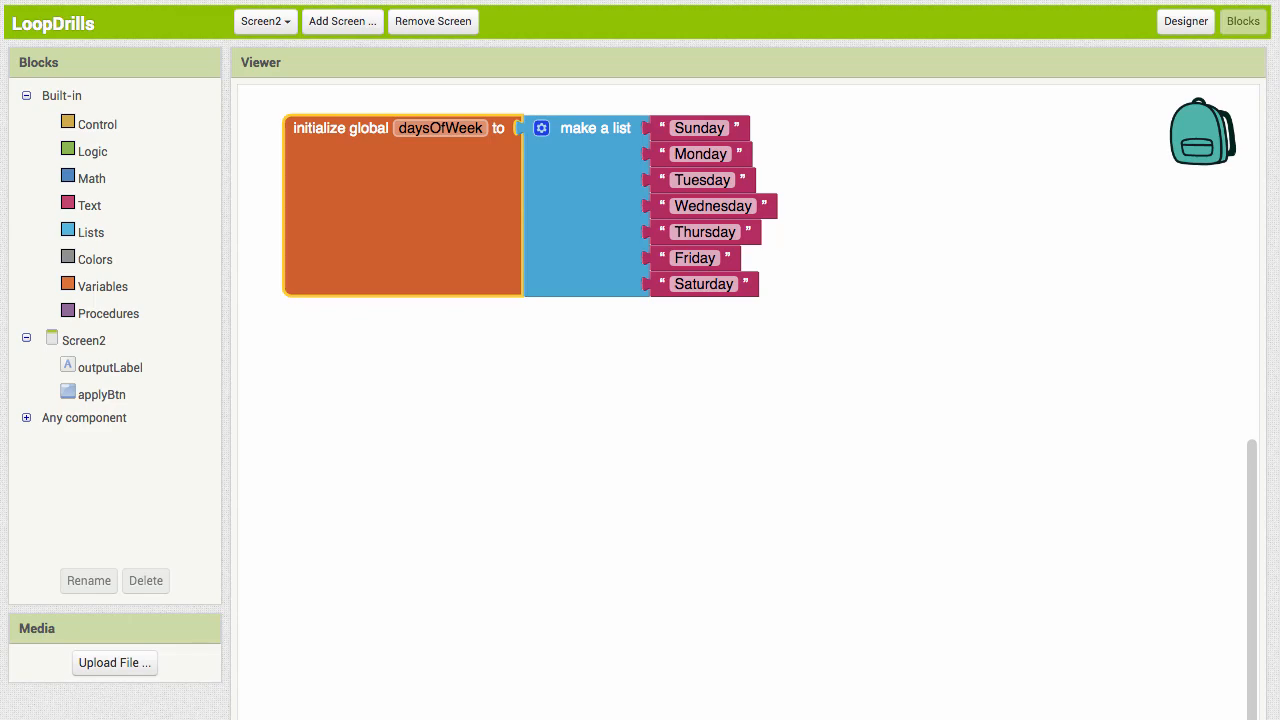
{"action": "mouse_move", "coordinate": [20, 88]}
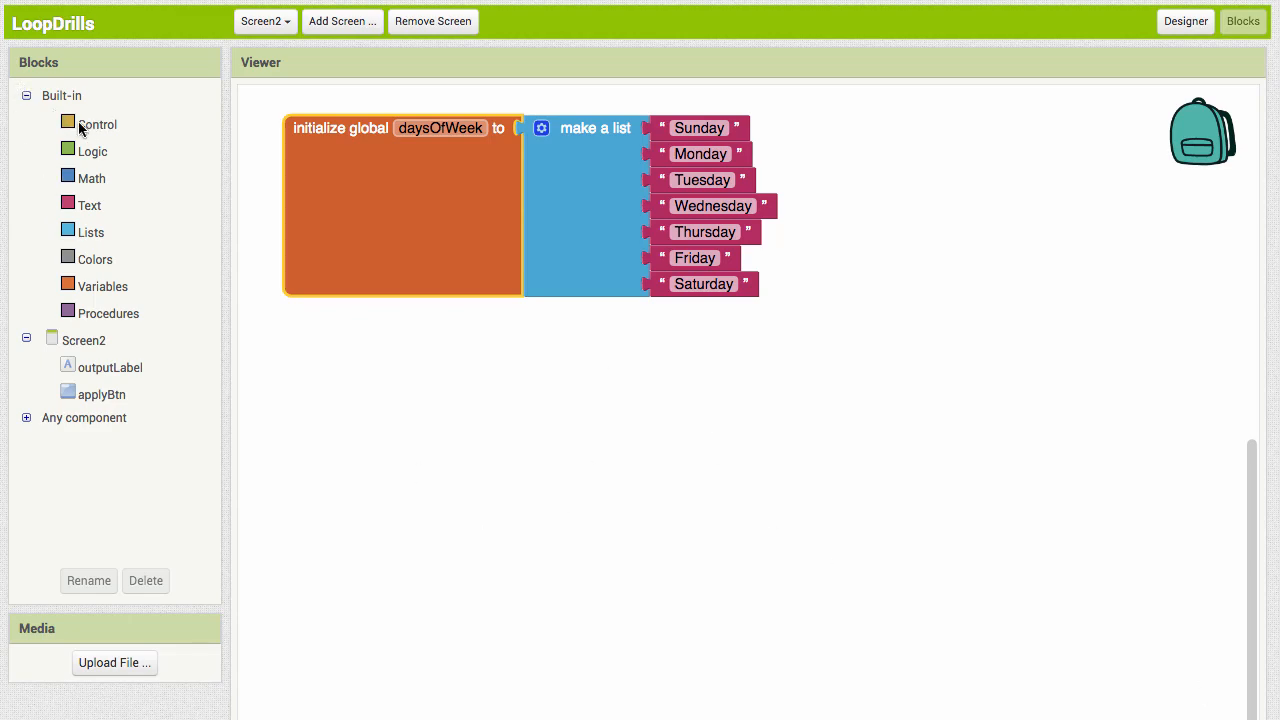
Build an applyBtn.Click handler that sets outputLabel.Text to an empty text block
{"action": "left_click", "coordinate": [102, 392]}
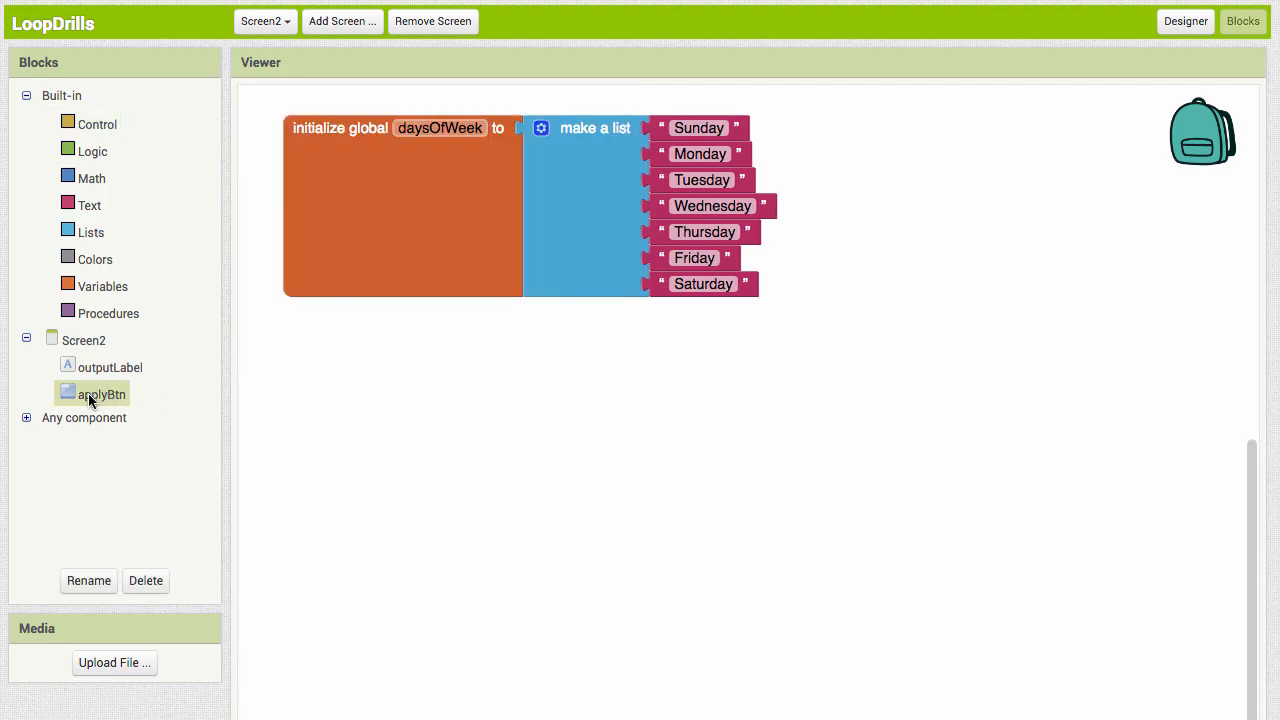
{"action": "left_click", "coordinate": [100, 392]}
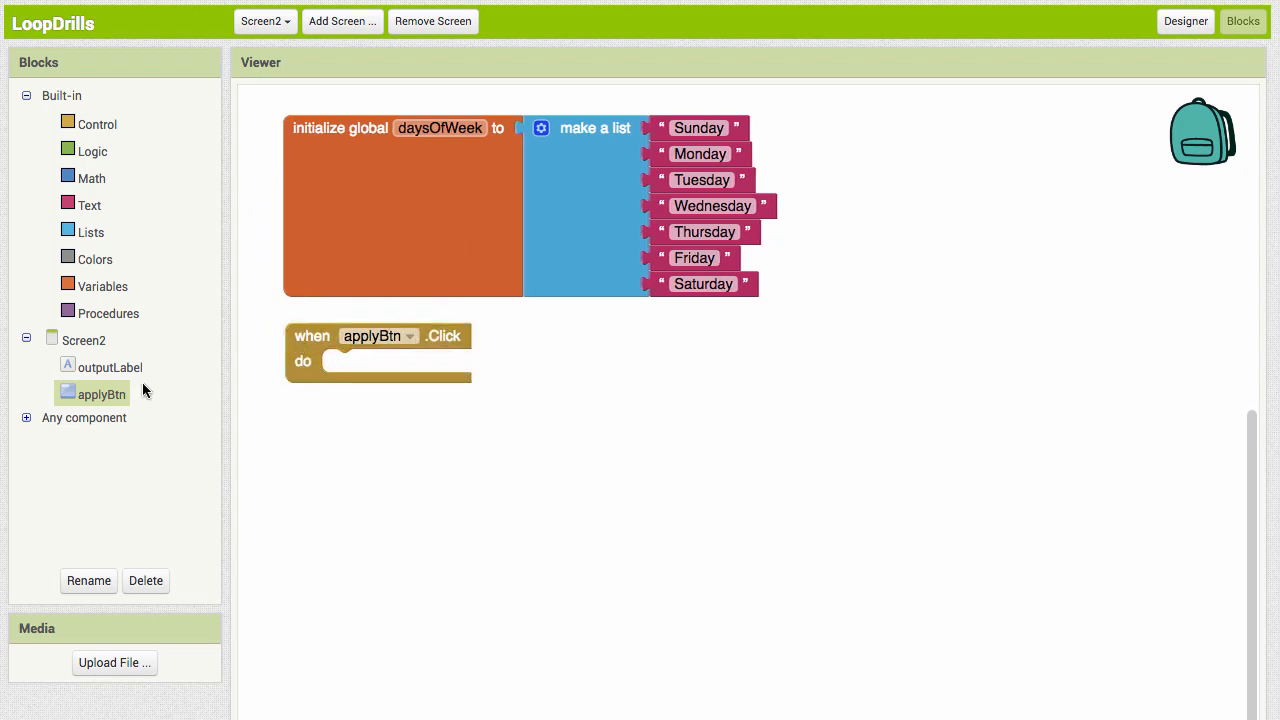
{"action": "left_click", "coordinate": [110, 368]}
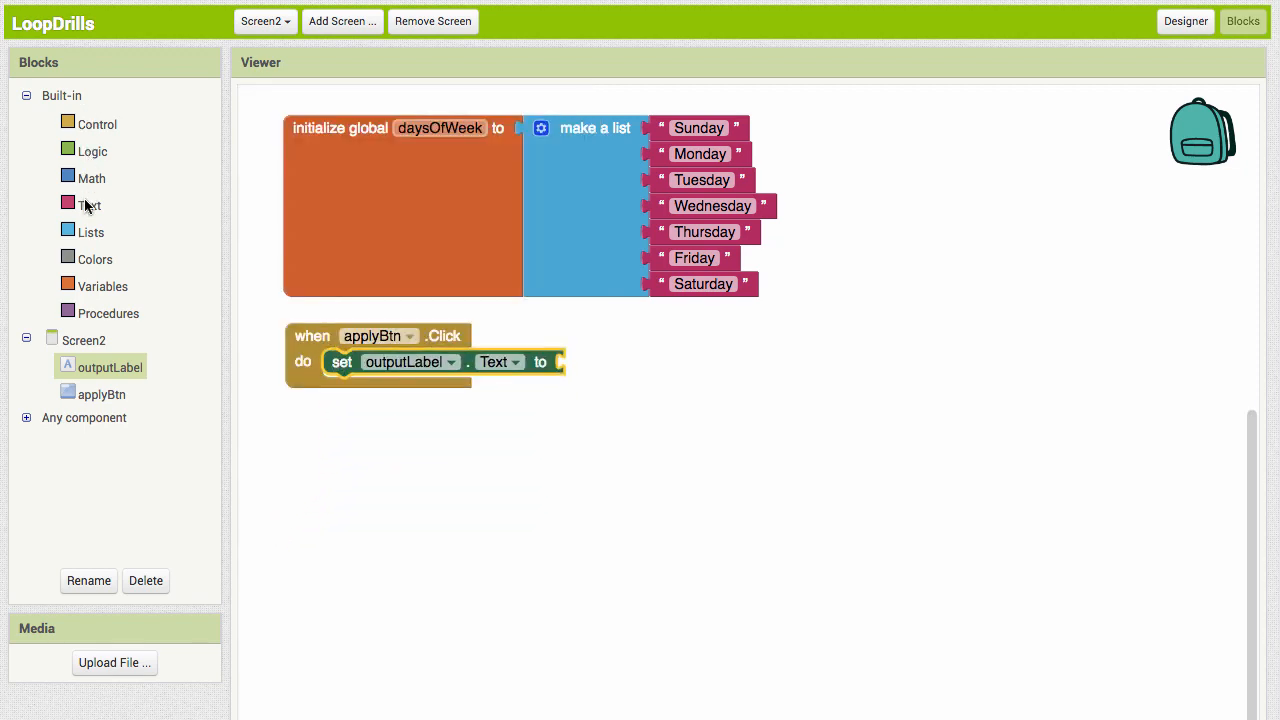
{"action": "left_click", "coordinate": [90, 204]}
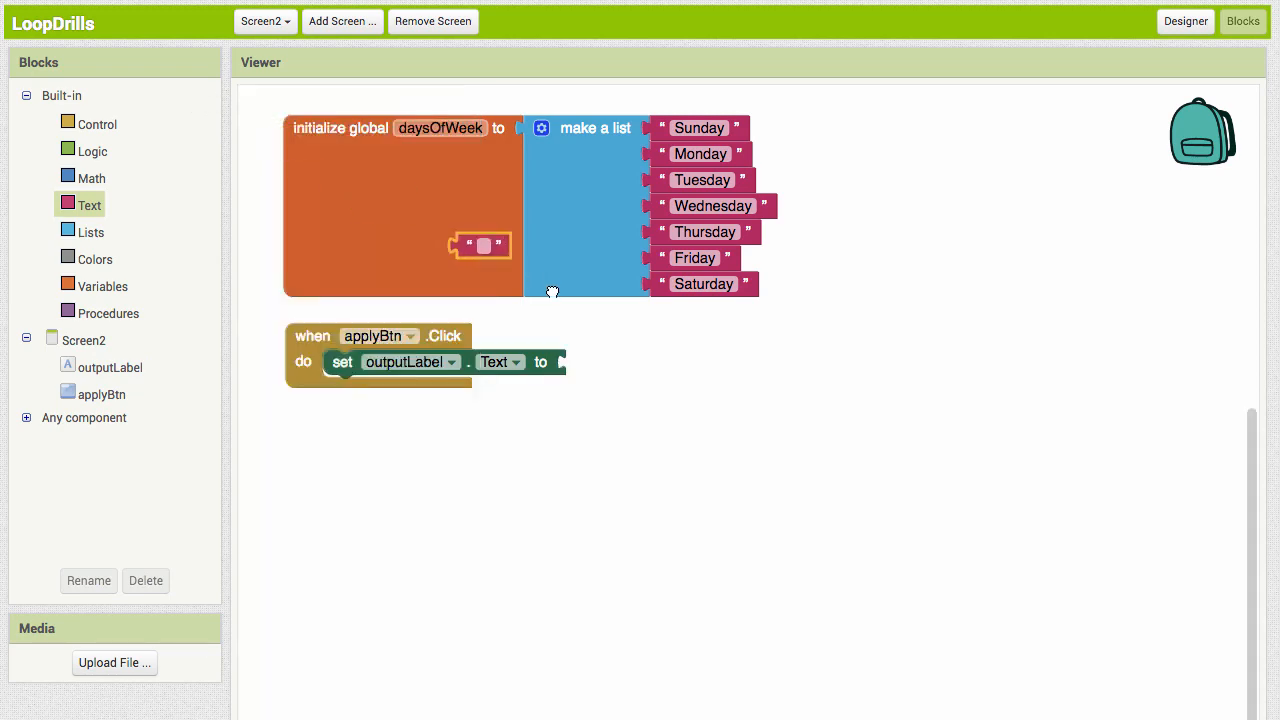
{"action": "left_click_drag", "start_coordinate": [484, 244], "coordinate": [592, 362]}
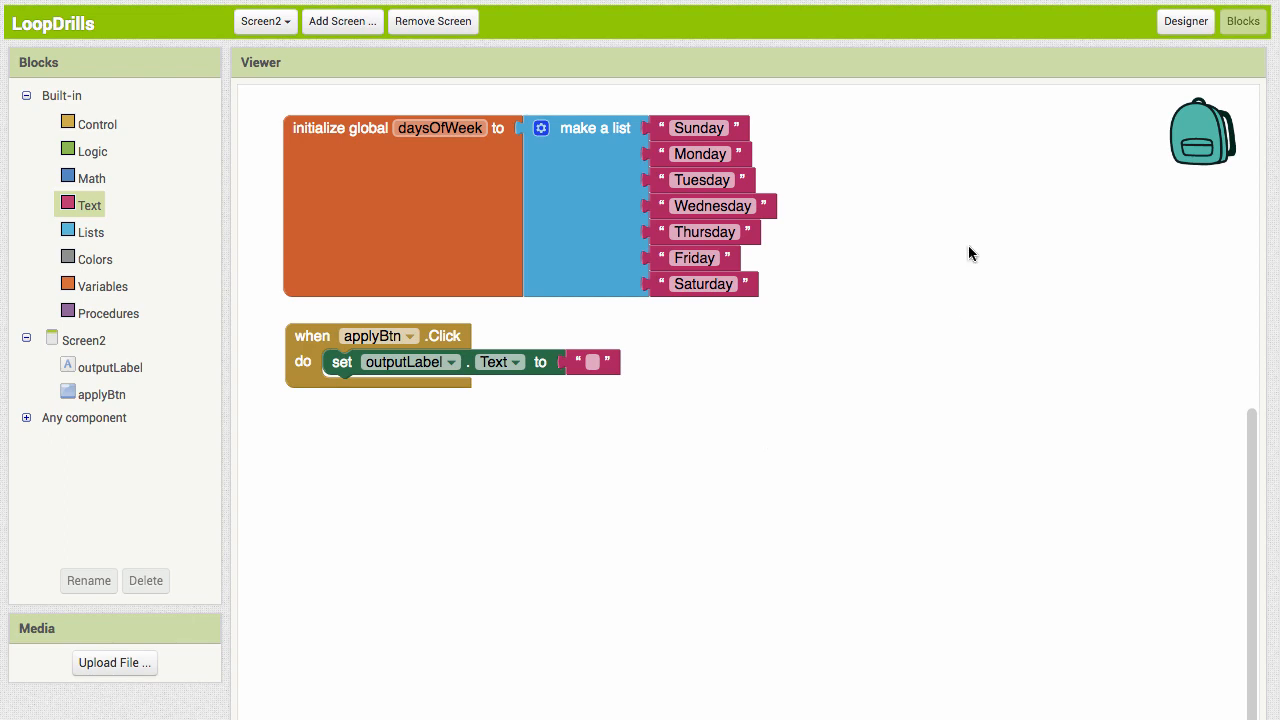
{"action": "mouse_move", "coordinate": [144, 140]}
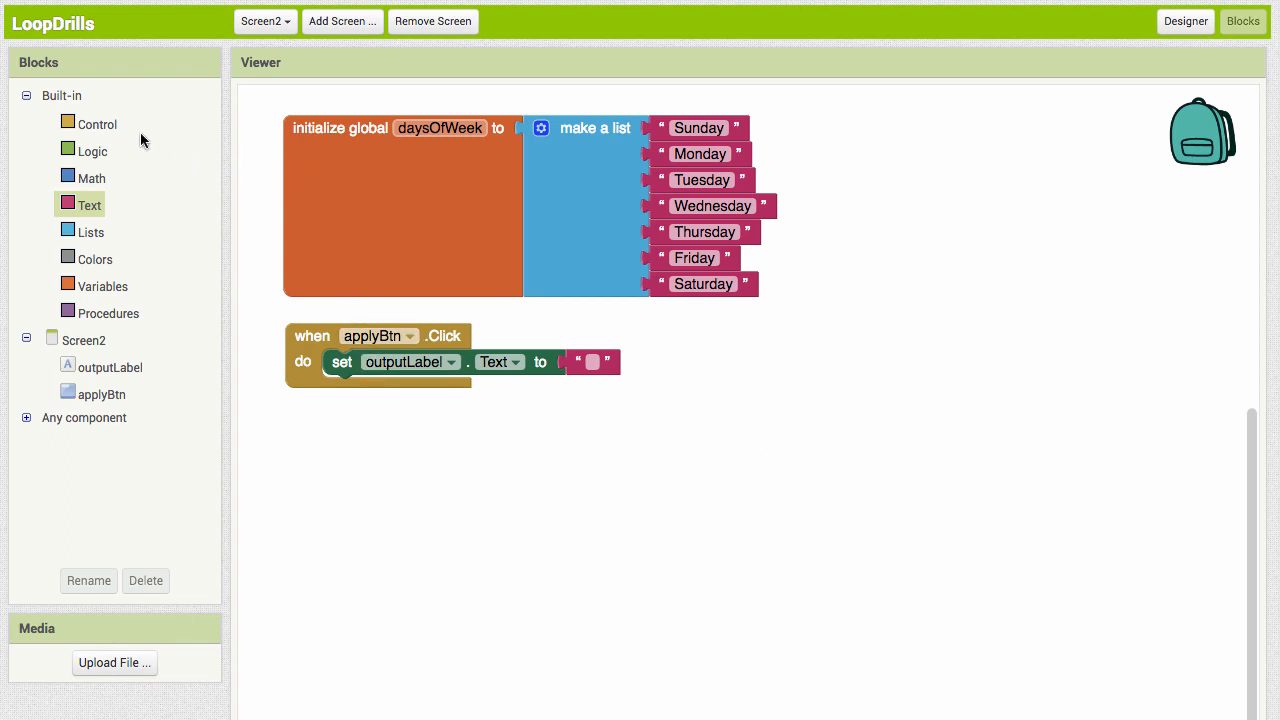
Bring up the Control blocks to get a for-each loop for the applyBtn handler
{"action": "left_click", "coordinate": [98, 124]}
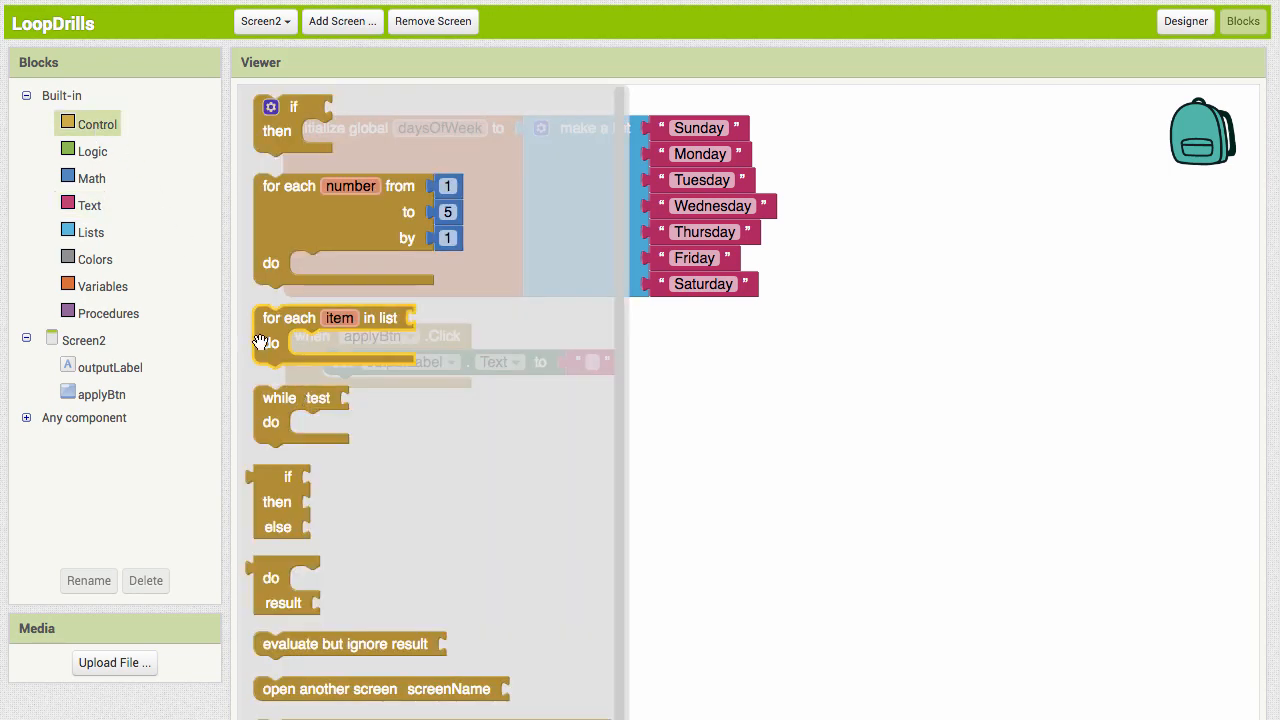
{"action": "mouse_move", "coordinate": [316, 328]}
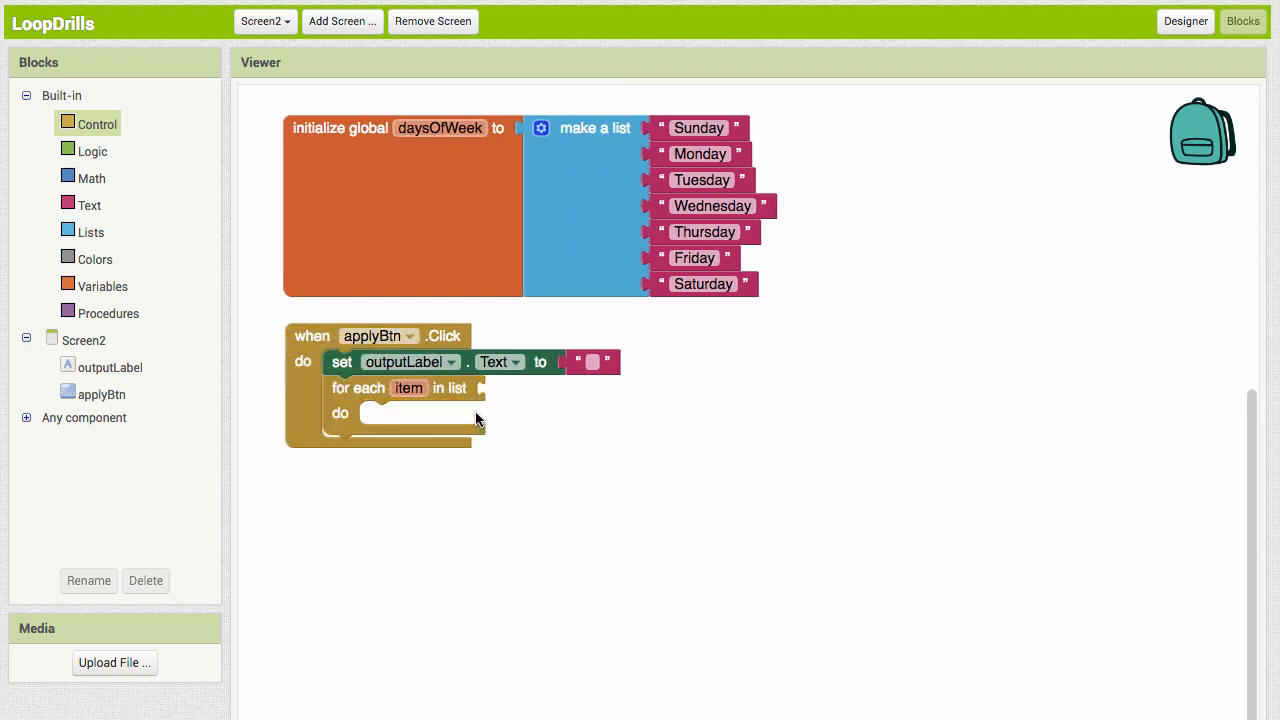
{"action": "mouse_move", "coordinate": [616, 482]}
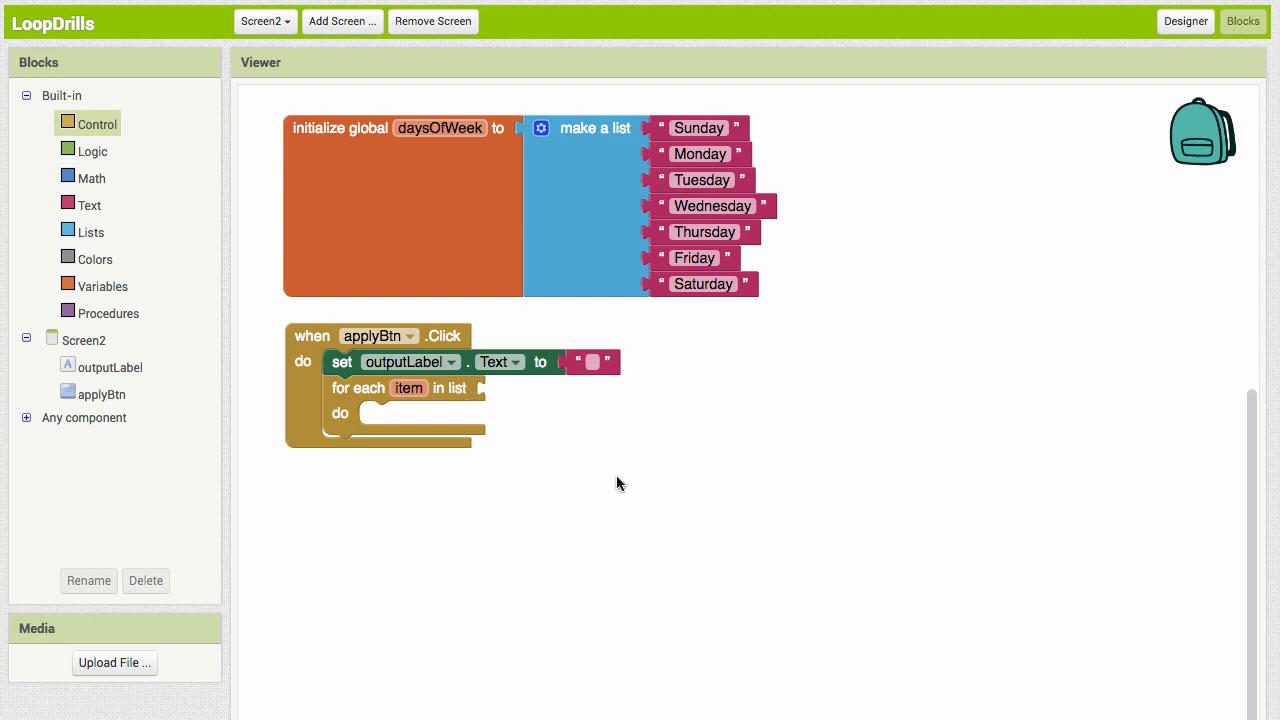
{"action": "mouse_move", "coordinate": [716, 378]}
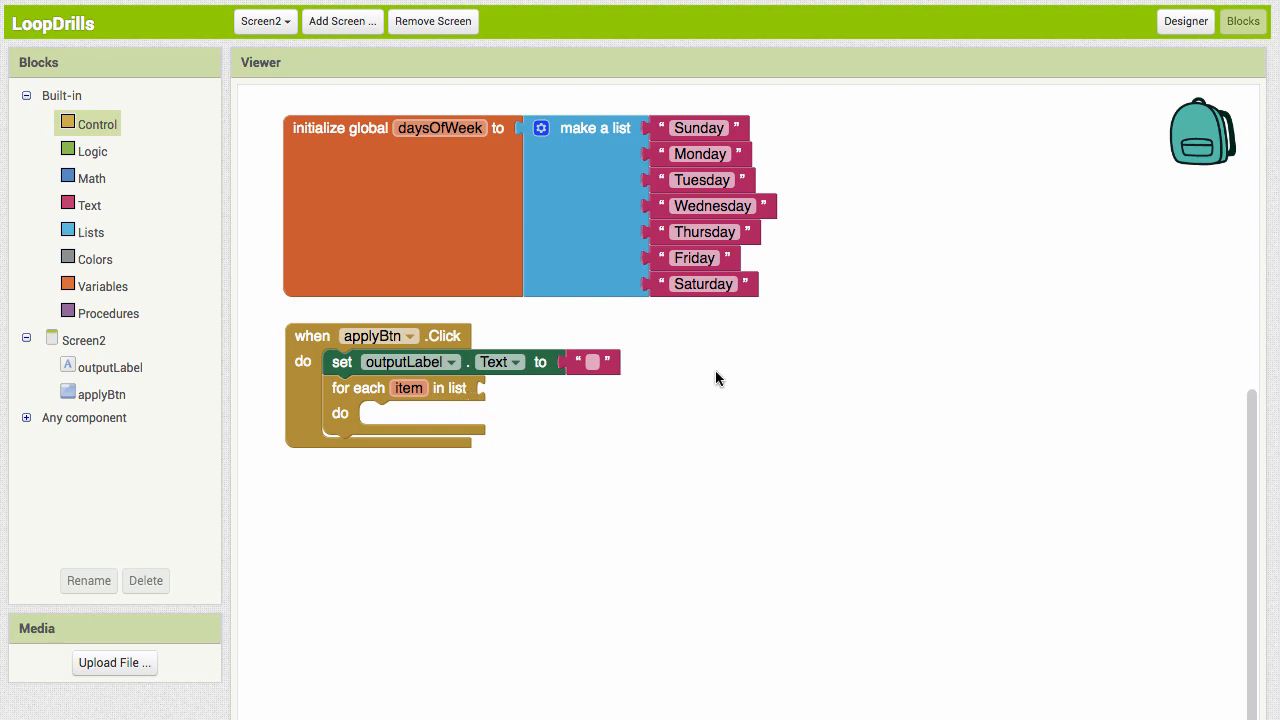
{"action": "mouse_move", "coordinate": [436, 298]}
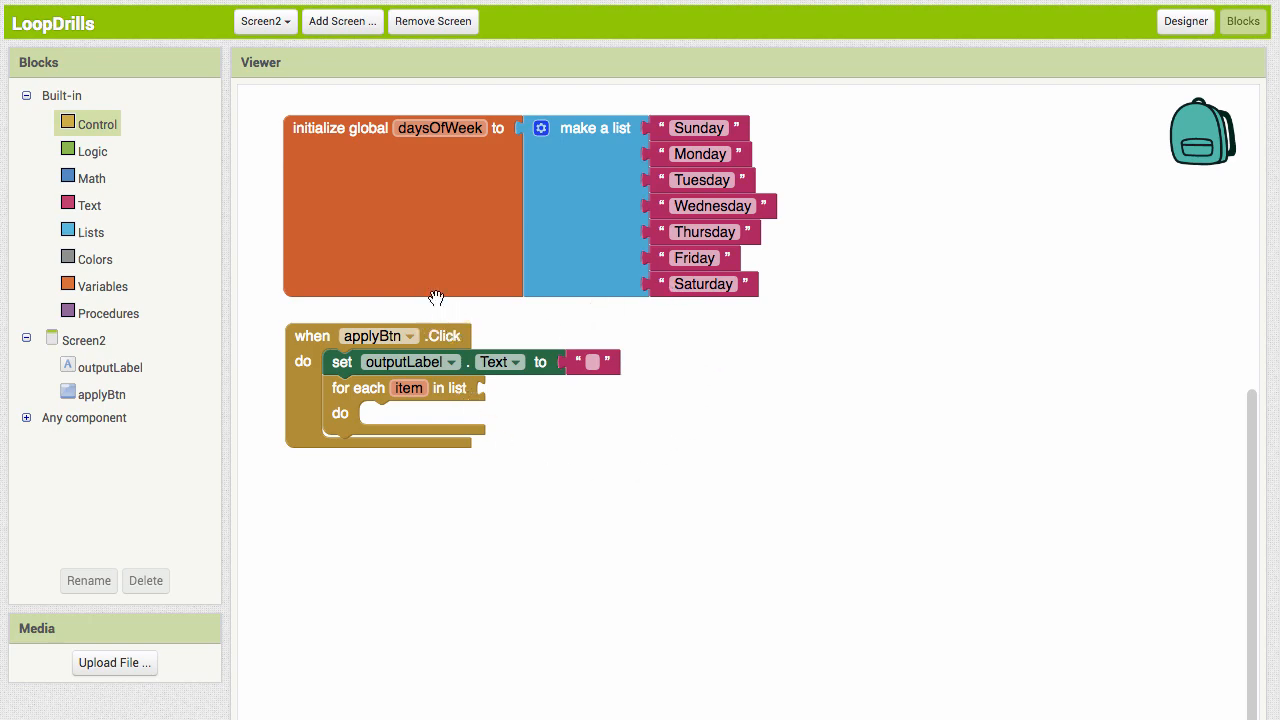
{"action": "mouse_move", "coordinate": [418, 192]}
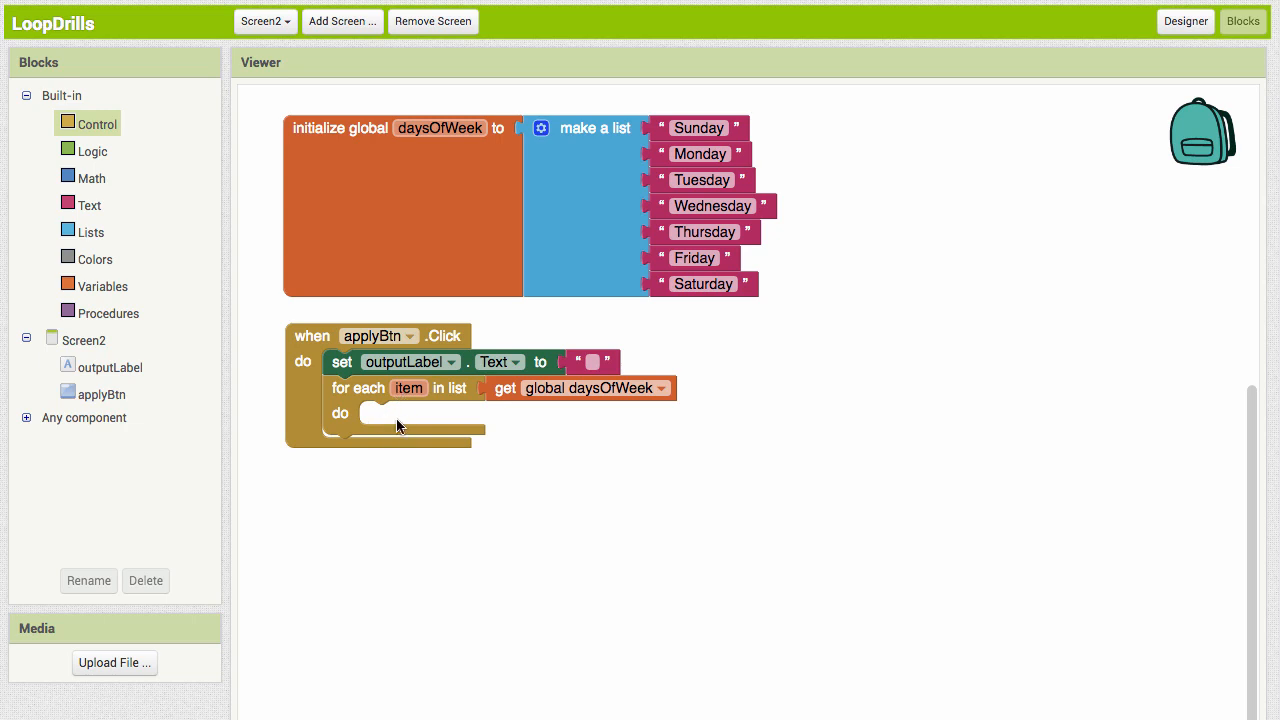
{"action": "mouse_move", "coordinate": [528, 430]}
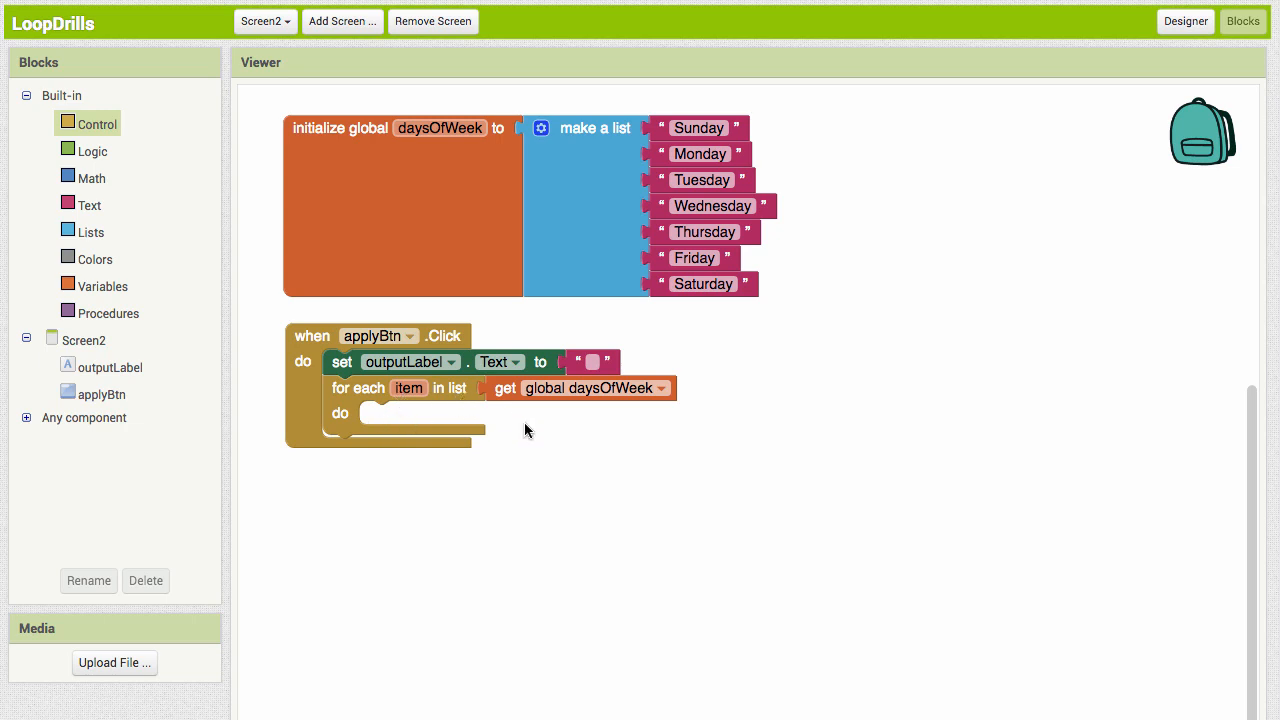
{"action": "mouse_move", "coordinate": [388, 418]}
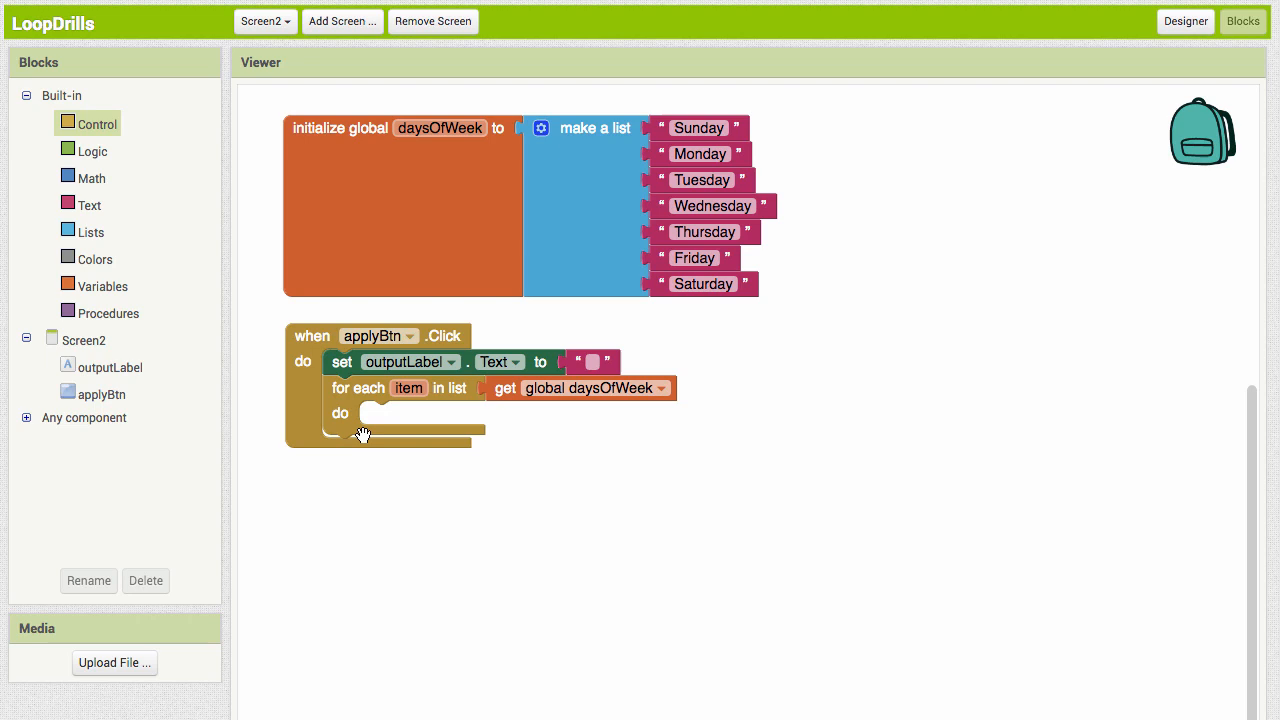
{"action": "mouse_move", "coordinate": [630, 524]}
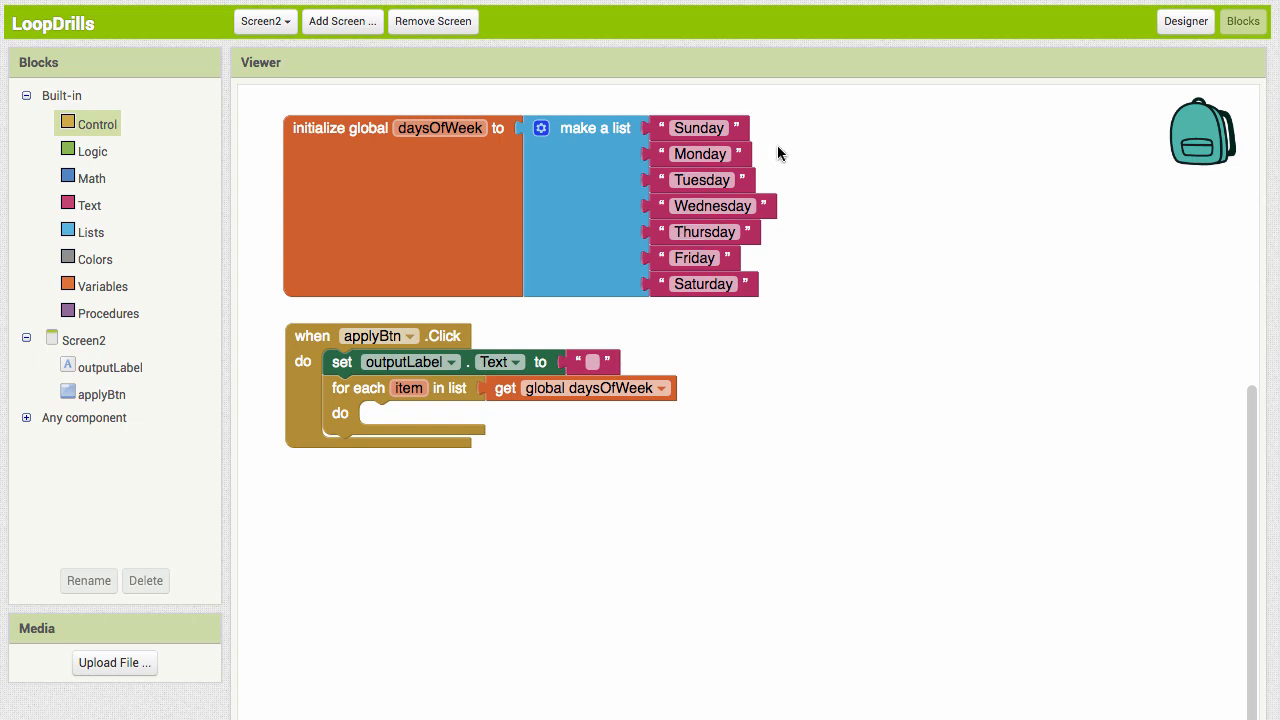
{"action": "mouse_move", "coordinate": [340, 404]}
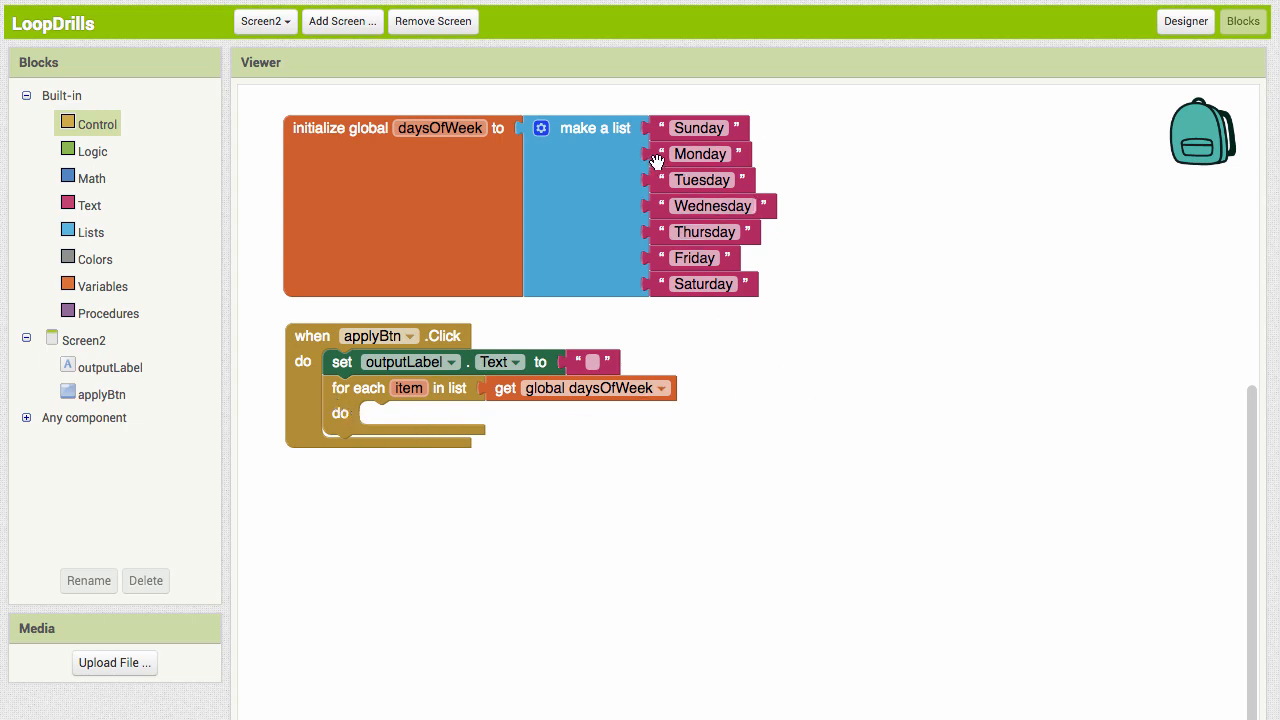
{"action": "mouse_move", "coordinate": [656, 232]}
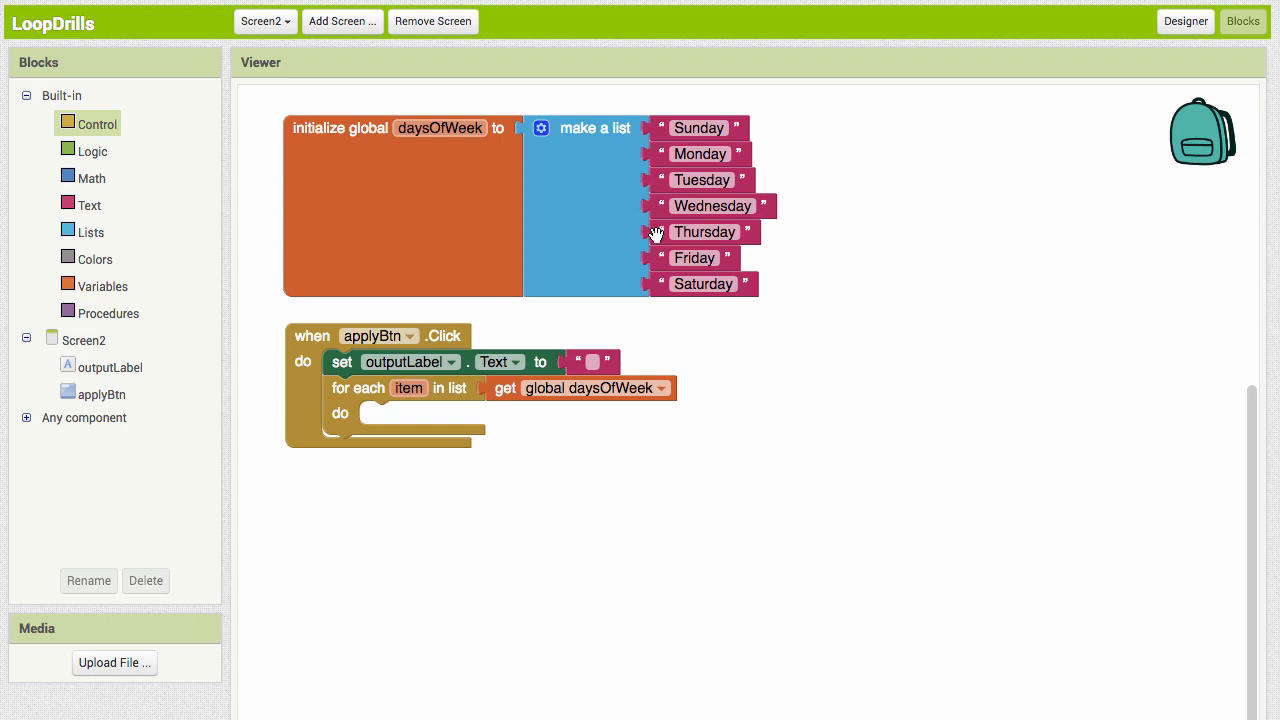
{"action": "mouse_move", "coordinate": [684, 590]}
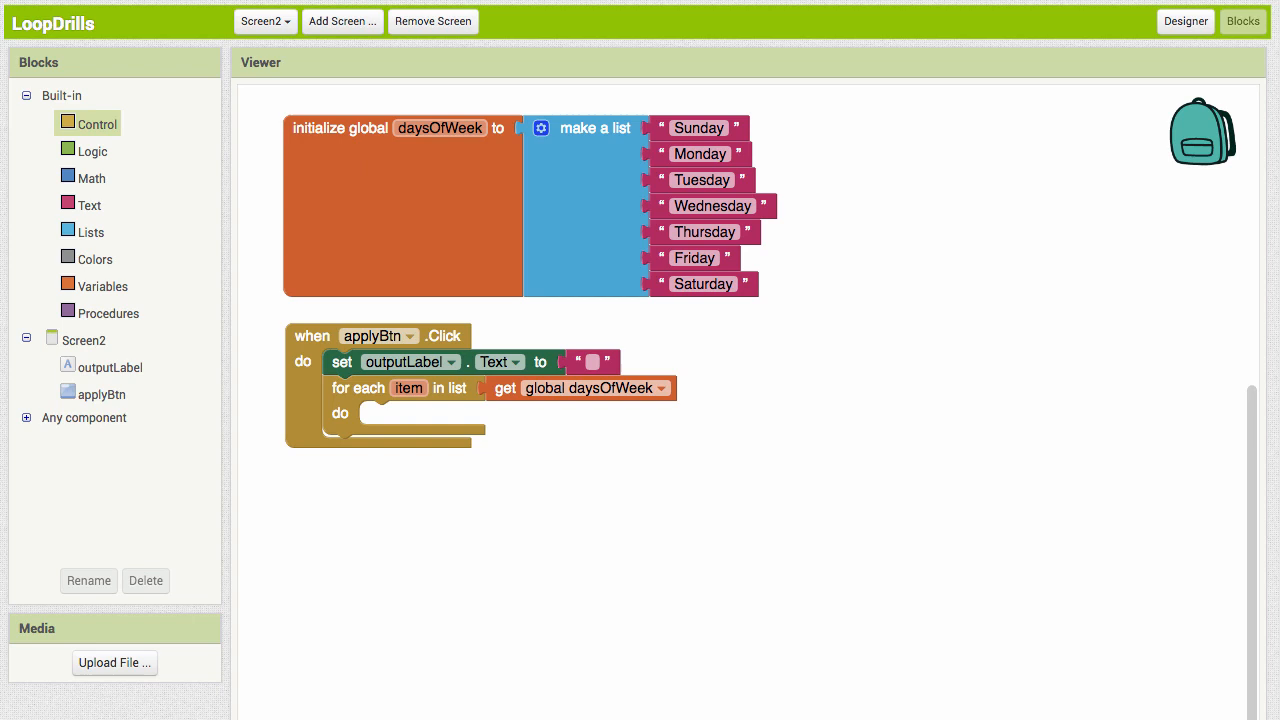
{"action": "mouse_move", "coordinate": [628, 220]}
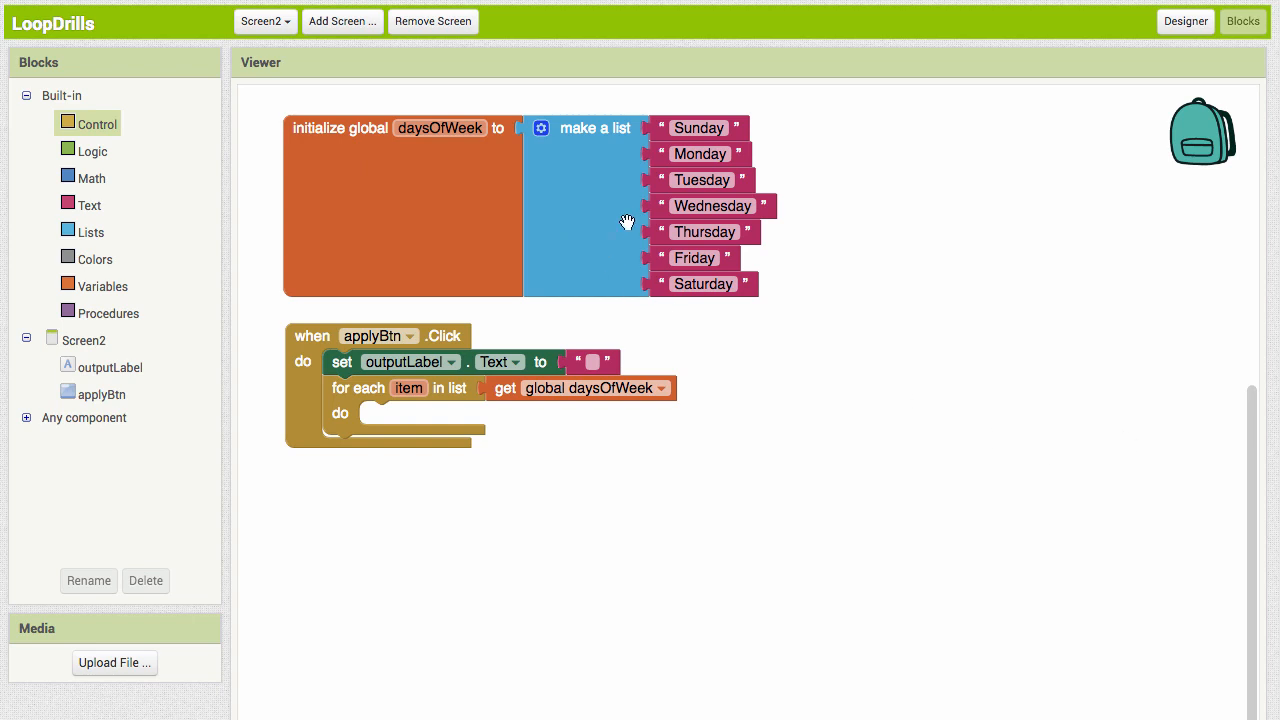
{"action": "mouse_move", "coordinate": [832, 428]}
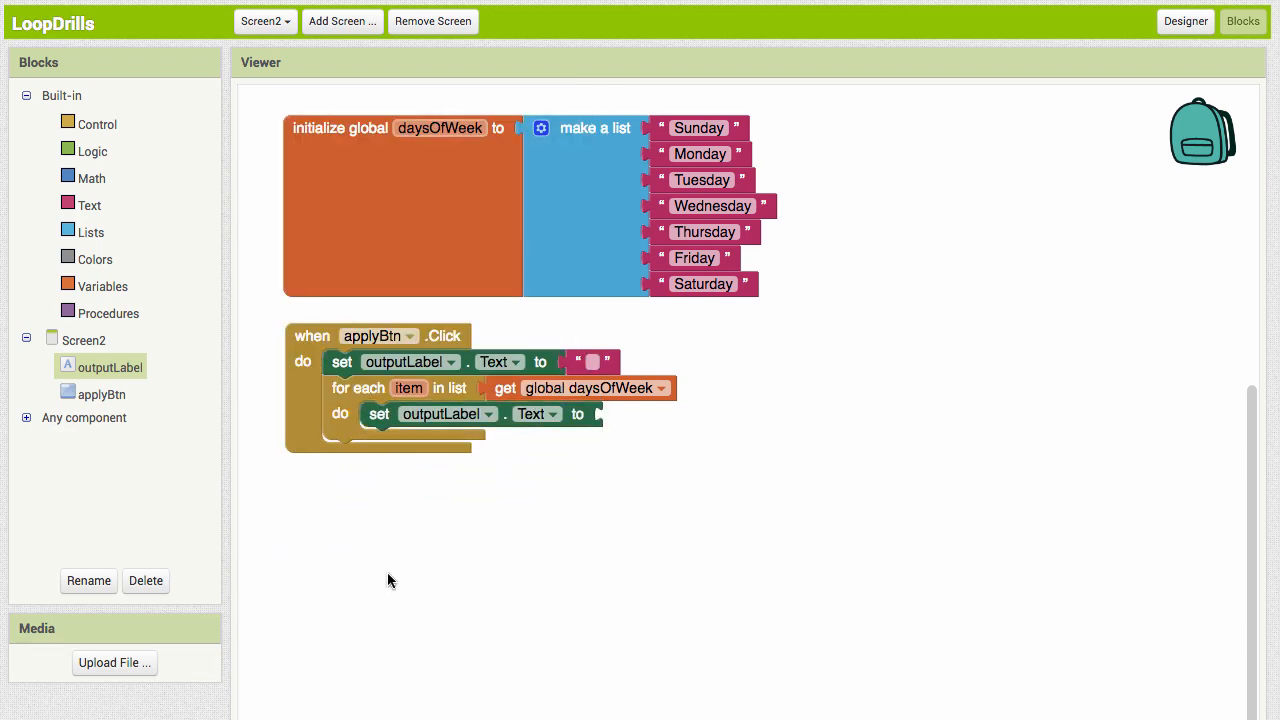
{"action": "mouse_move", "coordinate": [126, 224]}
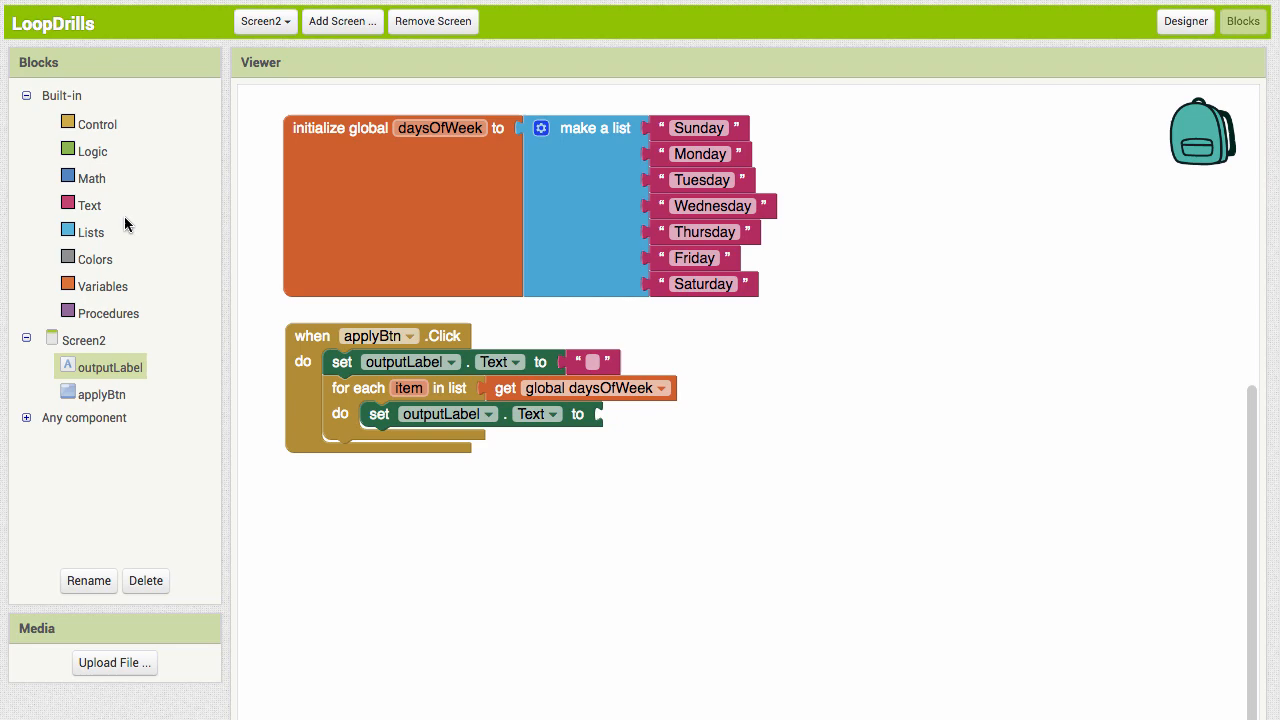
{"action": "mouse_move", "coordinate": [666, 468]}
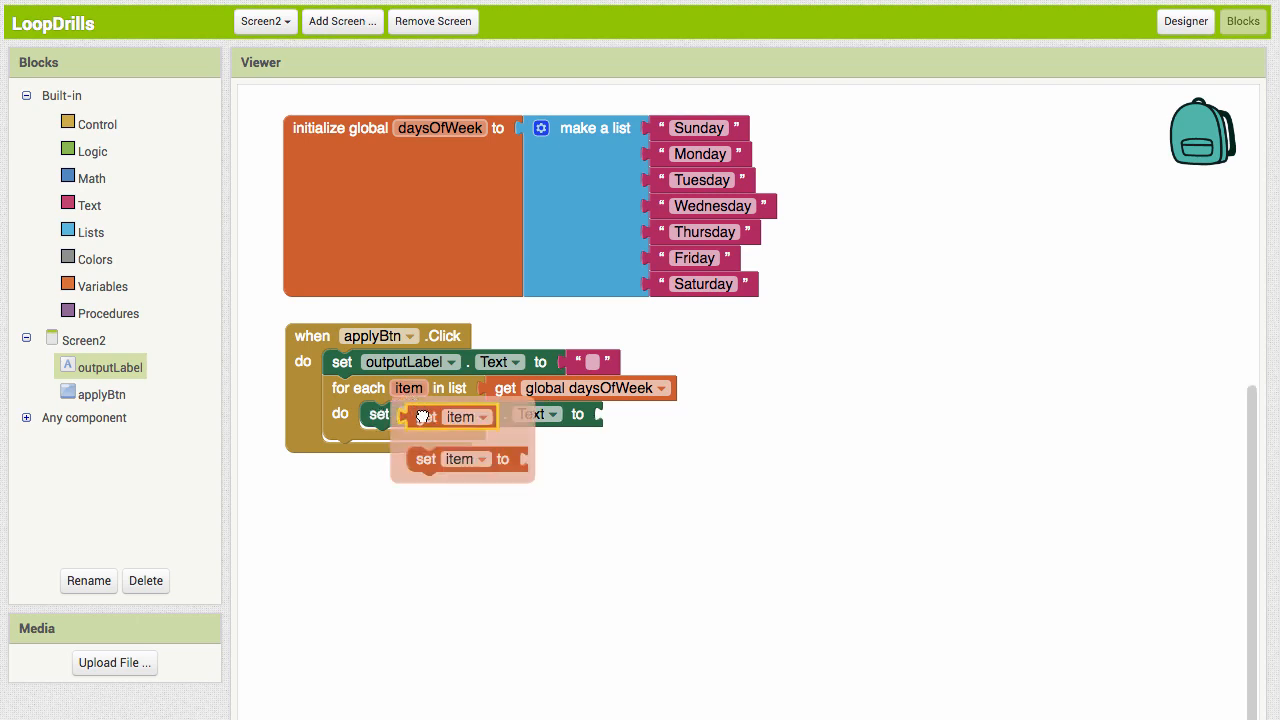
Plug get item into set outputLabel.Text inside the for each loop
{"action": "left_click_drag", "start_coordinate": [462, 416], "coordinate": [648, 414]}
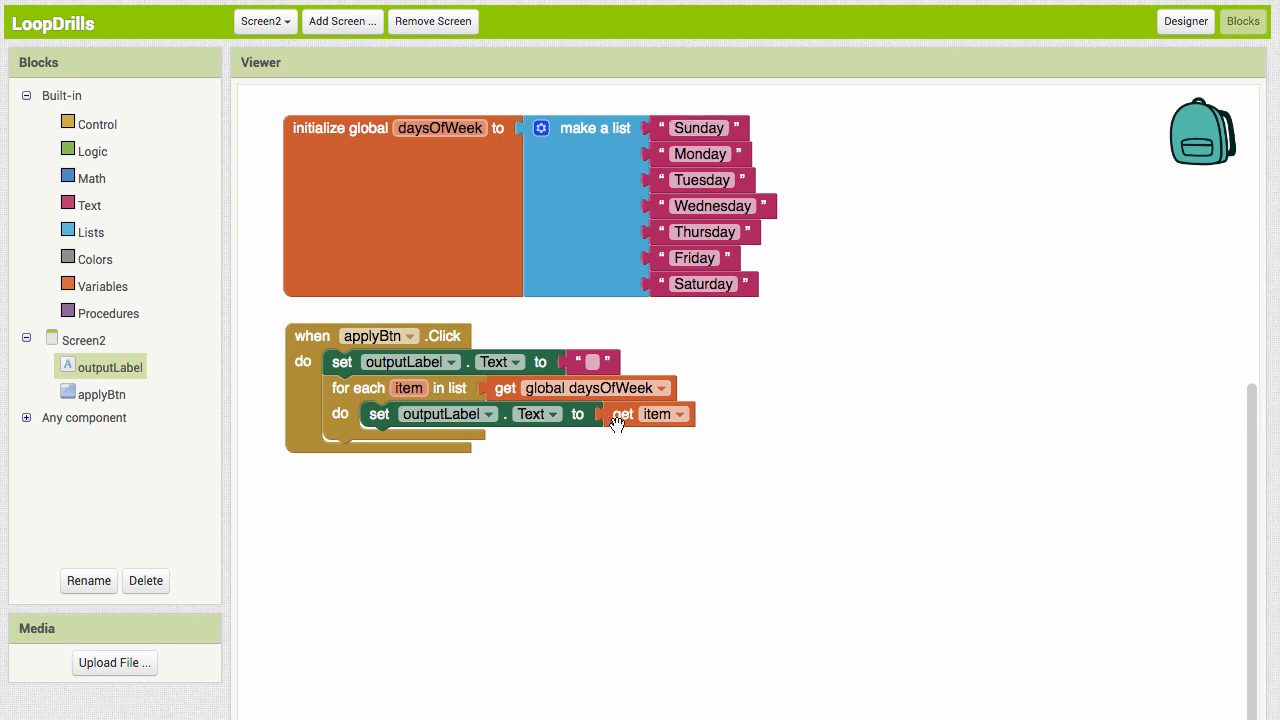
{"action": "mouse_move", "coordinate": [496, 224]}
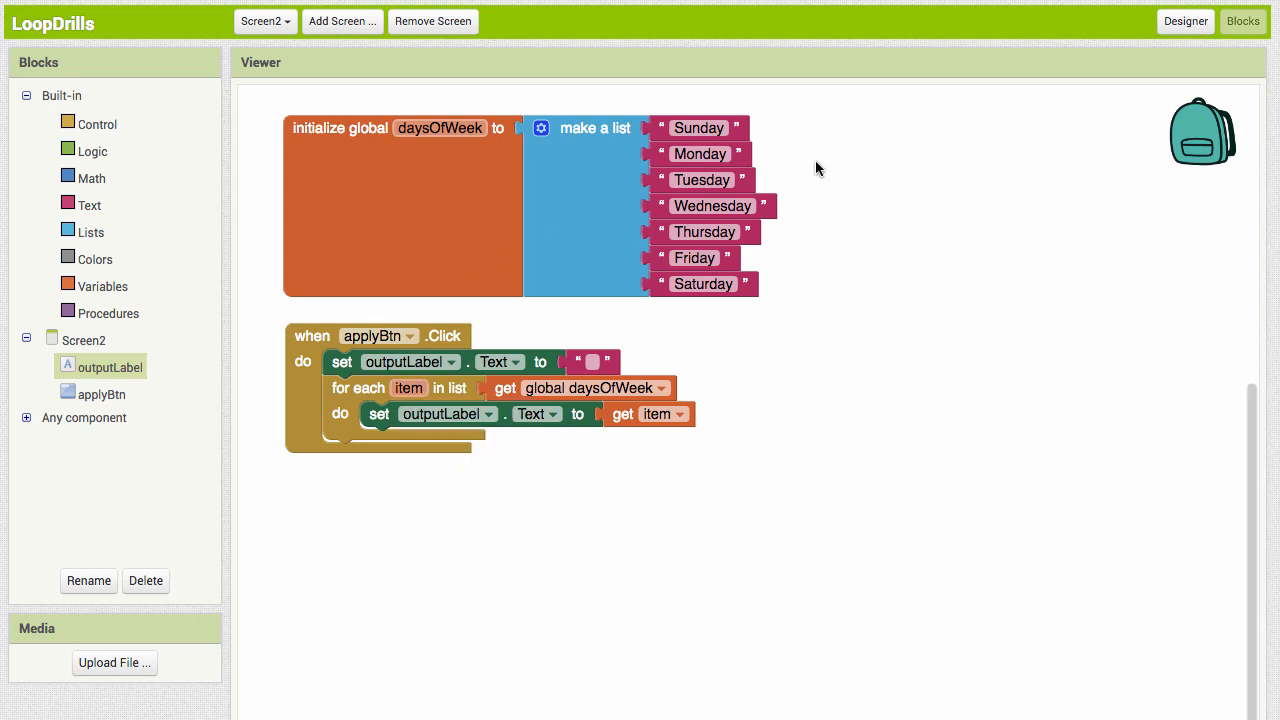
{"action": "mouse_move", "coordinate": [984, 556]}
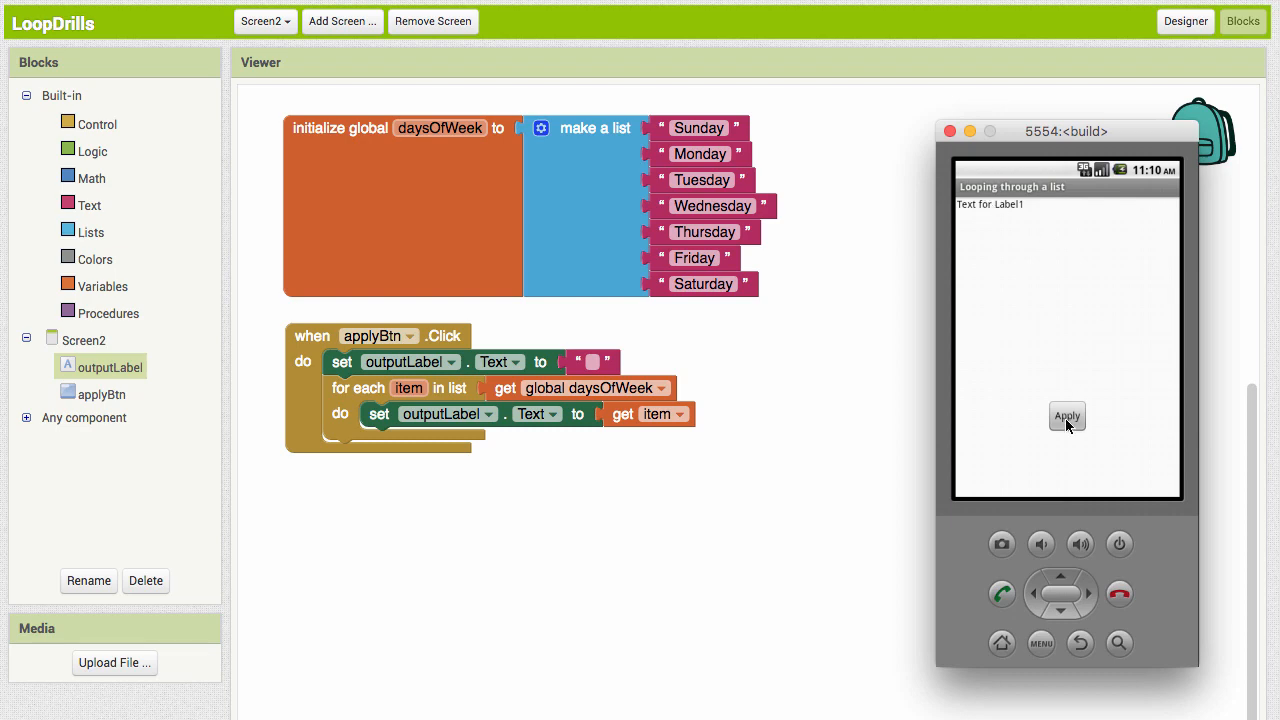
Tap Apply in the emulator; the label ends up showing only Saturday
{"action": "left_click", "coordinate": [1068, 416]}
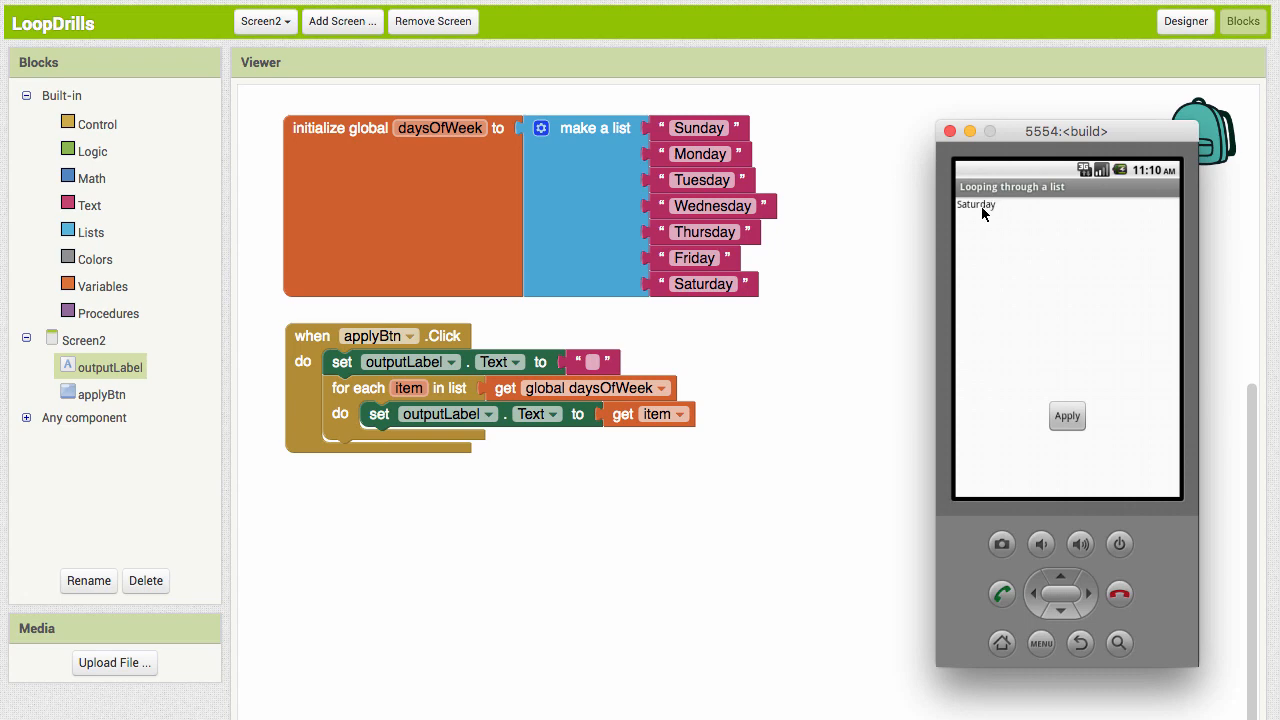
{"action": "mouse_move", "coordinate": [928, 302]}
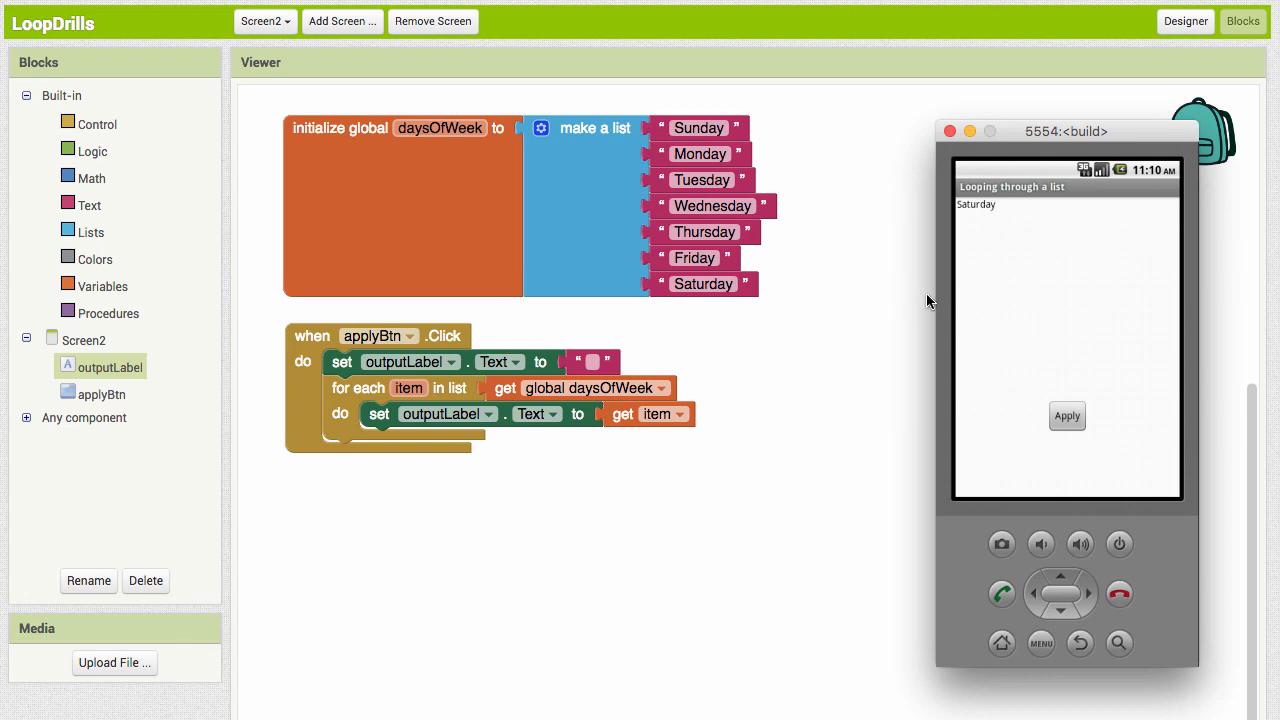
{"action": "mouse_move", "coordinate": [836, 340]}
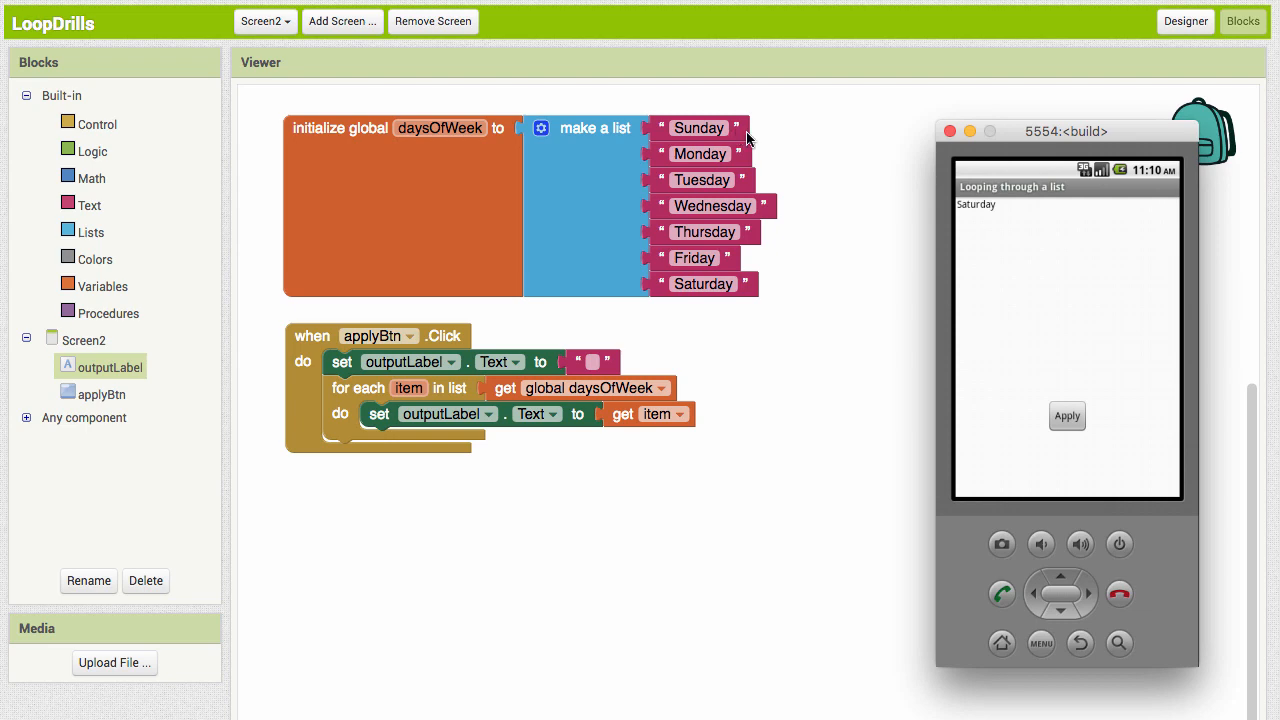
{"action": "mouse_move", "coordinate": [664, 168]}
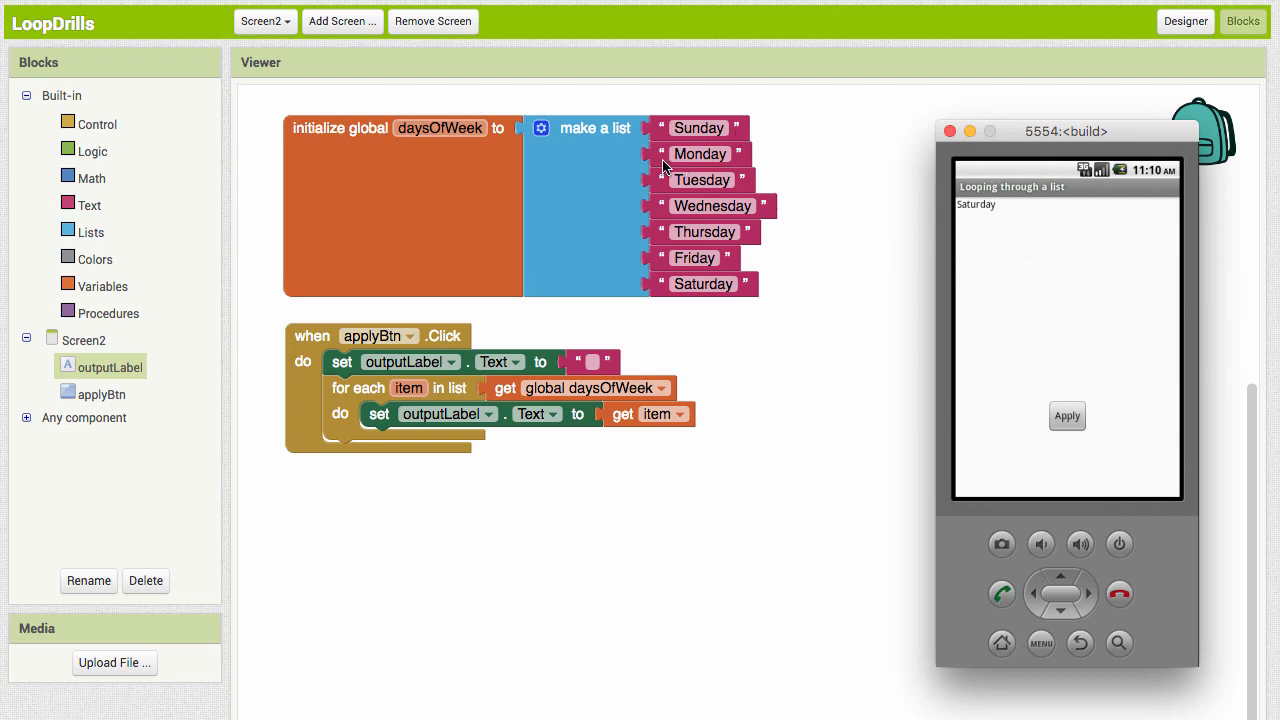
{"action": "mouse_move", "coordinate": [808, 192]}
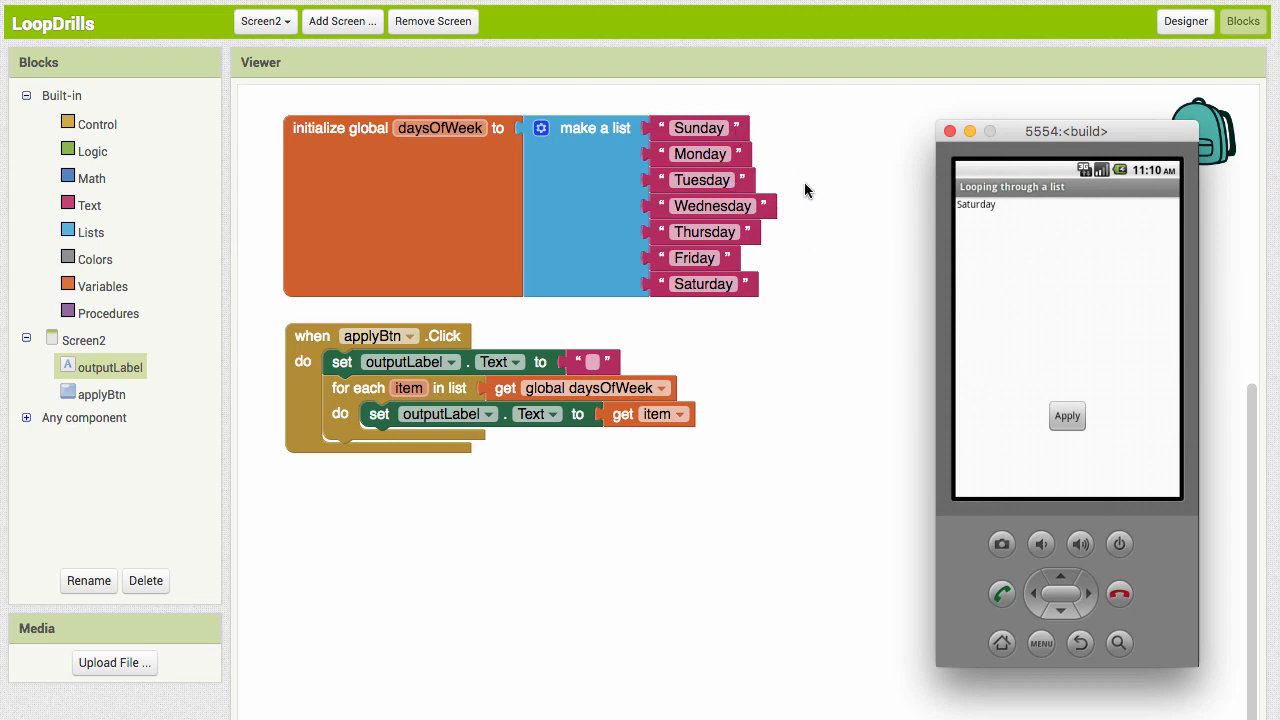
{"action": "mouse_move", "coordinate": [812, 248]}
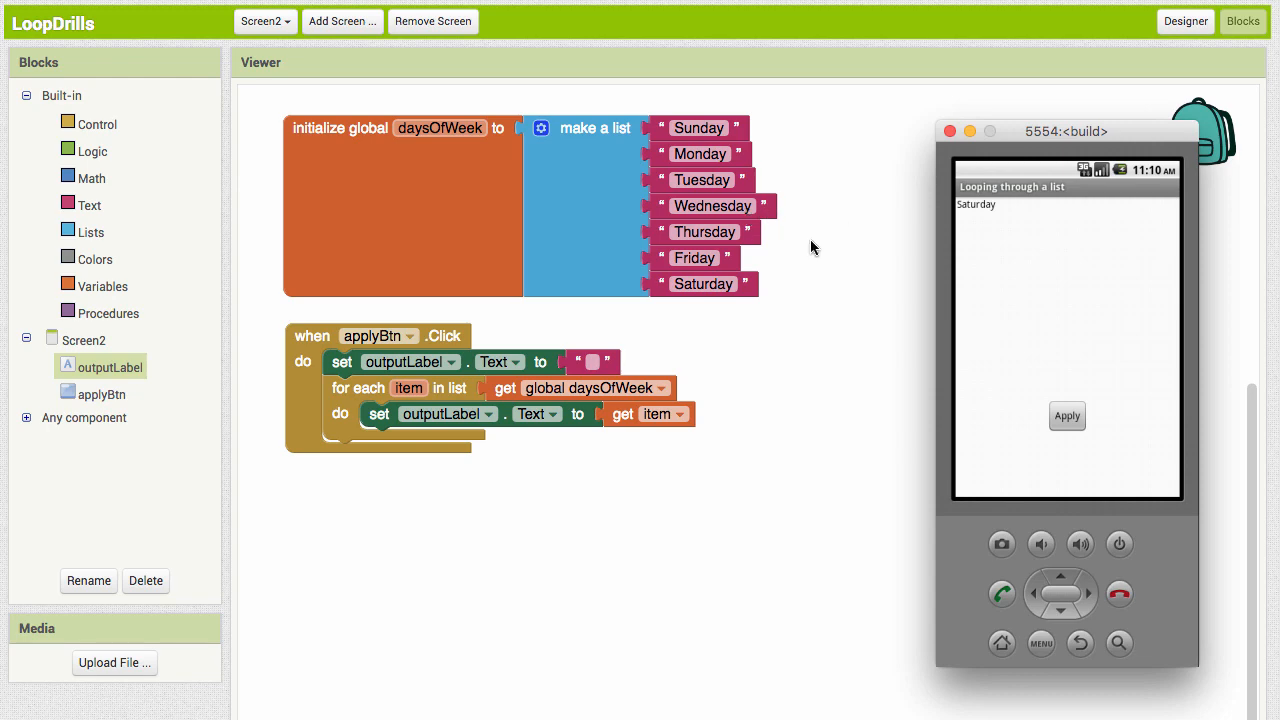
{"action": "mouse_move", "coordinate": [660, 302]}
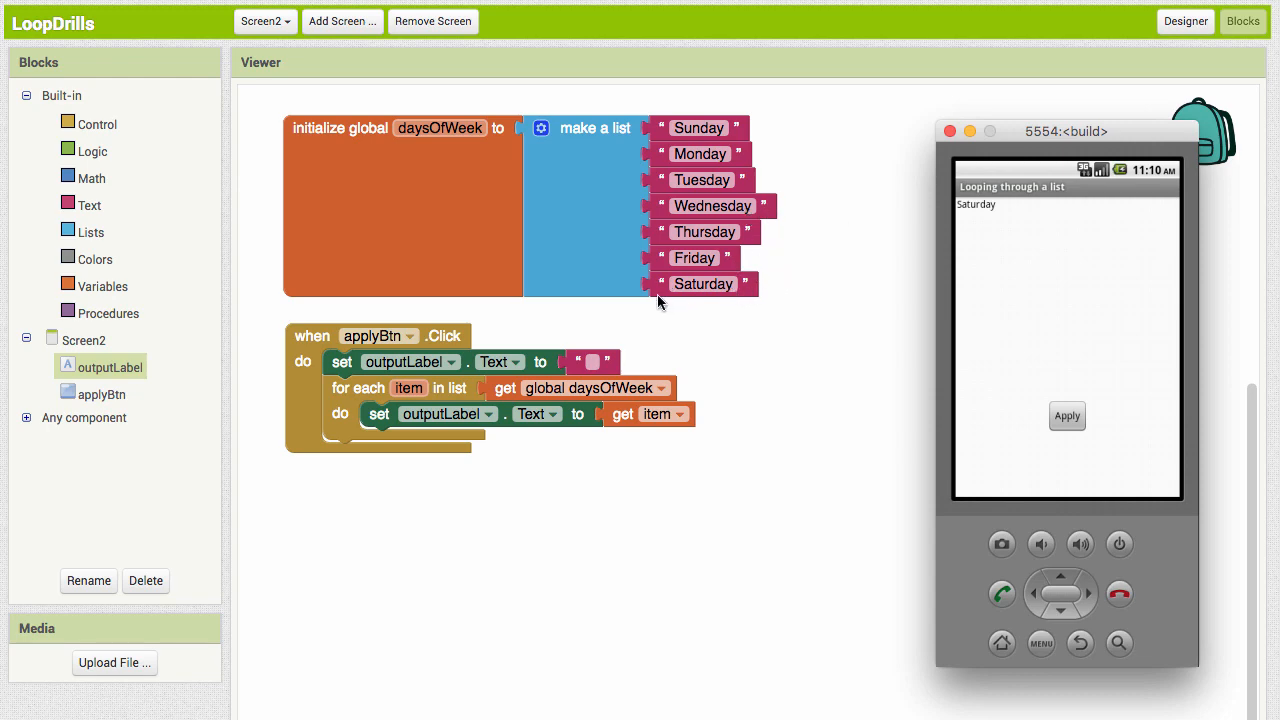
{"action": "mouse_move", "coordinate": [796, 480]}
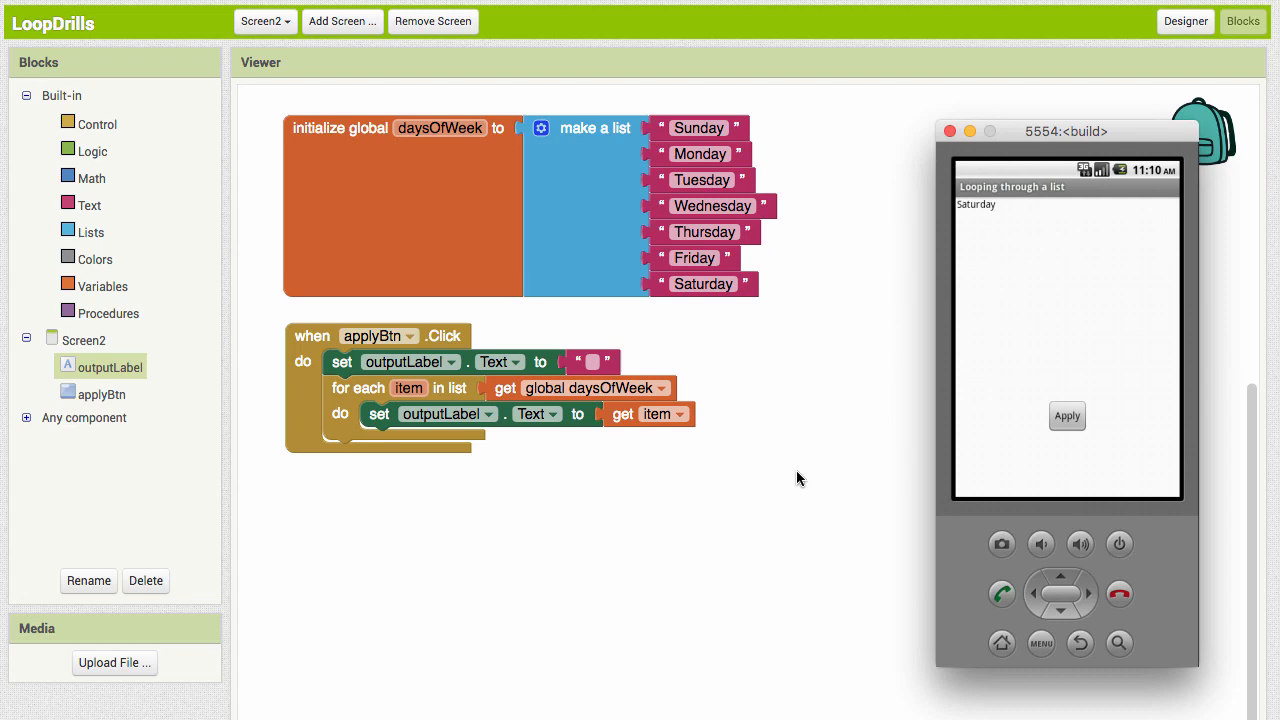
{"action": "mouse_move", "coordinate": [604, 580]}
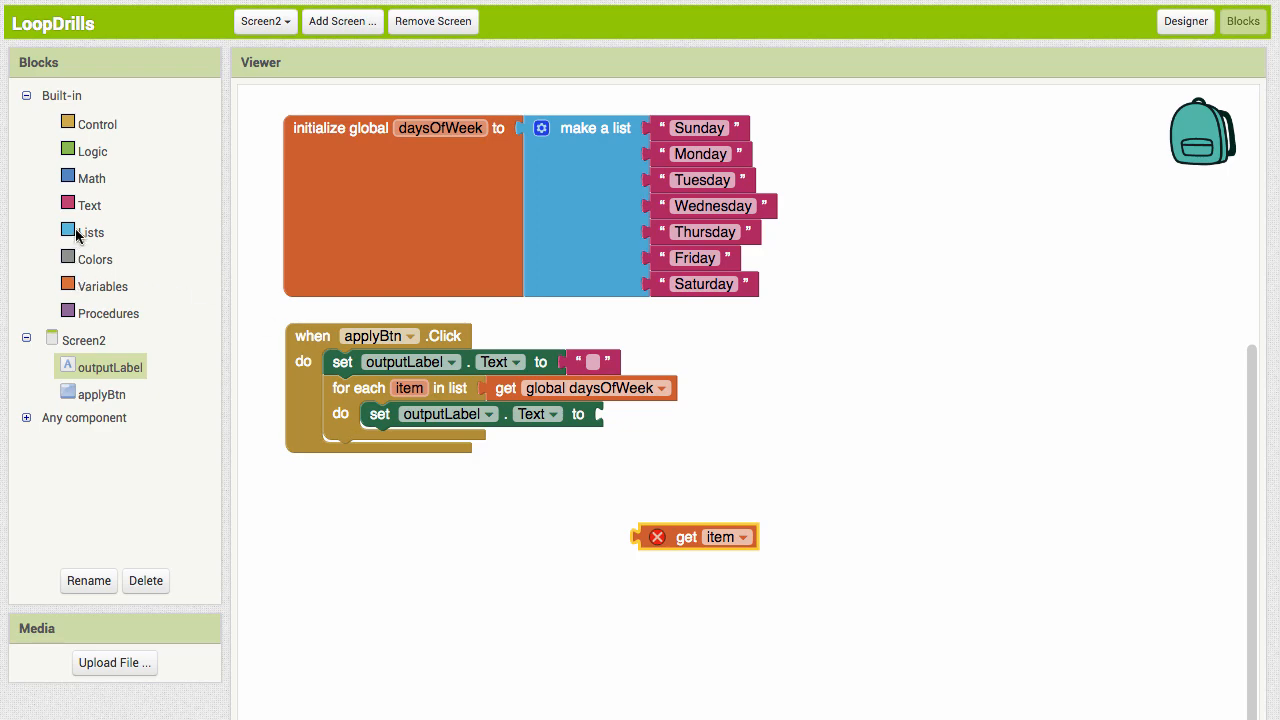
Join outputLabel.Text with get item in the setter, then test Apply to see all seven days run together
{"action": "left_click", "coordinate": [90, 204]}
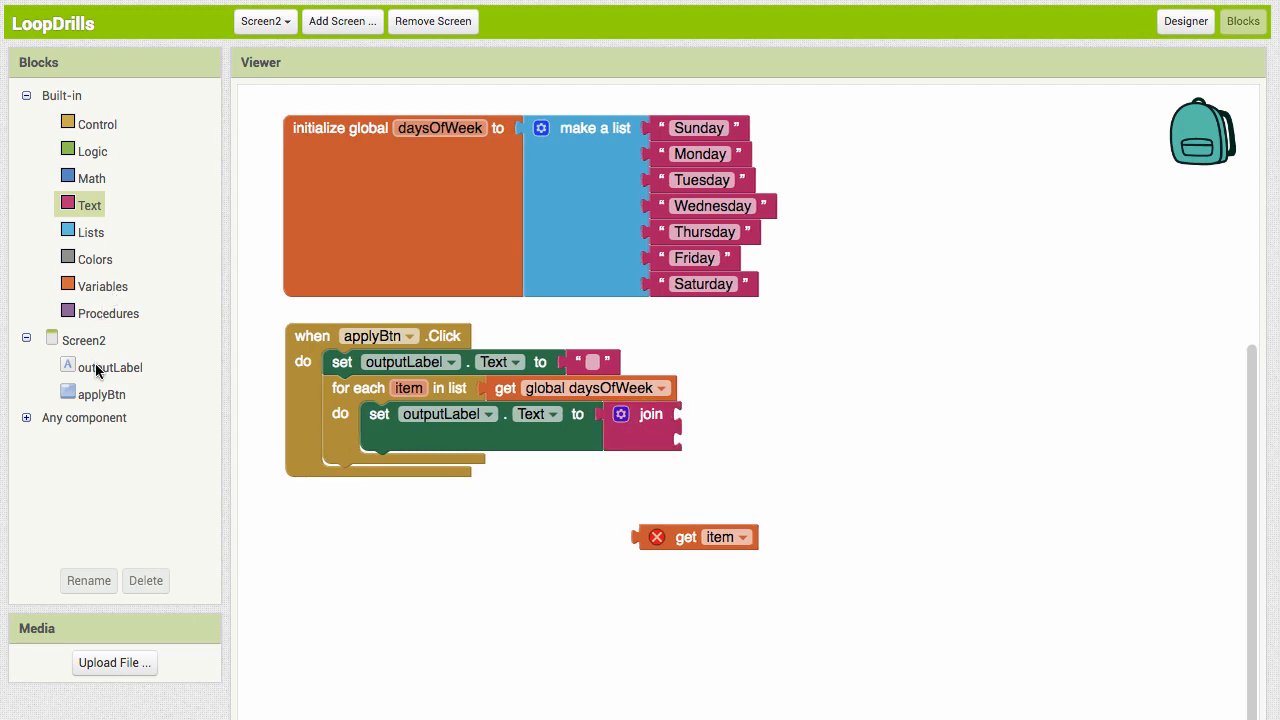
{"action": "left_click", "coordinate": [110, 368]}
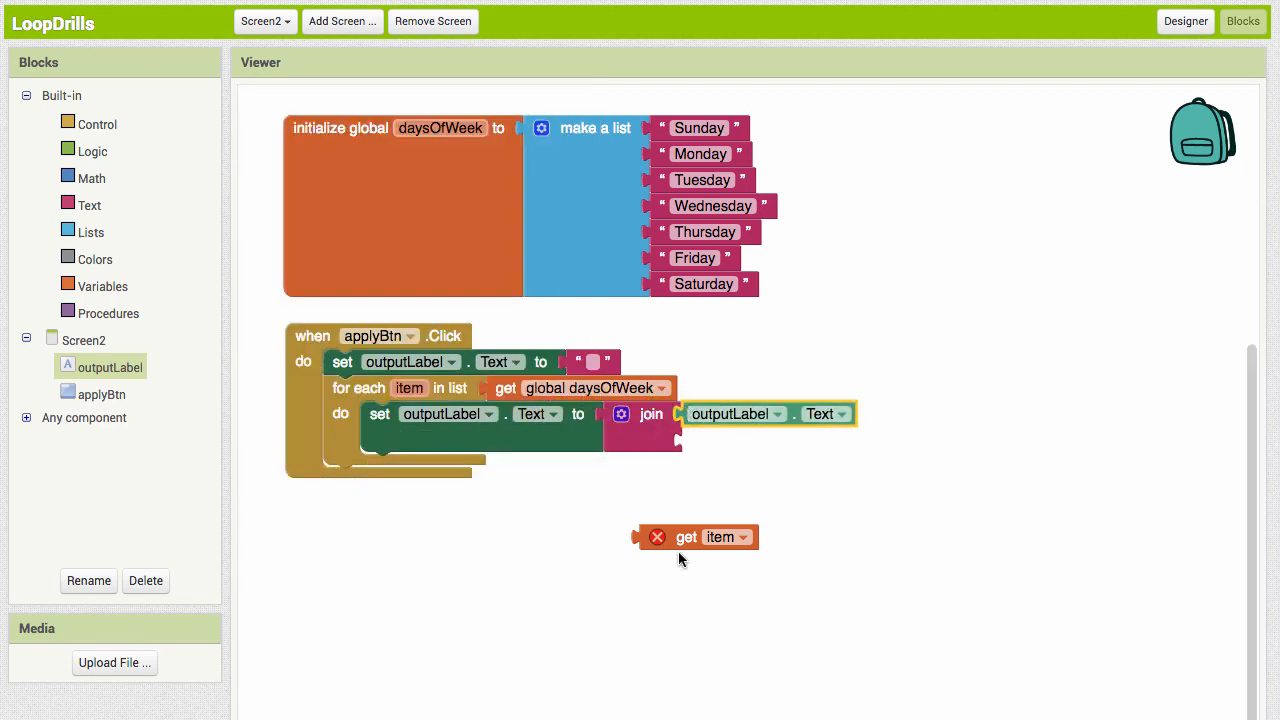
{"action": "left_click_drag", "start_coordinate": [696, 536], "coordinate": [736, 440]}
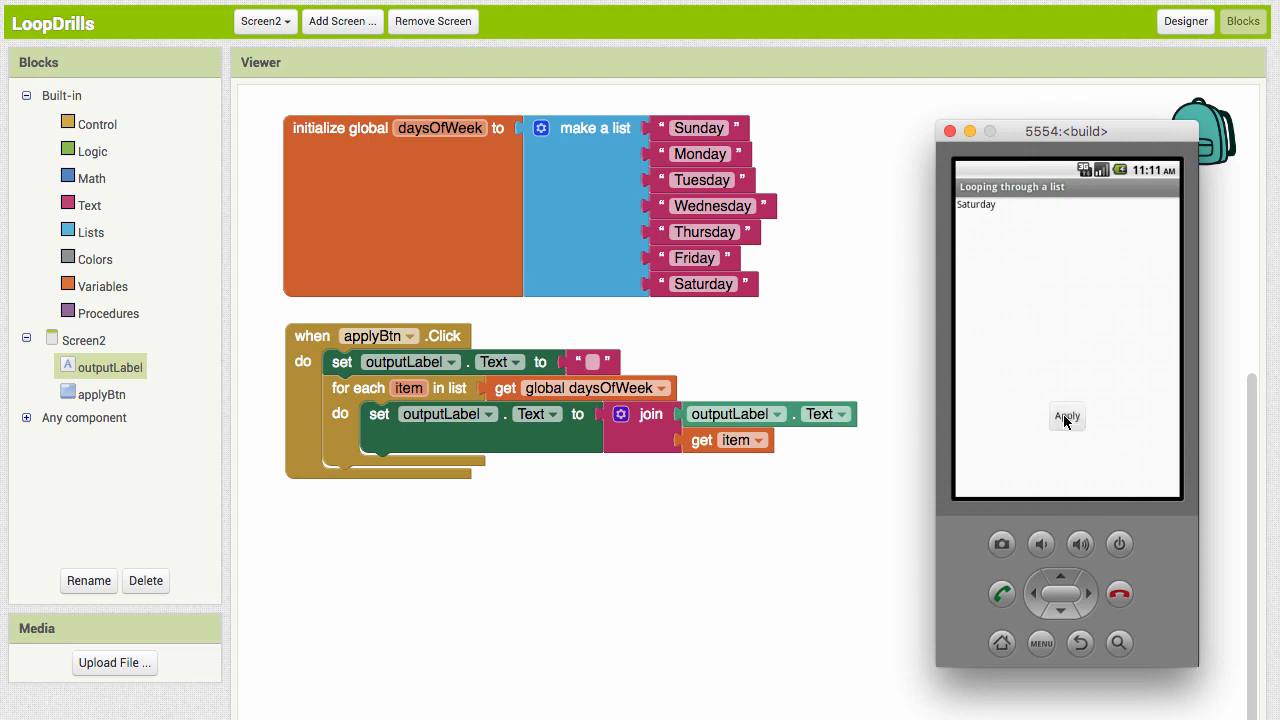
{"action": "left_click", "coordinate": [1066, 416]}
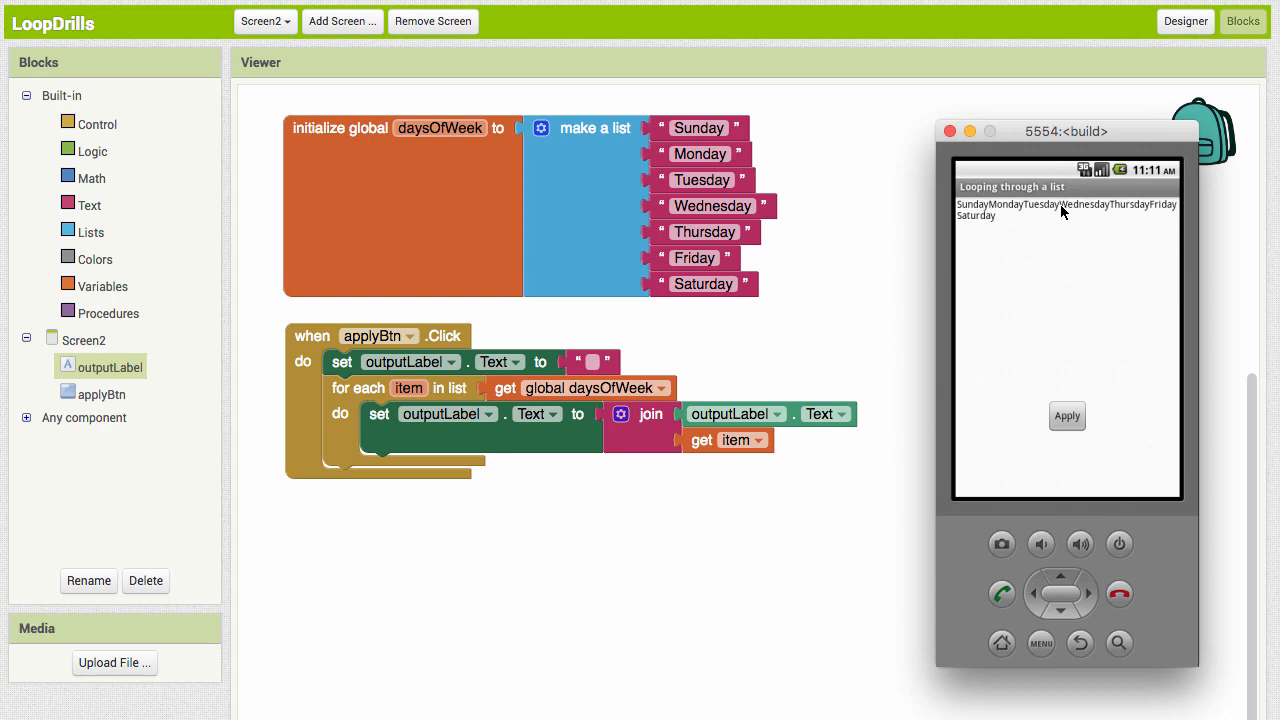
{"action": "mouse_move", "coordinate": [936, 488]}
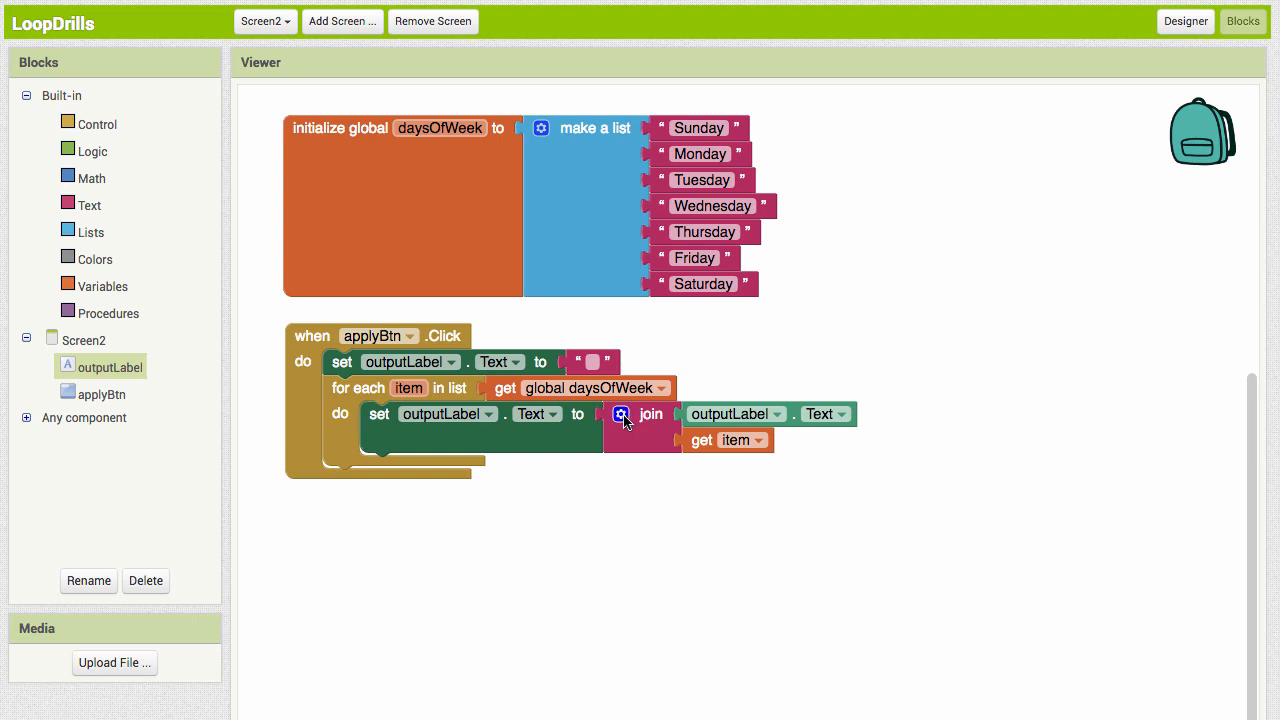
Add a third join slot holding a space text and test Apply to see the days space-separated
{"action": "left_click", "coordinate": [620, 414]}
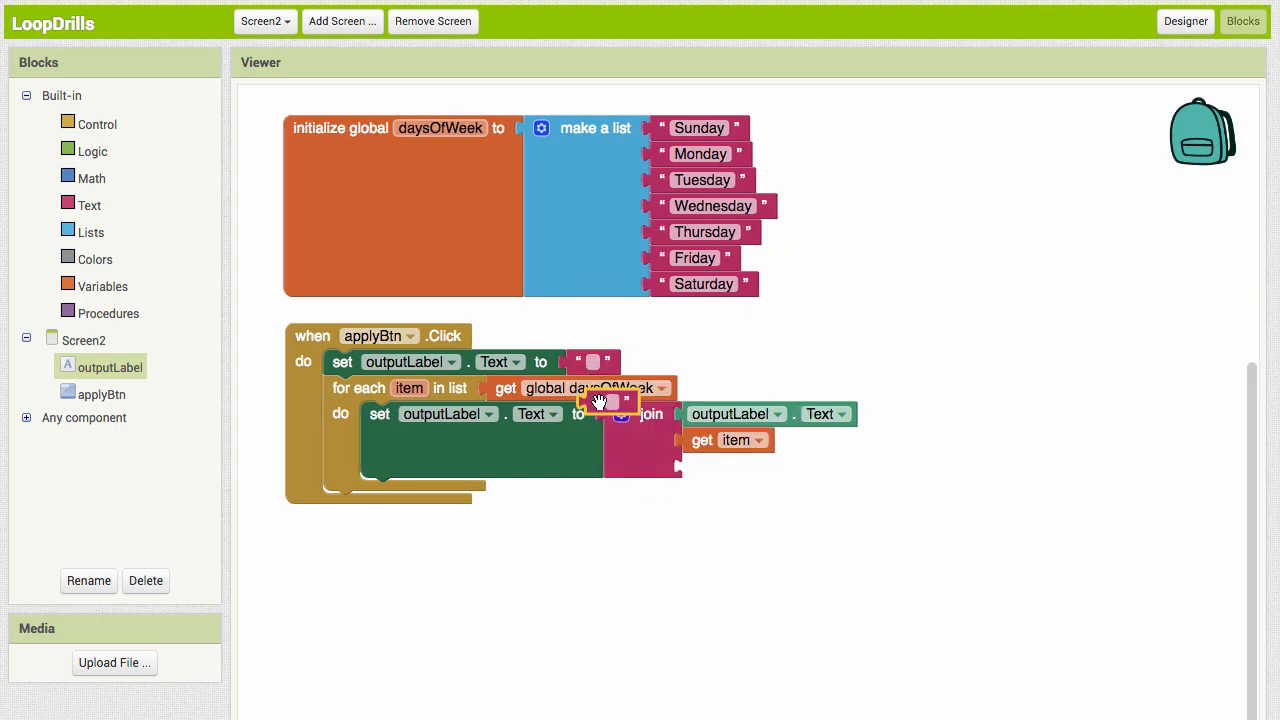
{"action": "left_click_drag", "start_coordinate": [600, 400], "coordinate": [708, 464]}
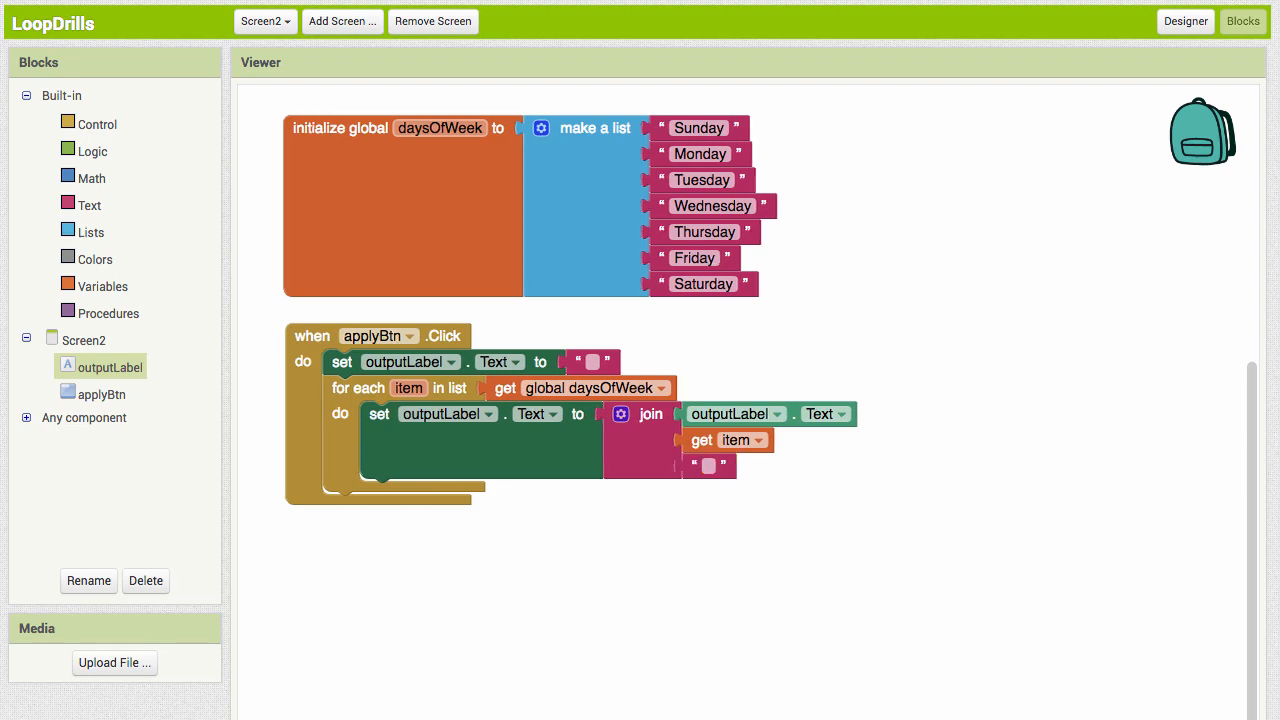
{"action": "left_click", "coordinate": [1066, 416]}
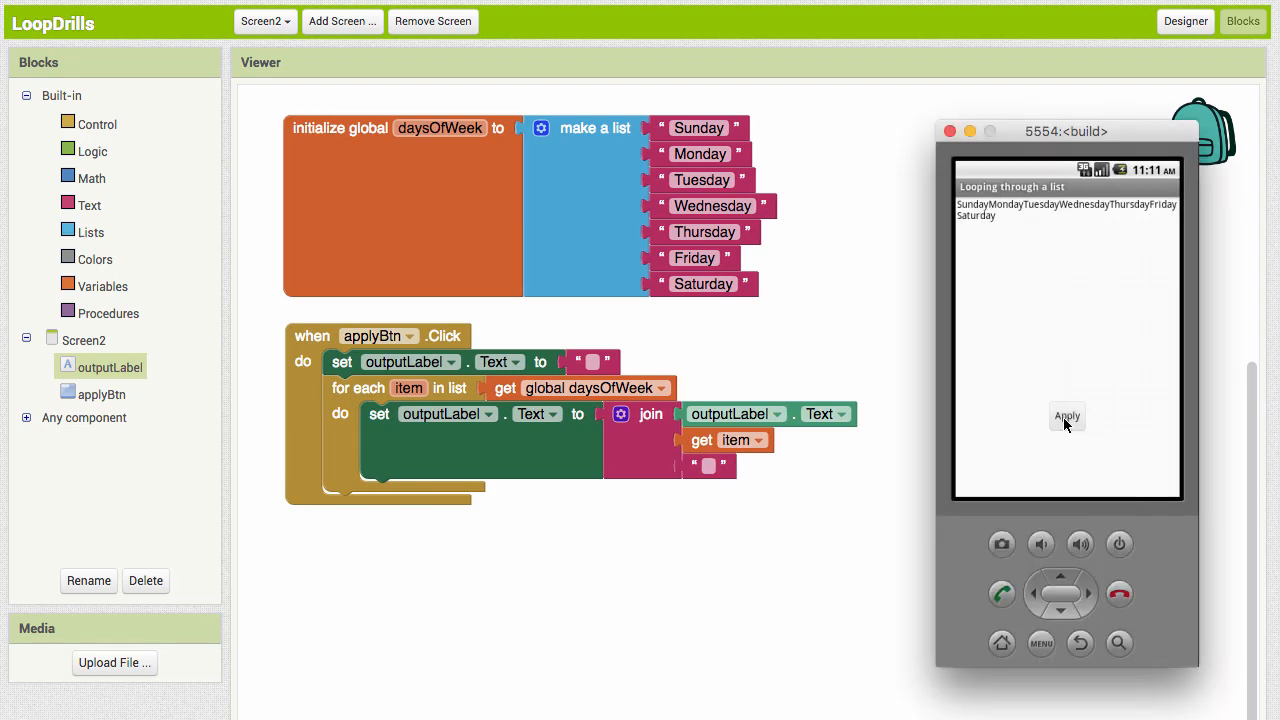
{"action": "left_click", "coordinate": [1068, 416]}
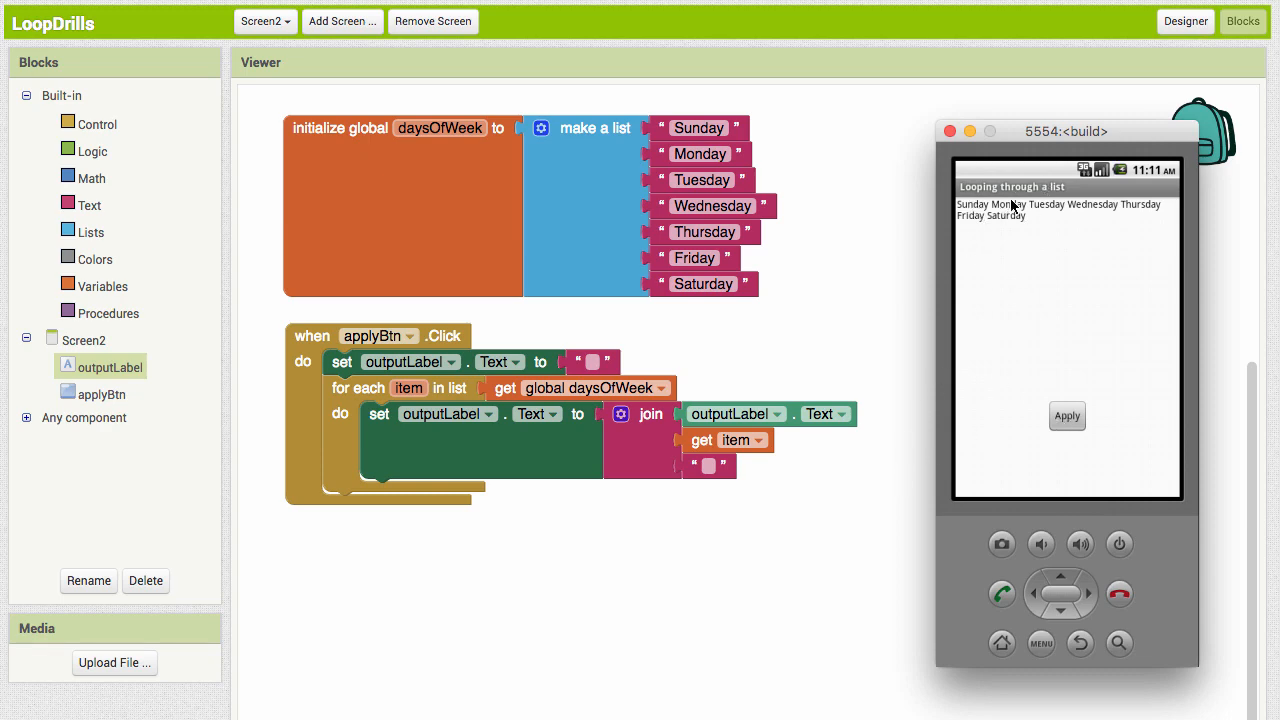
{"action": "mouse_move", "coordinate": [1000, 244]}
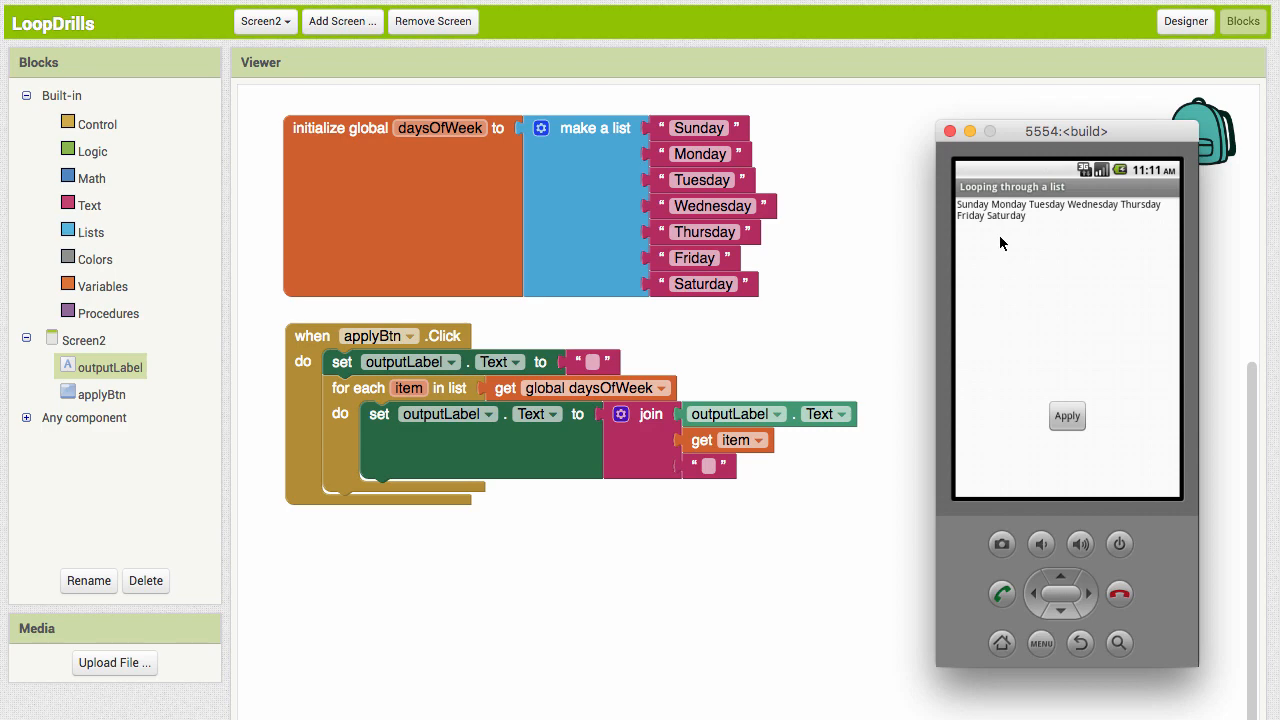
{"action": "mouse_move", "coordinate": [768, 504]}
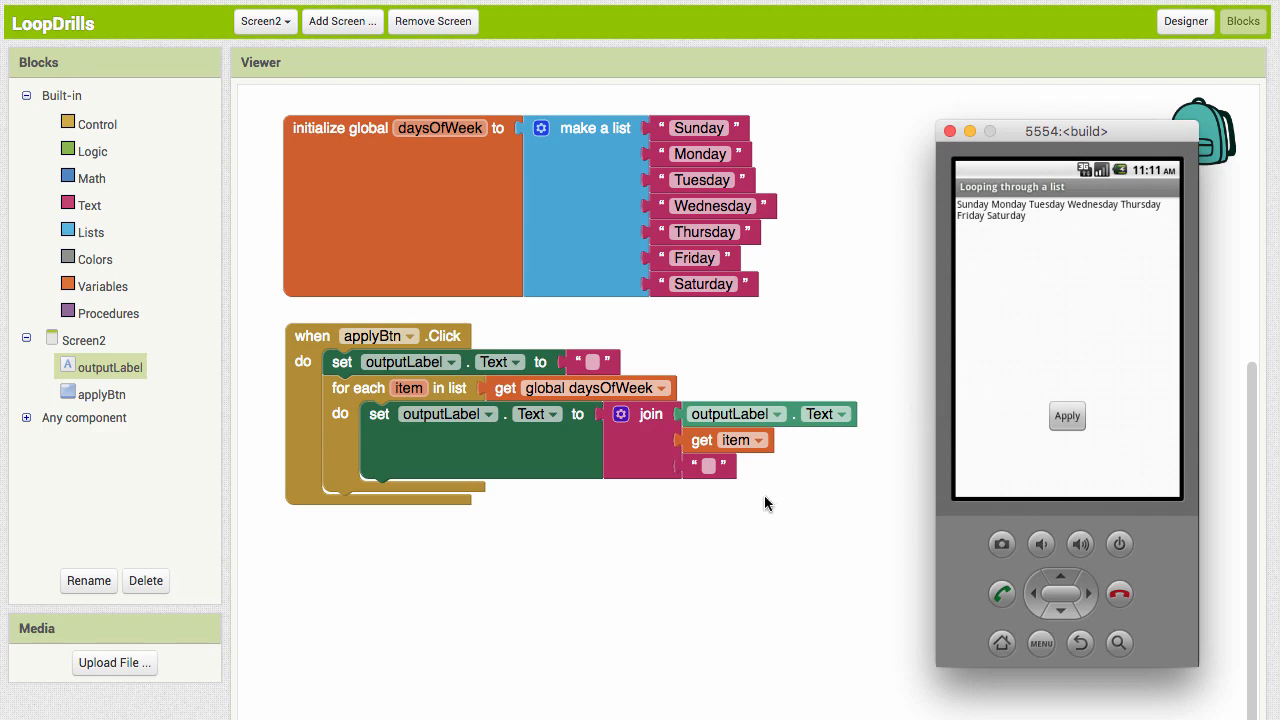
{"action": "mouse_move", "coordinate": [688, 468]}
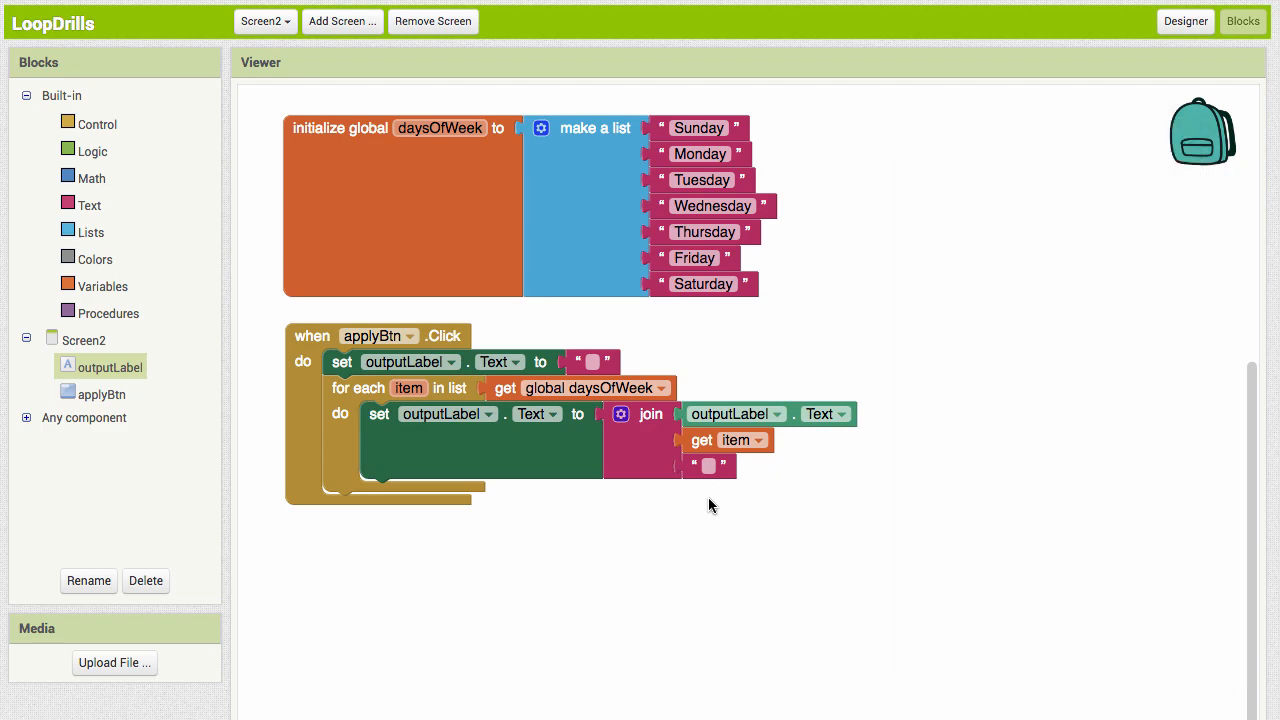
Change the join's third text piece to \n and test Apply so each day prints on its own line
{"action": "left_click", "coordinate": [708, 464]}
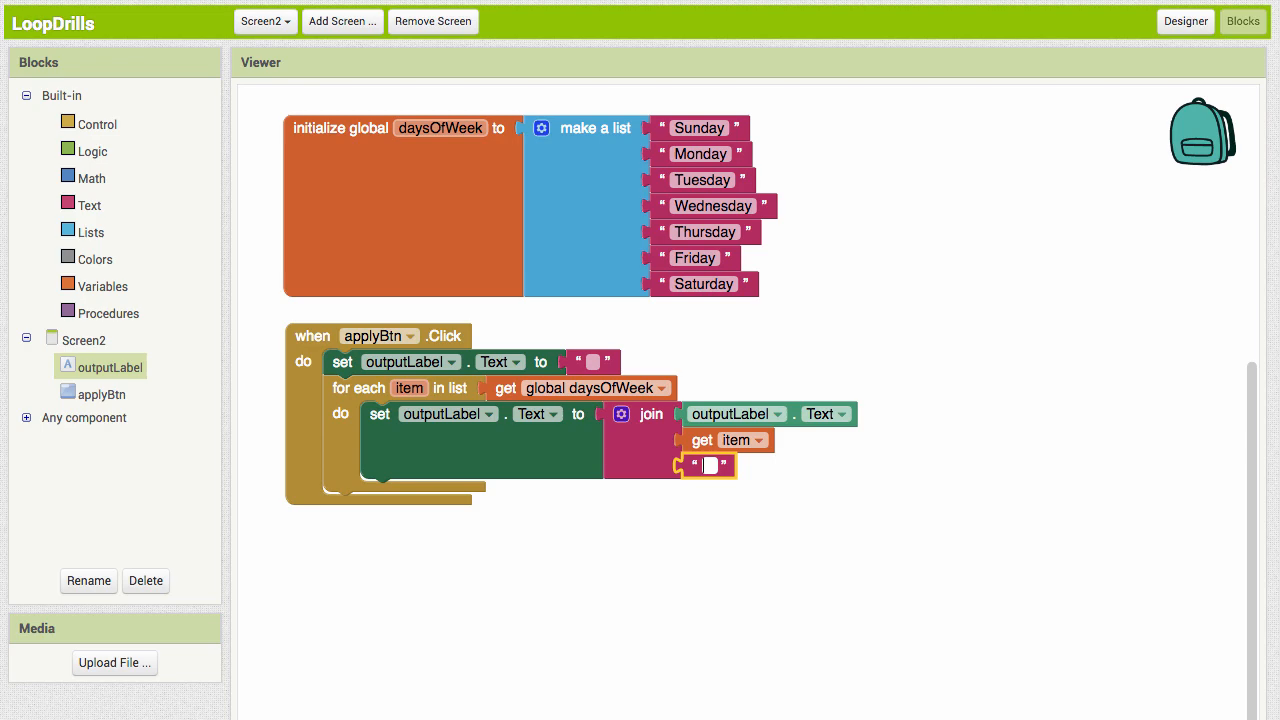
{"action": "type", "text": "\\n"}
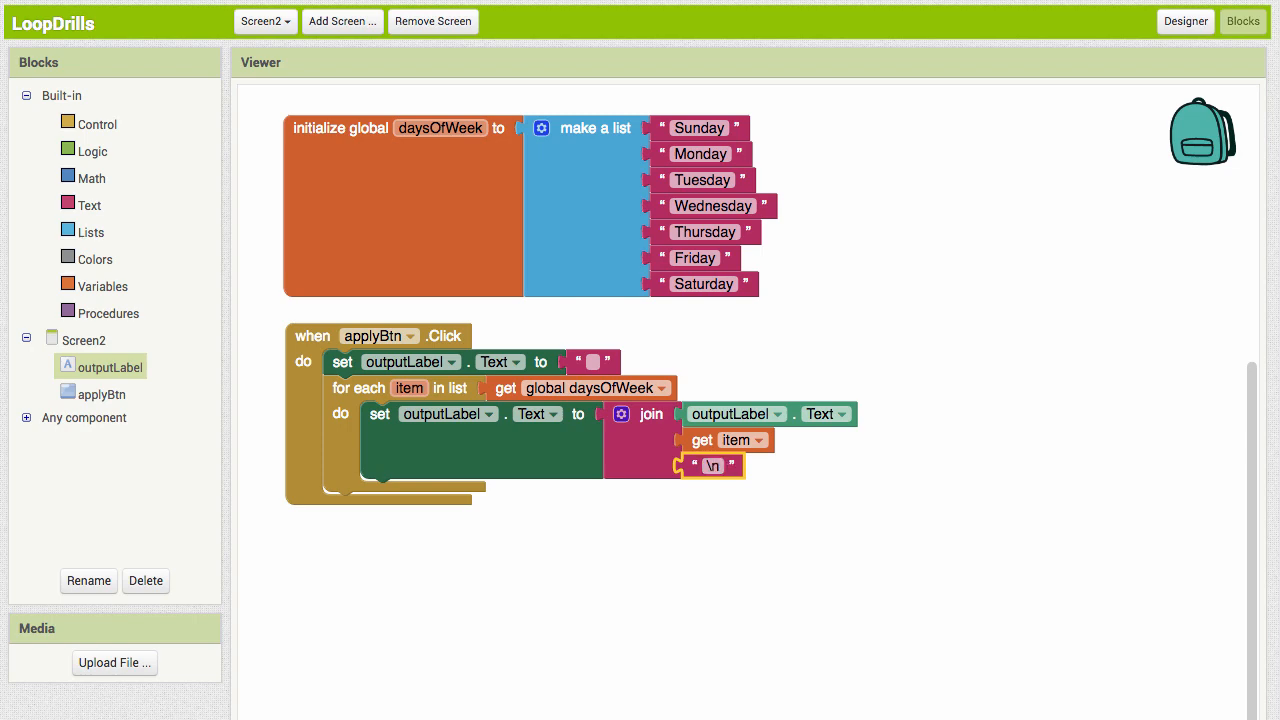
{"action": "left_click", "coordinate": [1066, 416]}
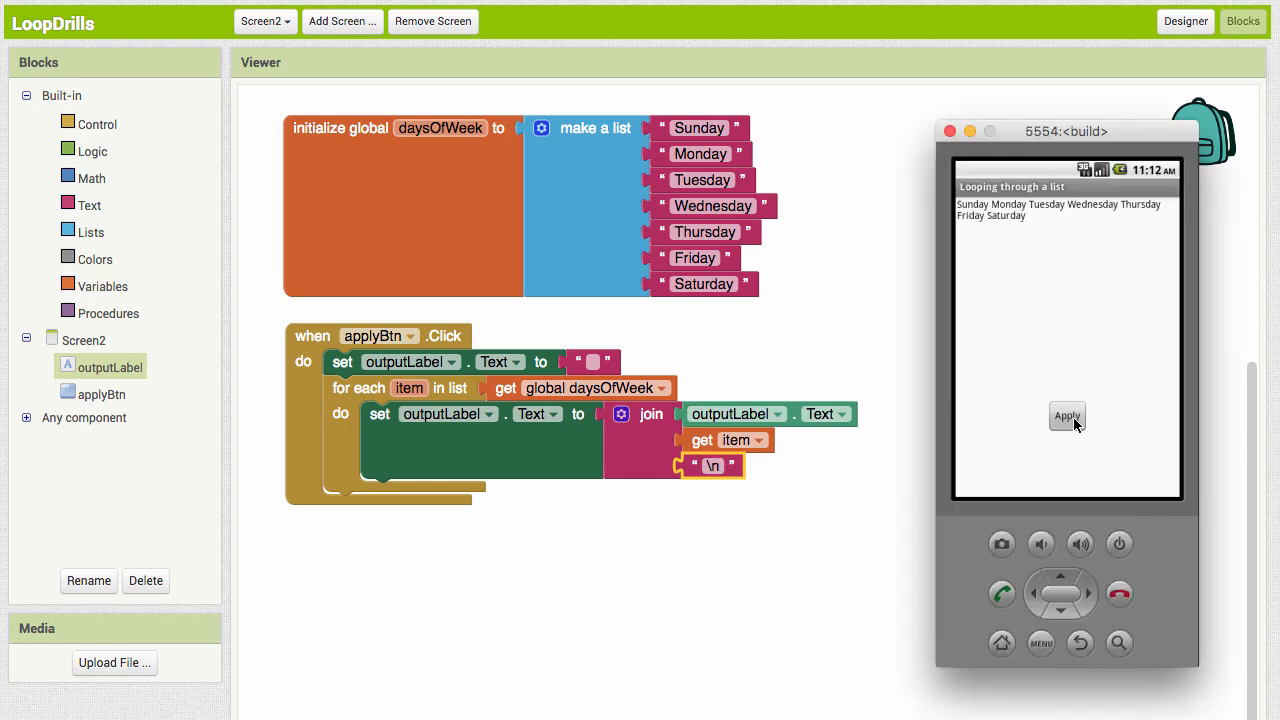
{"action": "left_click", "coordinate": [1068, 416]}
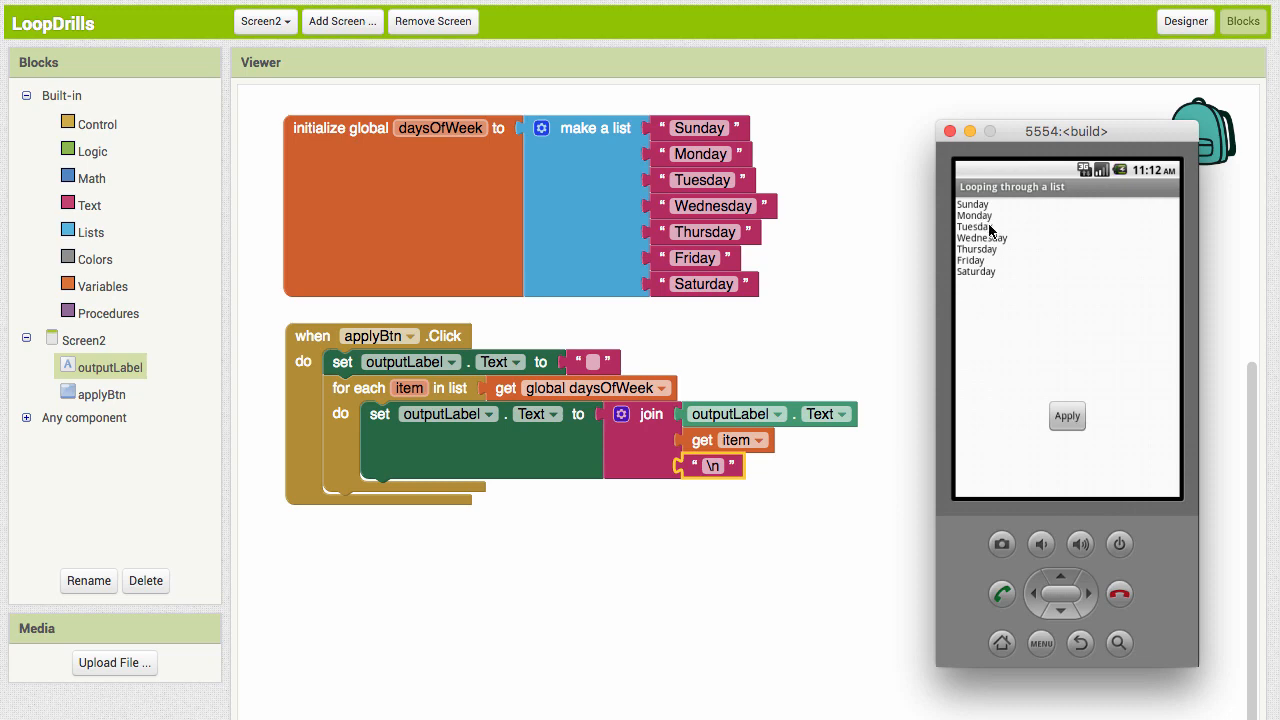
{"action": "mouse_move", "coordinate": [1010, 458]}
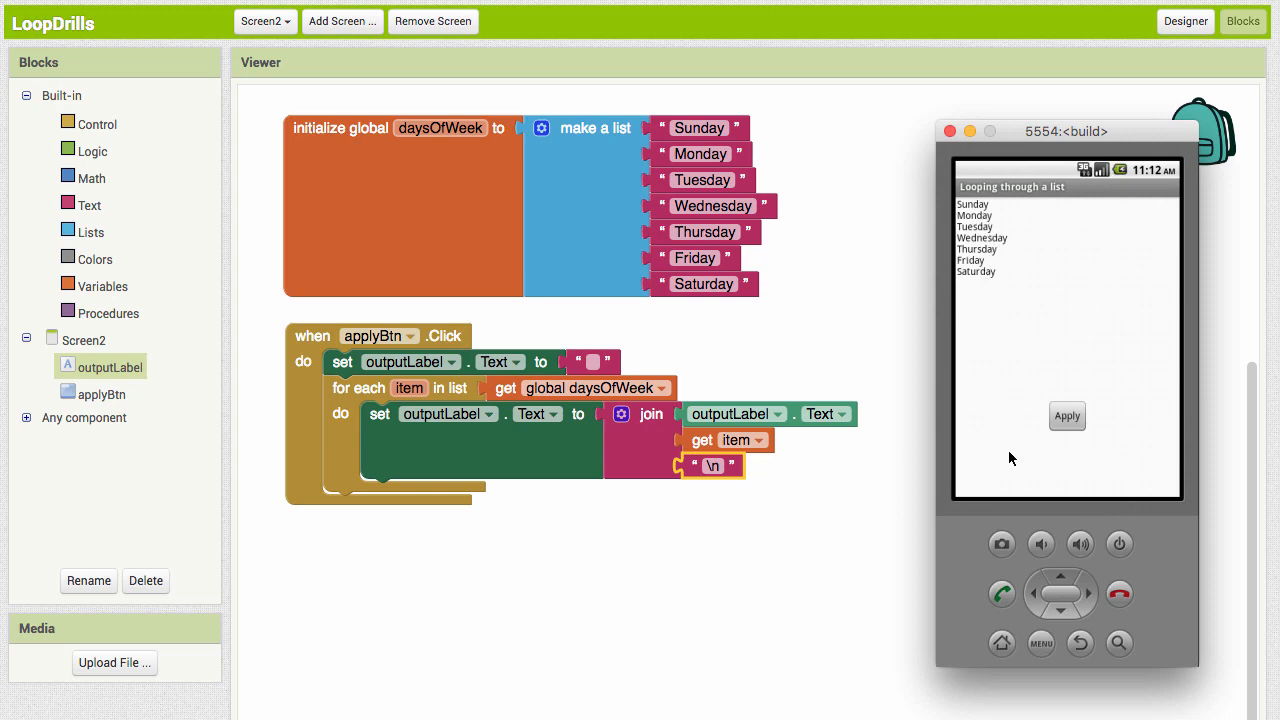
{"action": "mouse_move", "coordinate": [490, 532]}
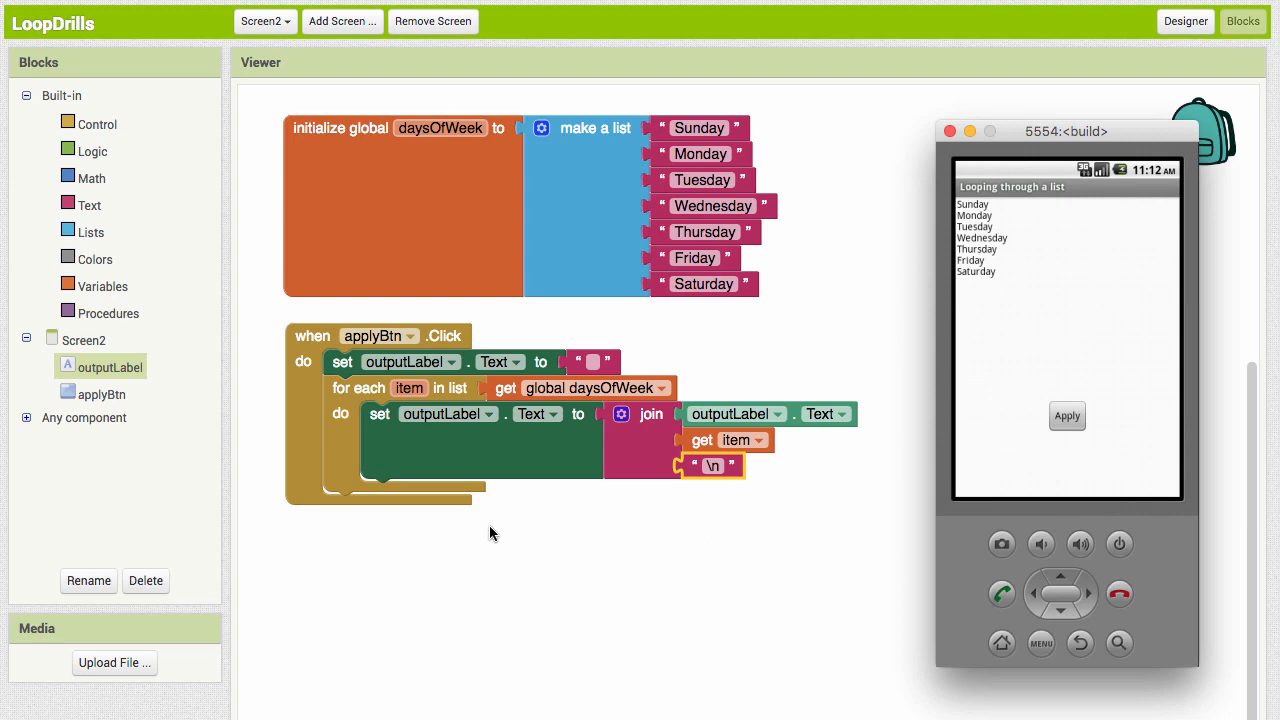
{"action": "mouse_move", "coordinate": [560, 472]}
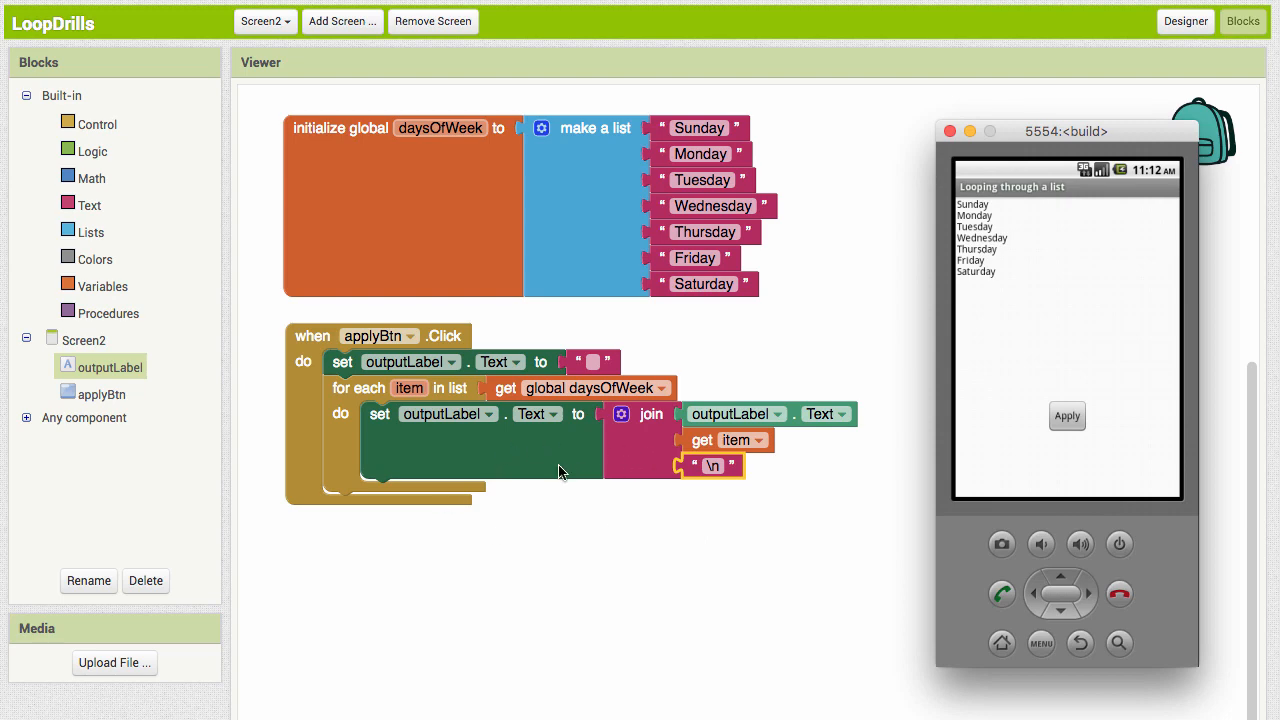
{"action": "mouse_move", "coordinate": [556, 478]}
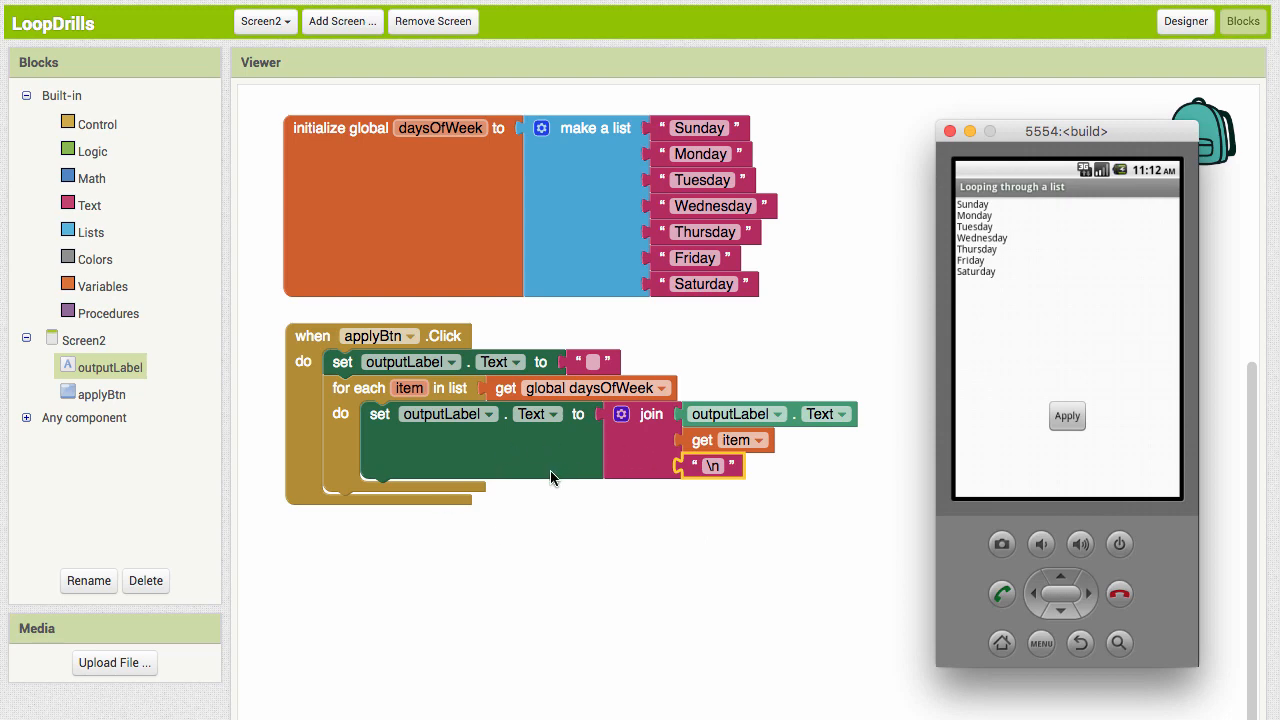
{"action": "mouse_move", "coordinate": [540, 558]}
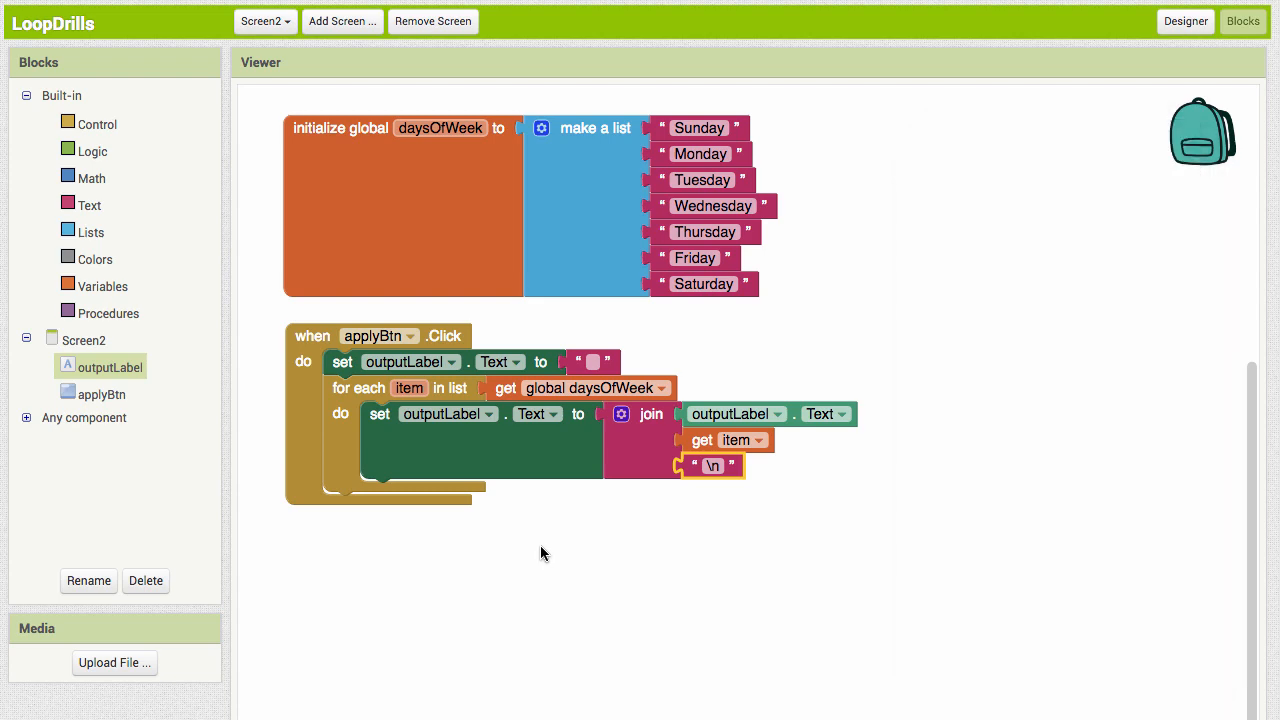
{"action": "mouse_move", "coordinate": [746, 166]}
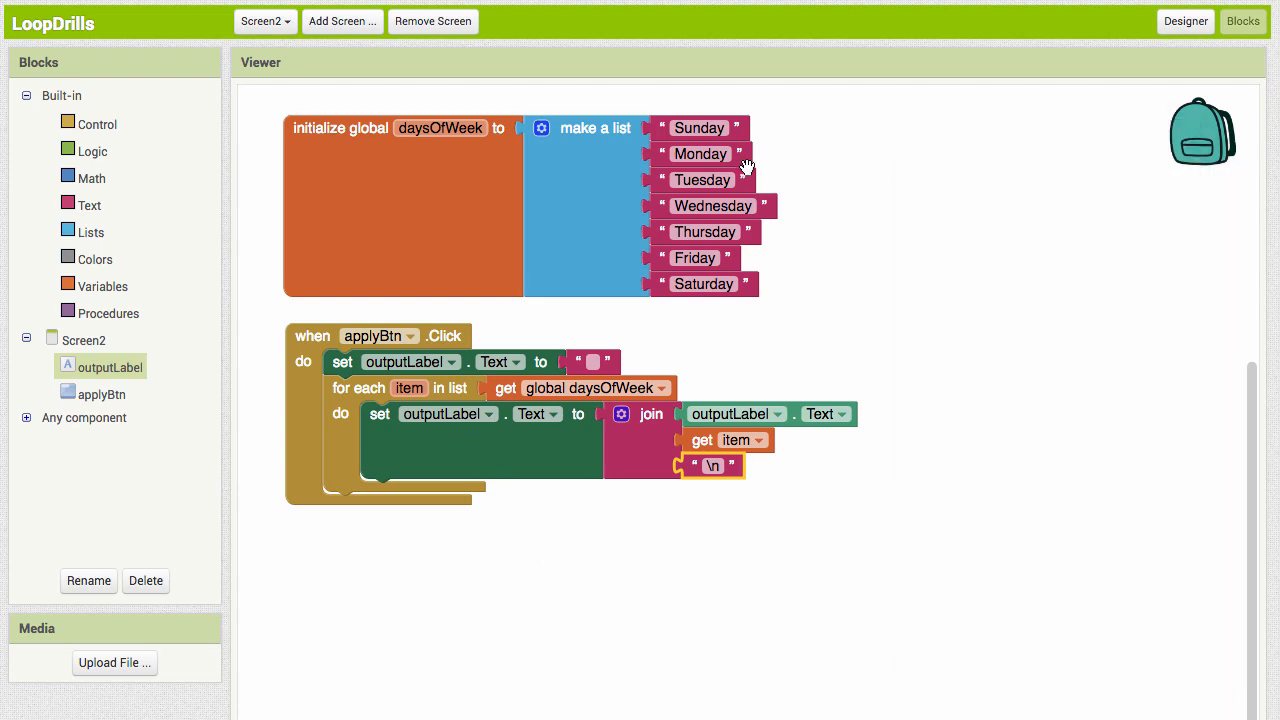
{"action": "mouse_move", "coordinate": [710, 358]}
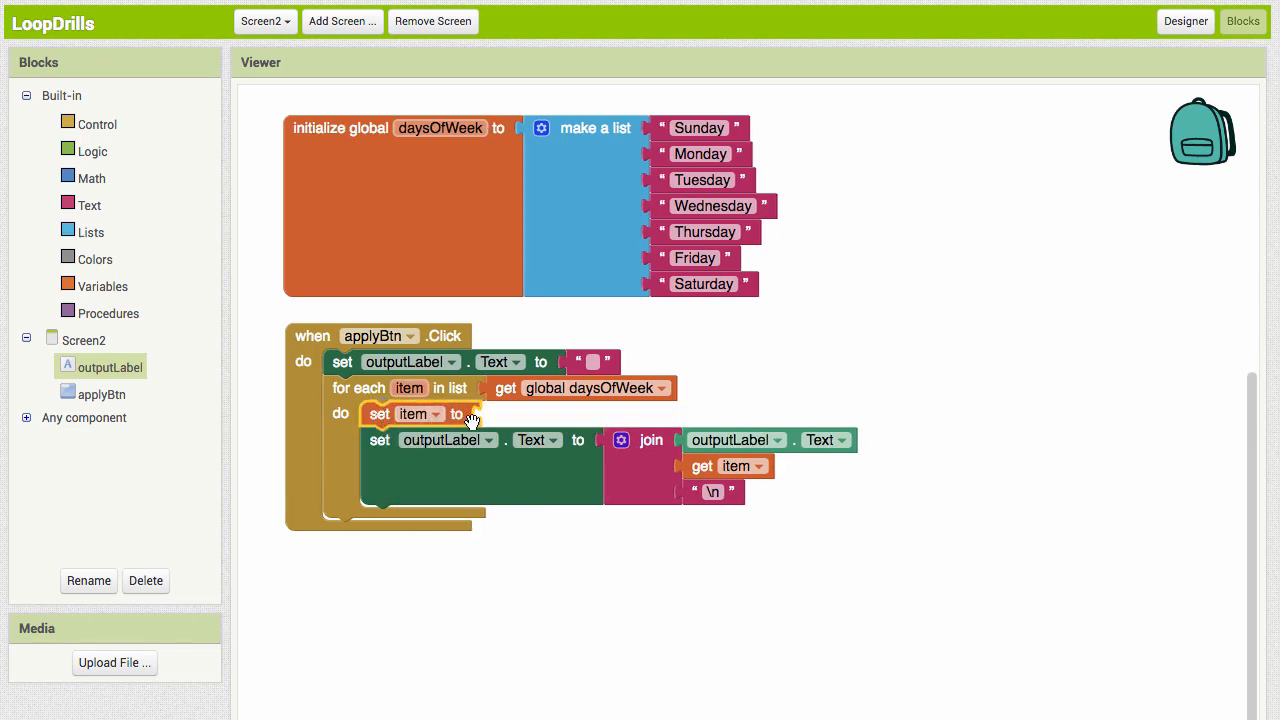
{"action": "mouse_move", "coordinate": [756, 414]}
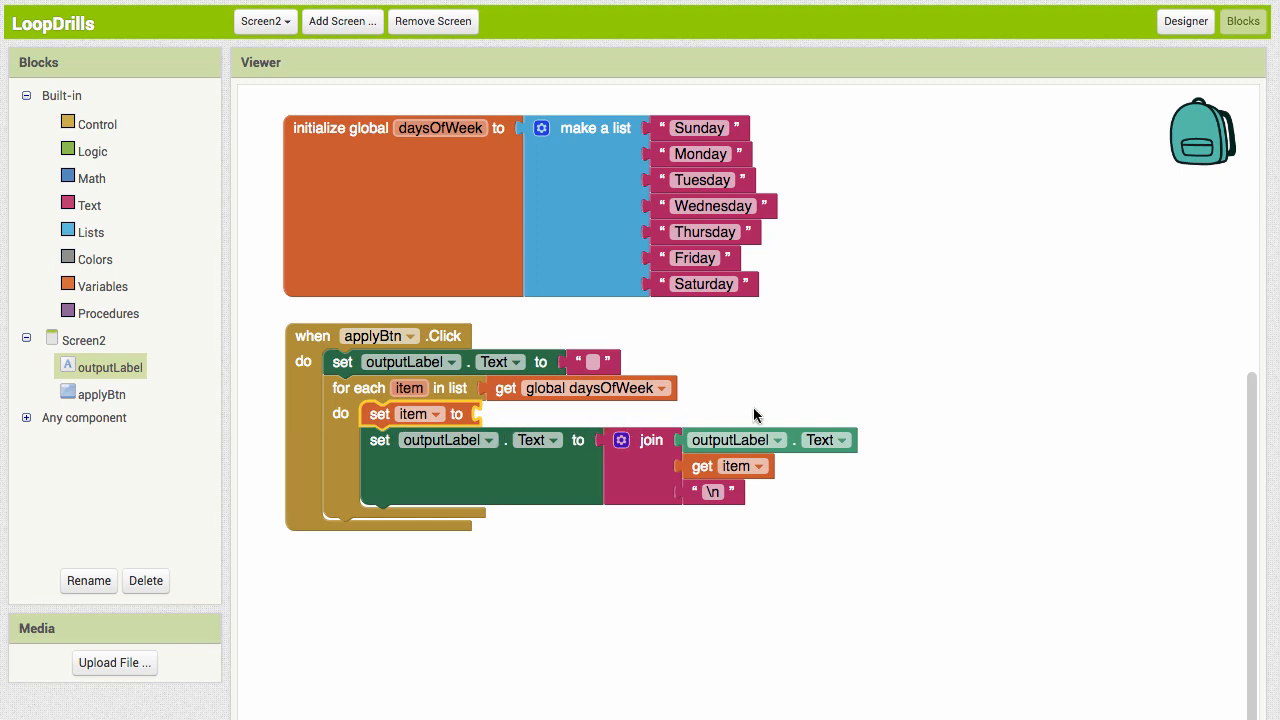
{"action": "mouse_move", "coordinate": [730, 120]}
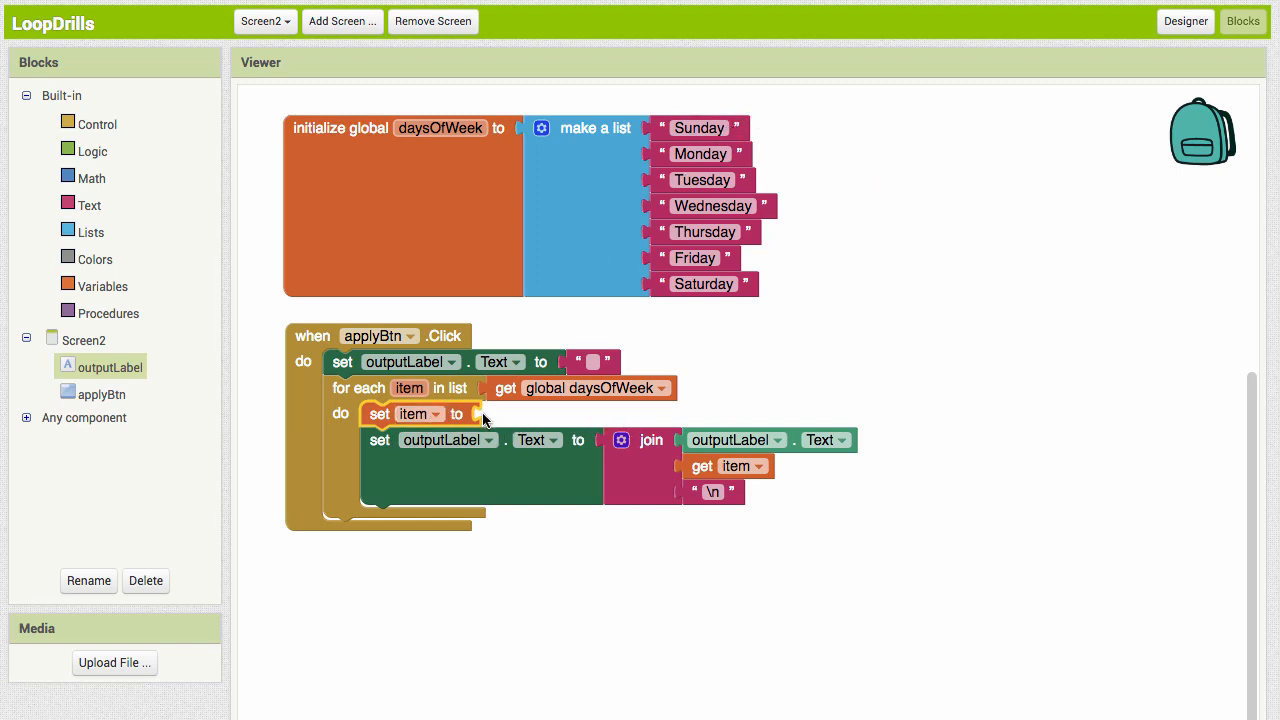
{"action": "mouse_move", "coordinate": [480, 414]}
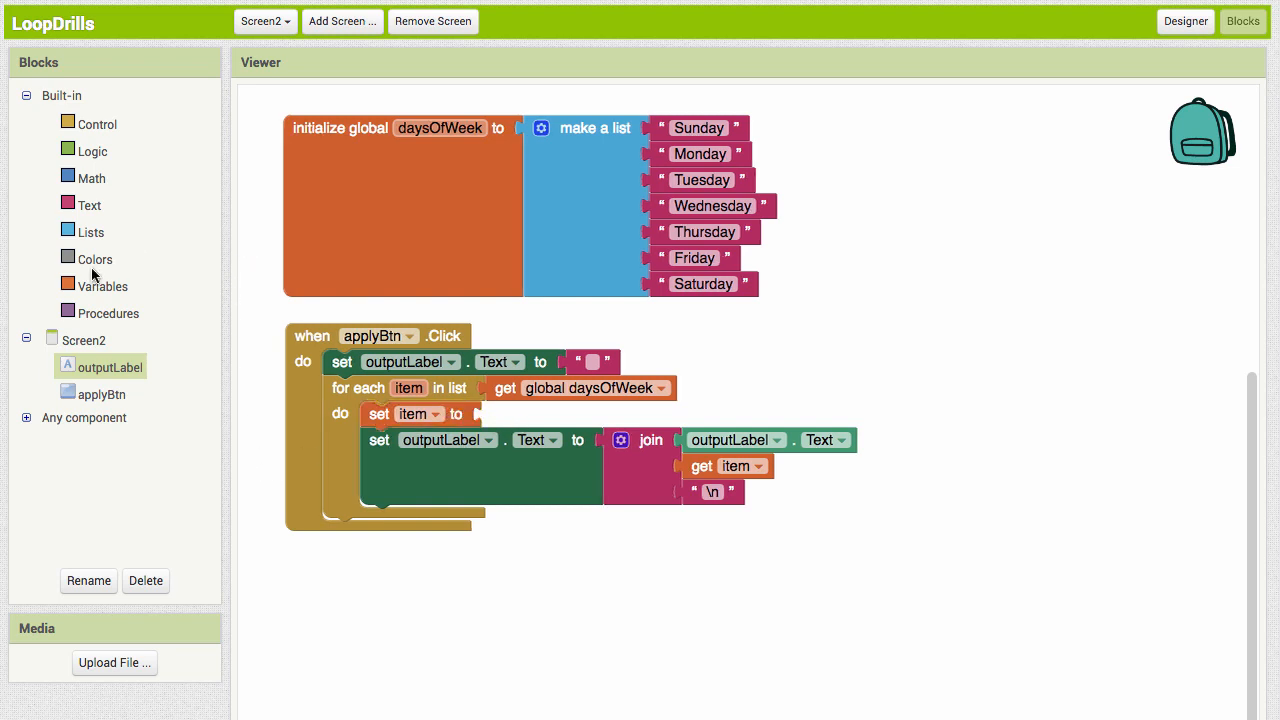
{"action": "mouse_move", "coordinate": [90, 210]}
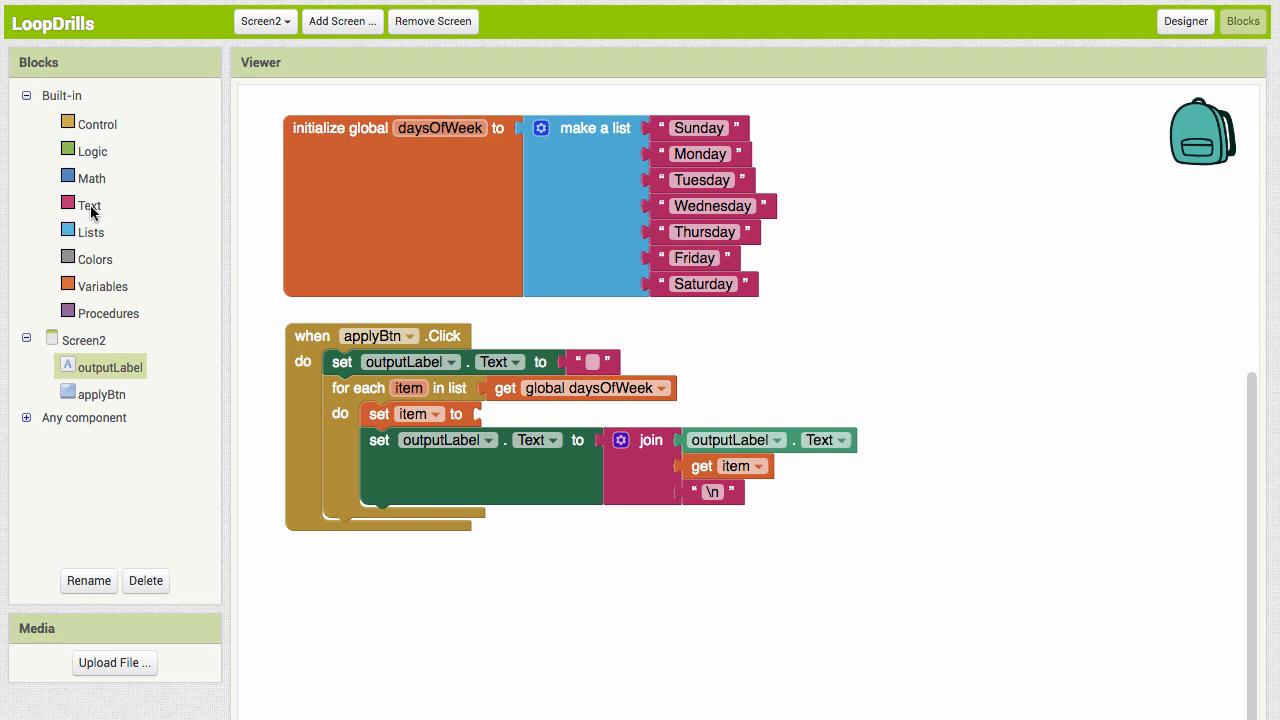
Set item to upcase of get item in the loop, test Apply, then switch the block to downcase
{"action": "left_click", "coordinate": [90, 204]}
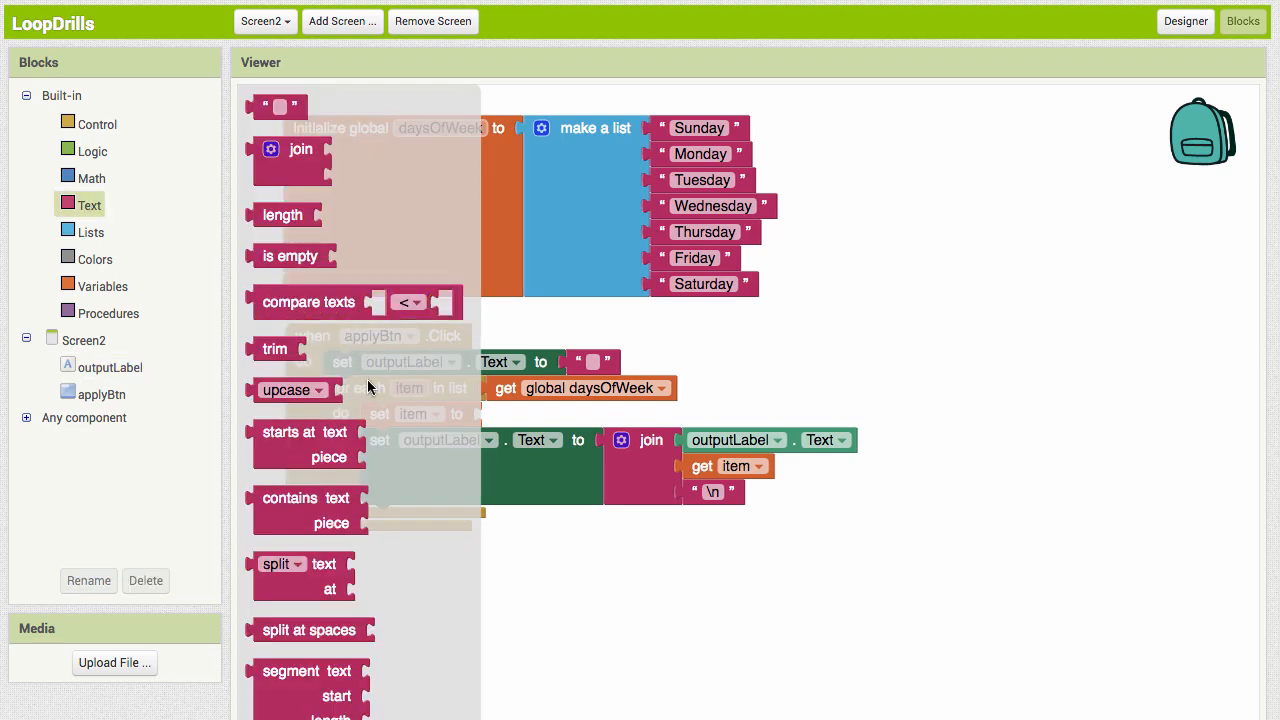
{"action": "mouse_move", "coordinate": [398, 468]}
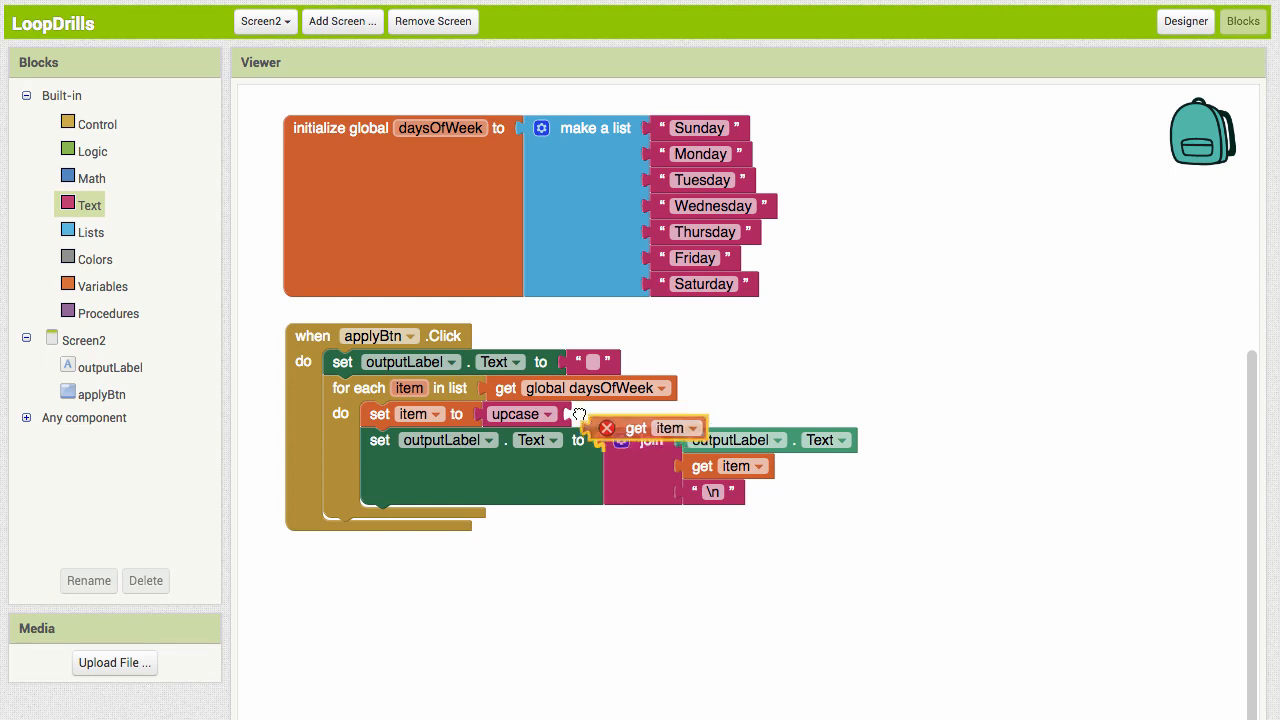
{"action": "left_click_drag", "start_coordinate": [644, 428], "coordinate": [618, 414]}
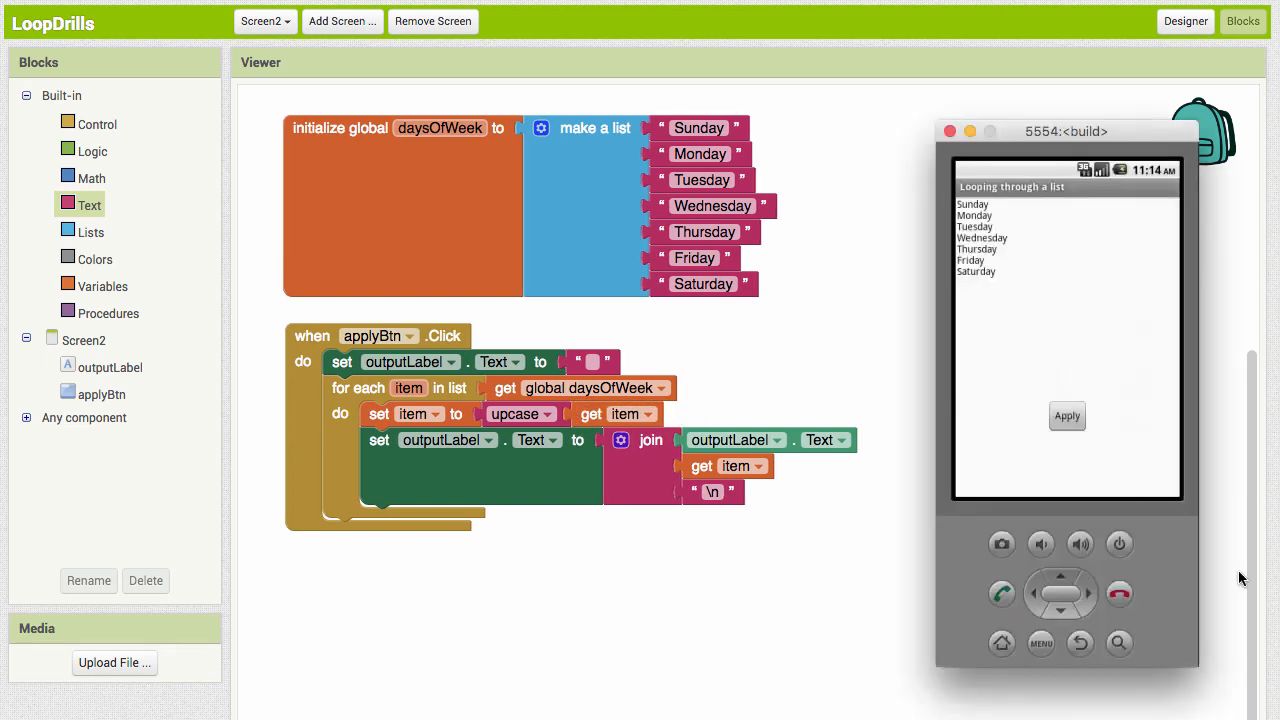
{"action": "left_click", "coordinate": [1068, 416]}
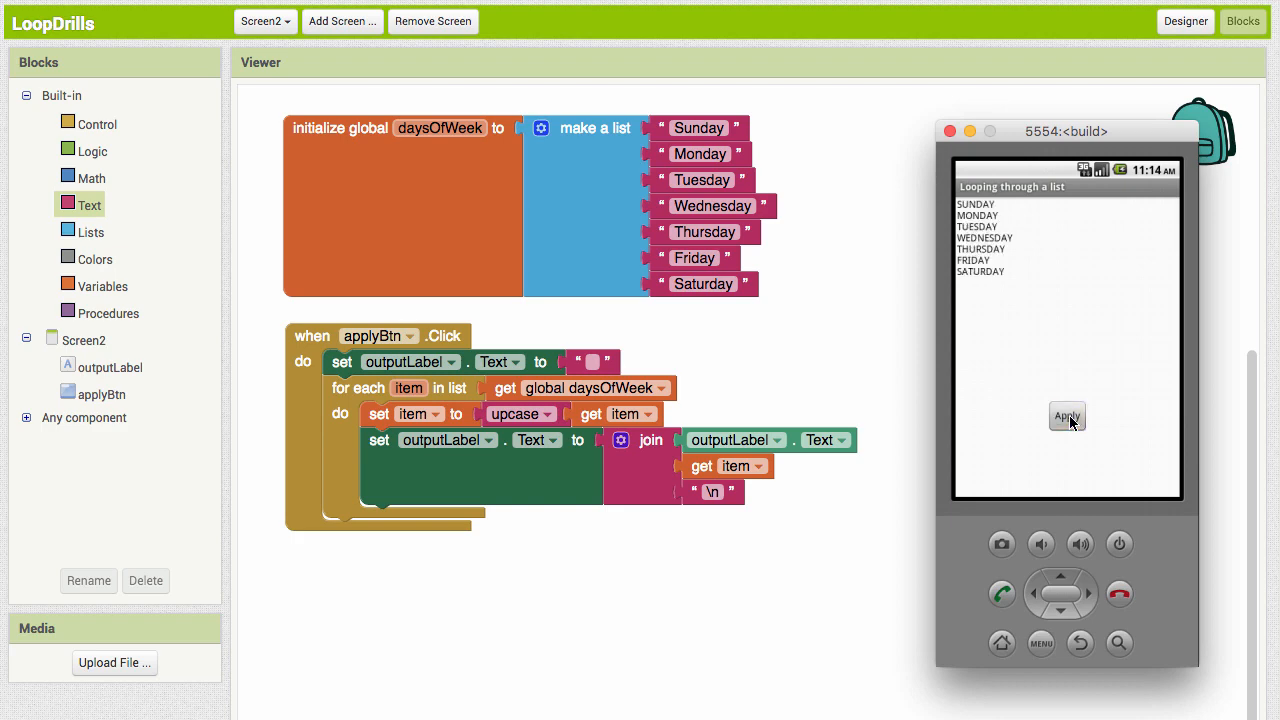
{"action": "mouse_move", "coordinate": [1004, 288]}
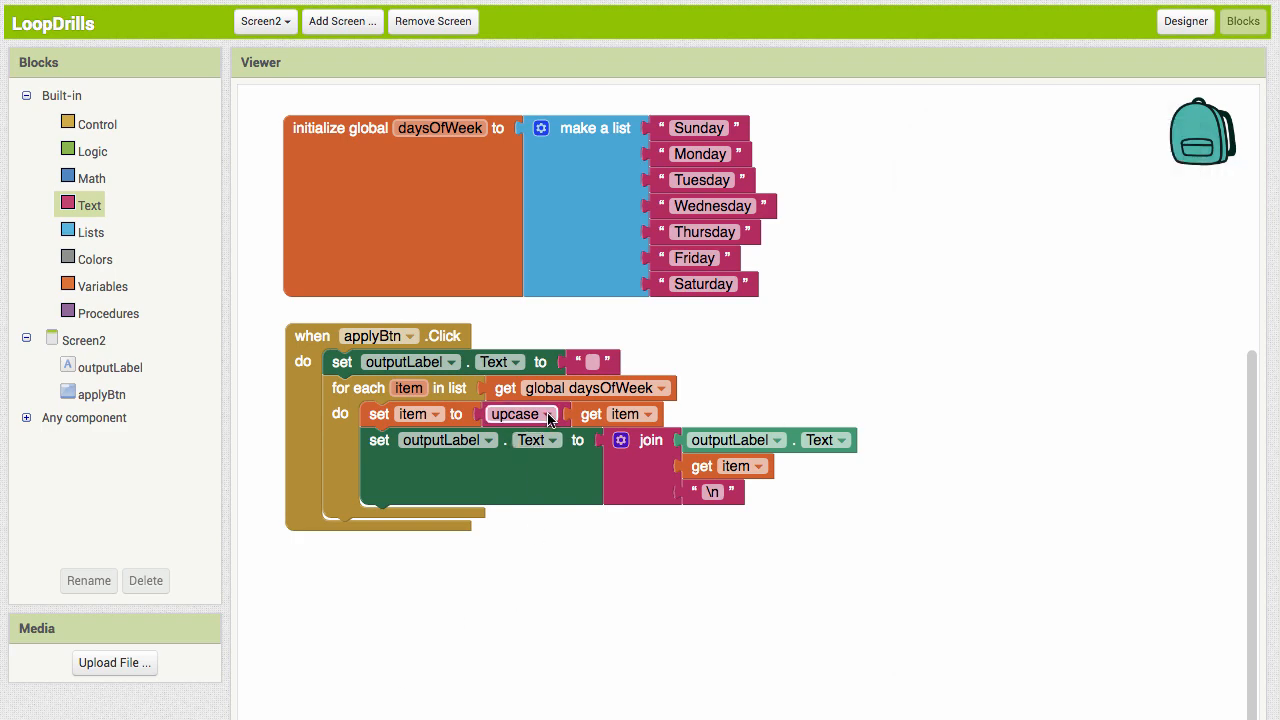
{"action": "left_click", "coordinate": [552, 412]}
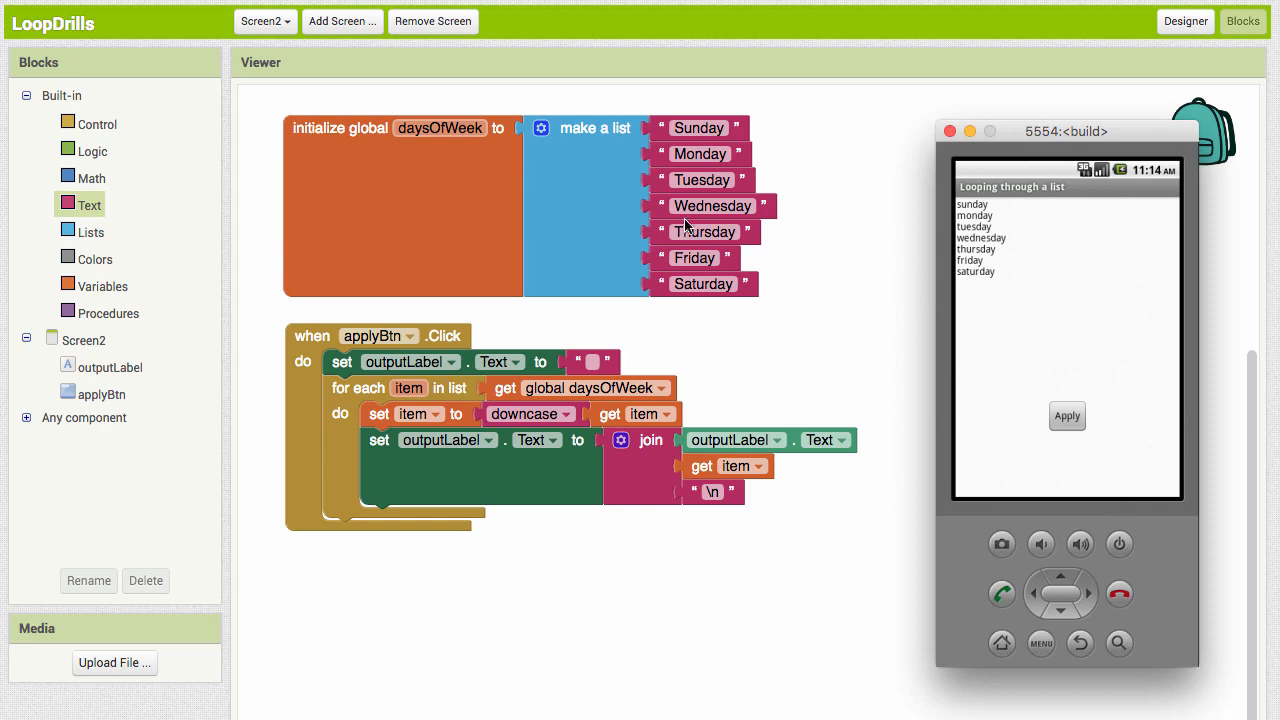
{"action": "mouse_move", "coordinate": [624, 656]}
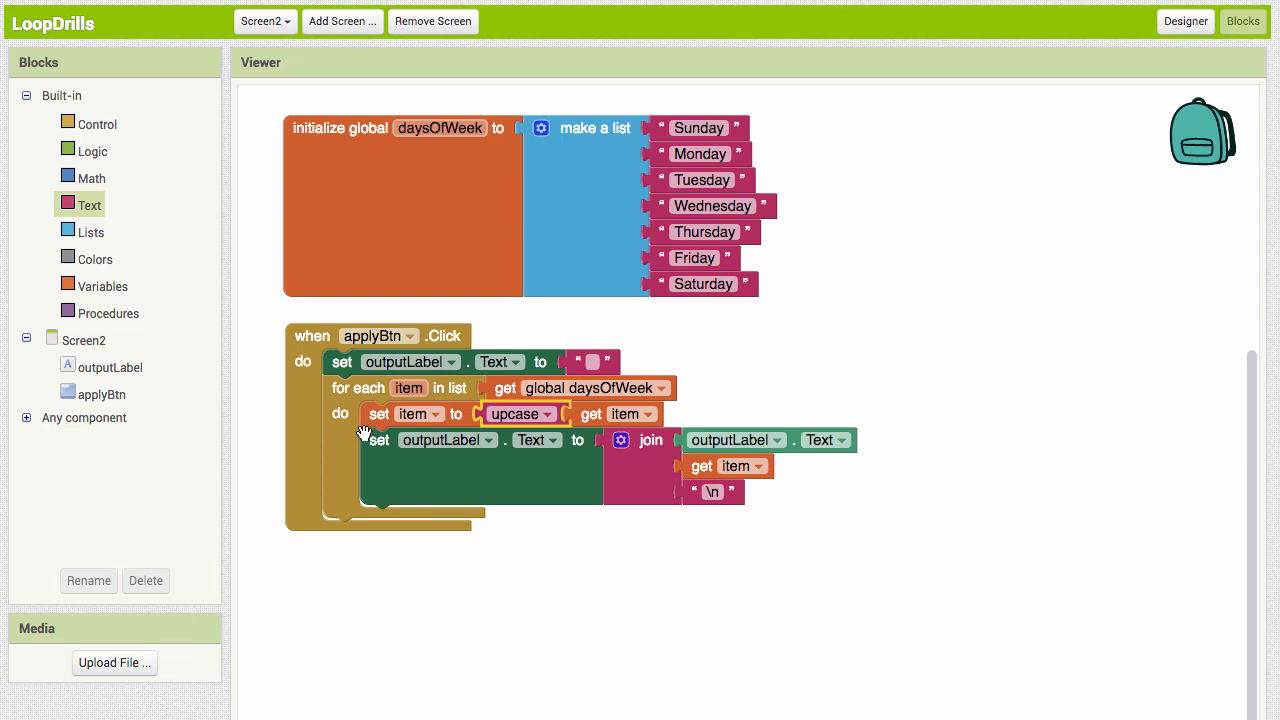
{"action": "mouse_move", "coordinate": [764, 196]}
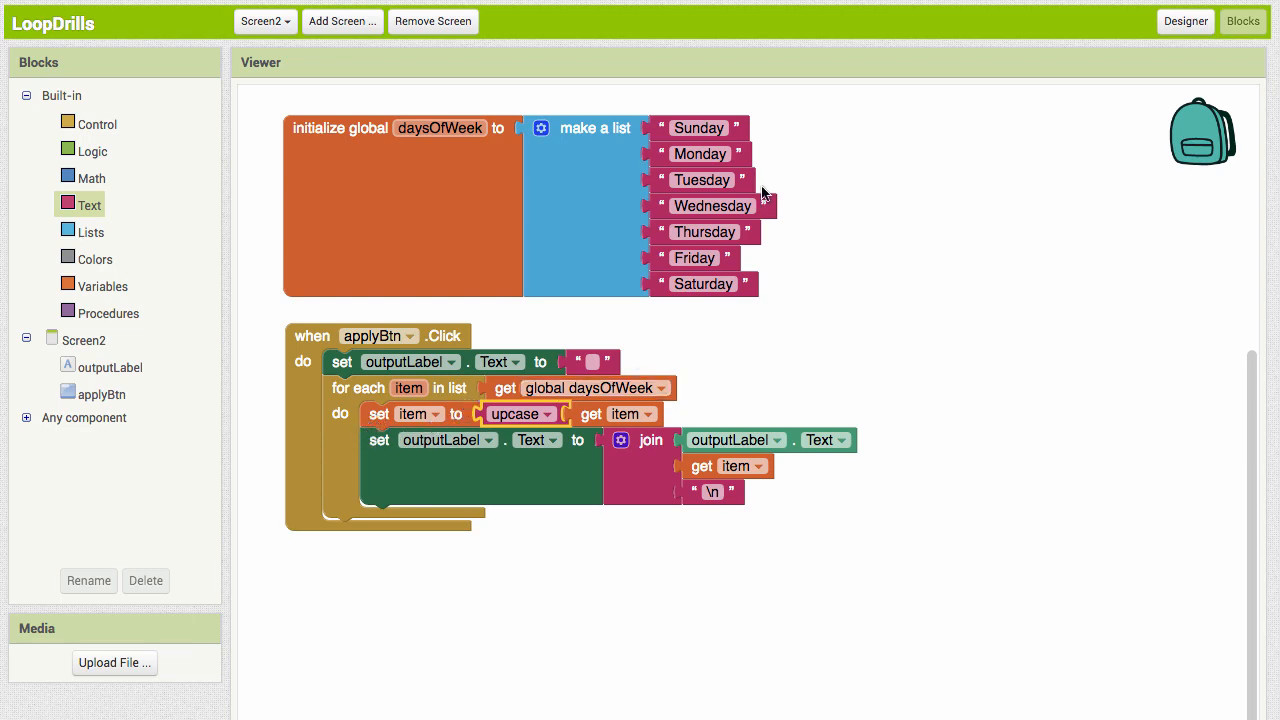
{"action": "mouse_move", "coordinate": [750, 132]}
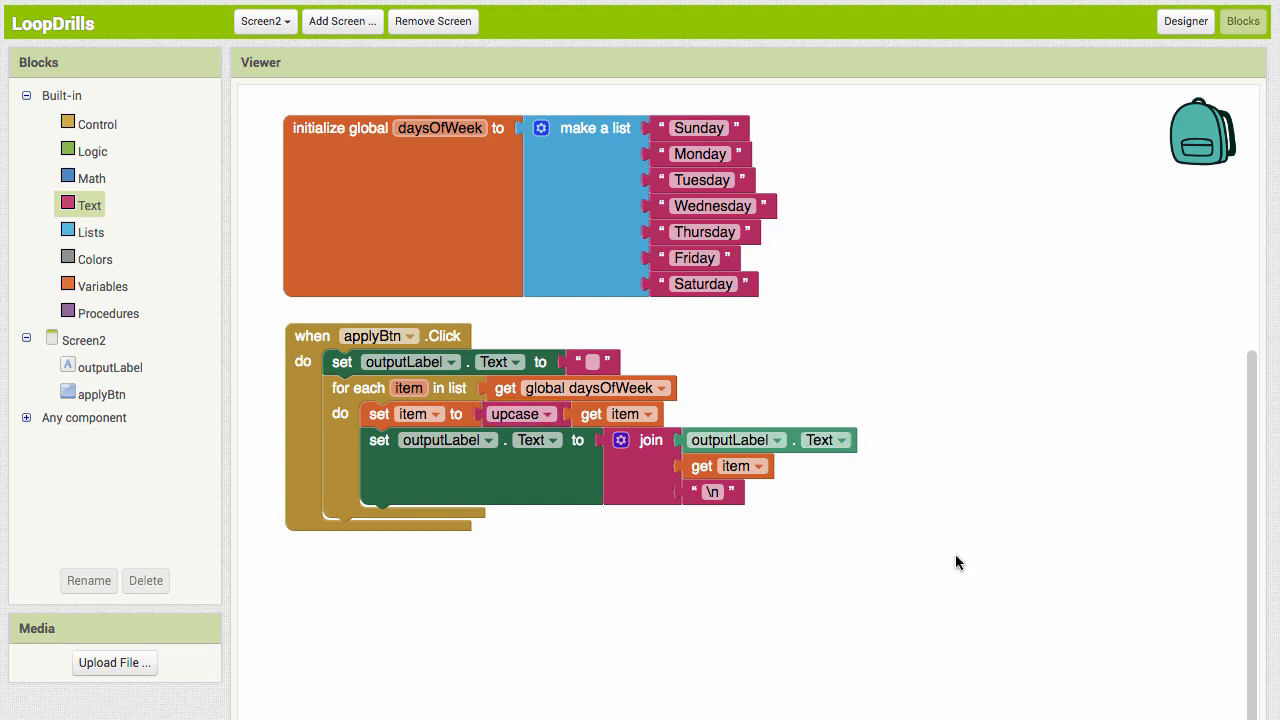
{"action": "mouse_move", "coordinate": [526, 256]}
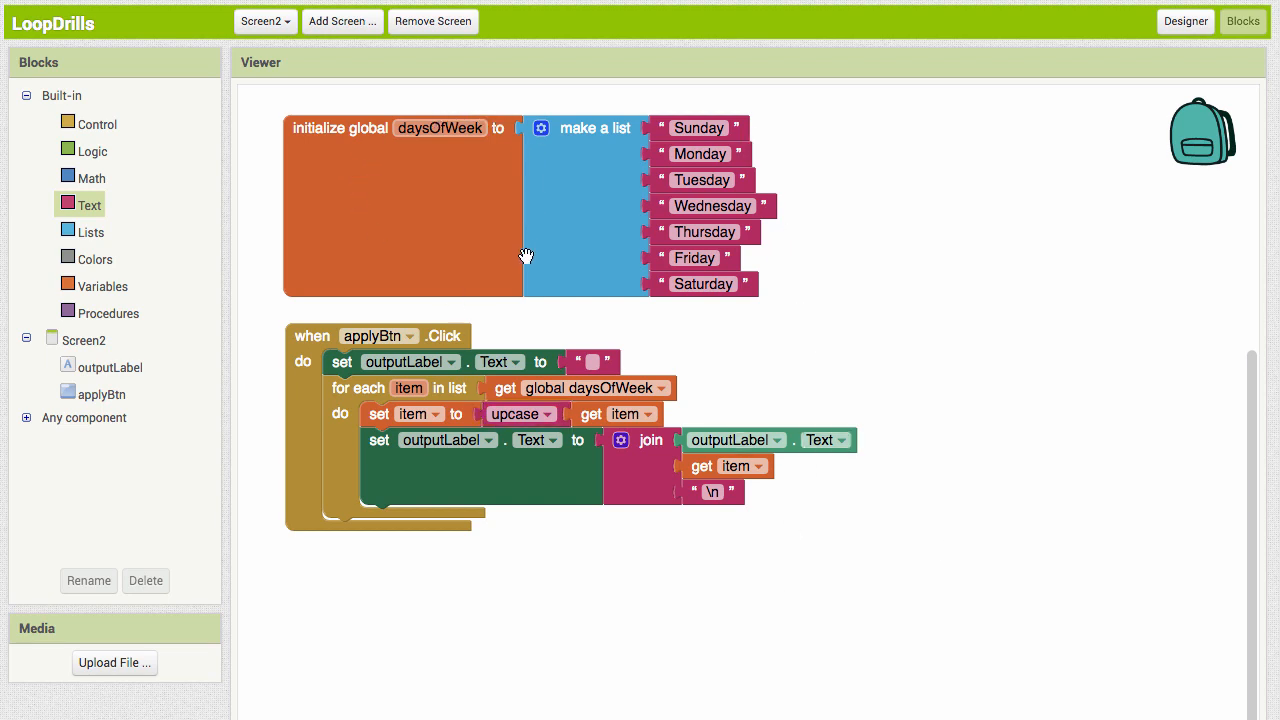
{"action": "mouse_move", "coordinate": [516, 328]}
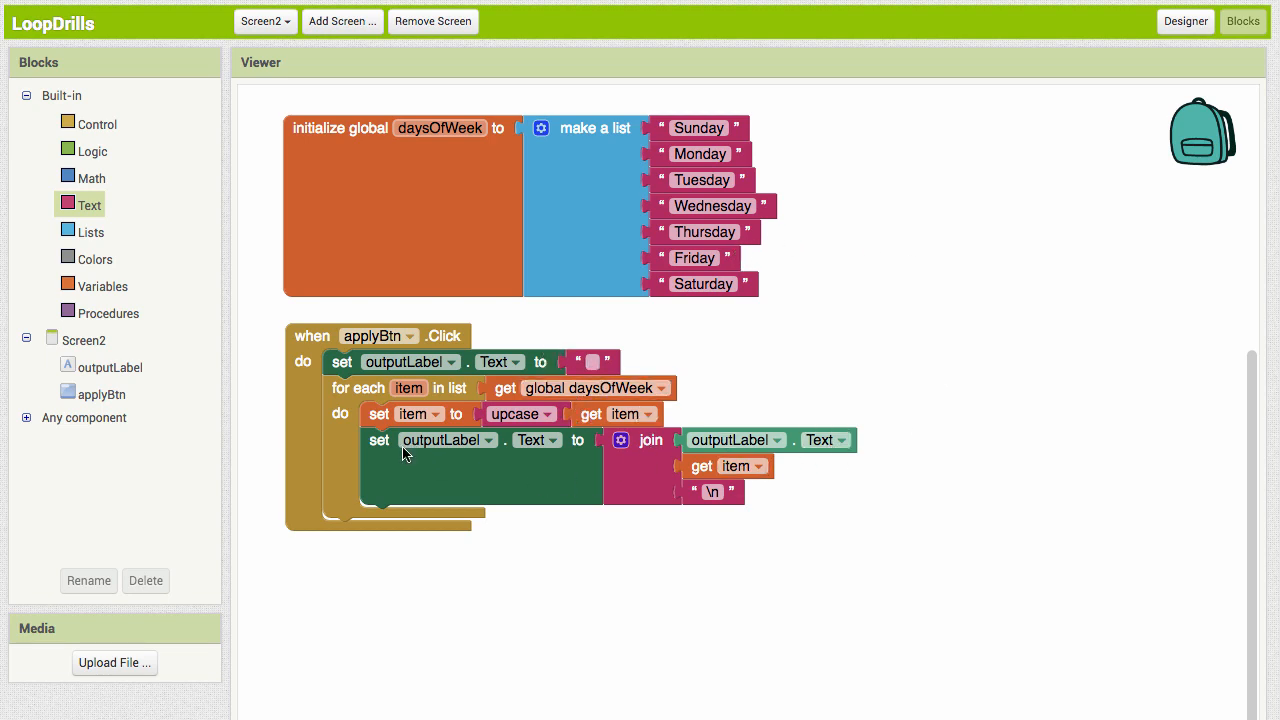
{"action": "mouse_move", "coordinate": [378, 414]}
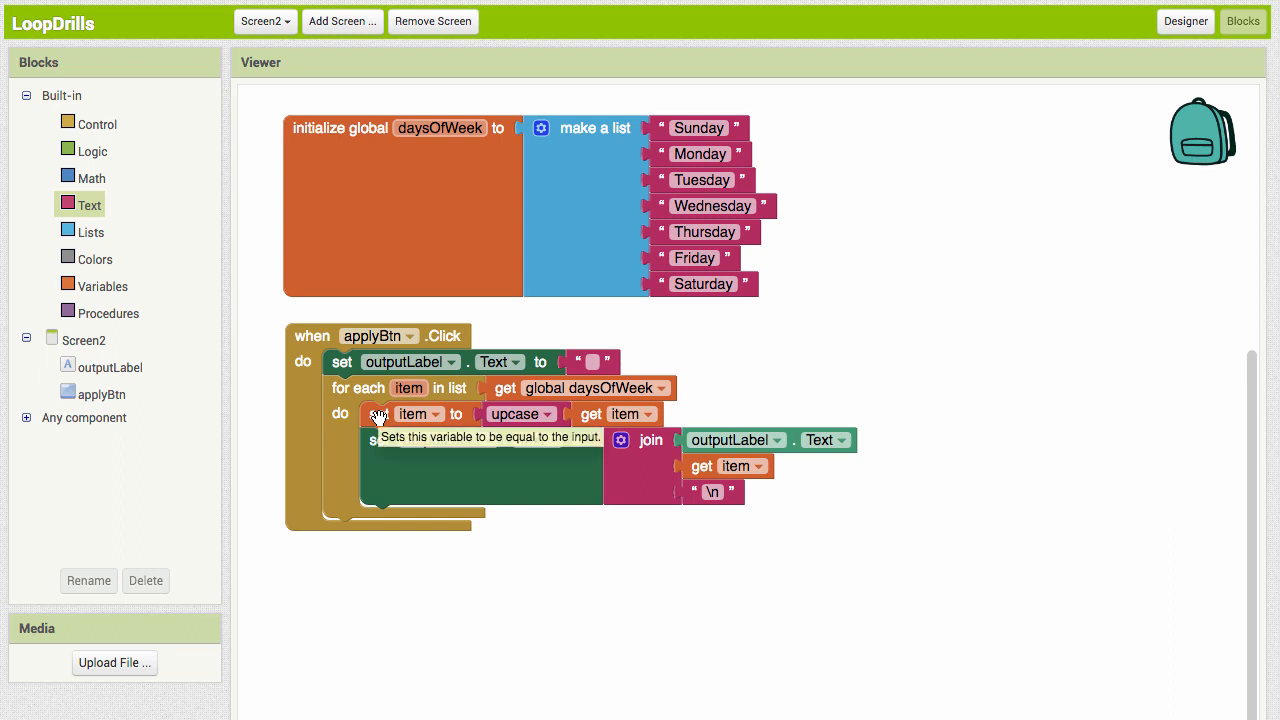
{"action": "mouse_move", "coordinate": [524, 610]}
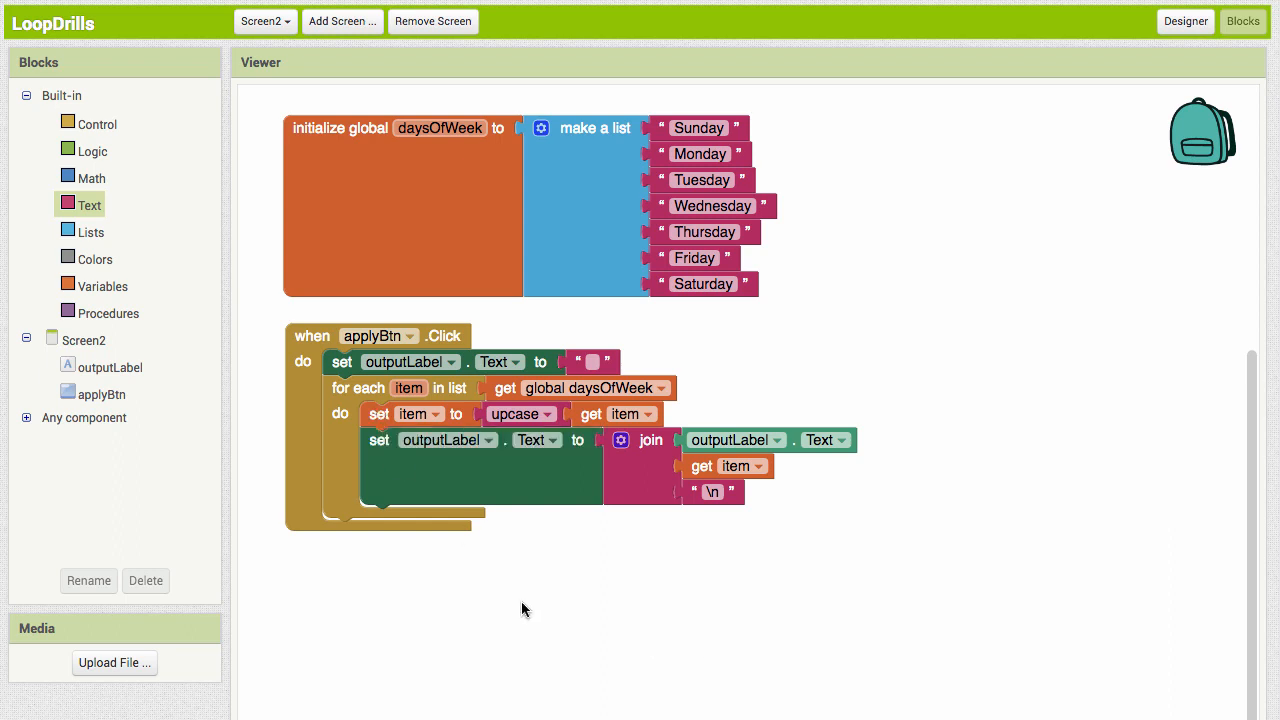
{"action": "mouse_move", "coordinate": [442, 216]}
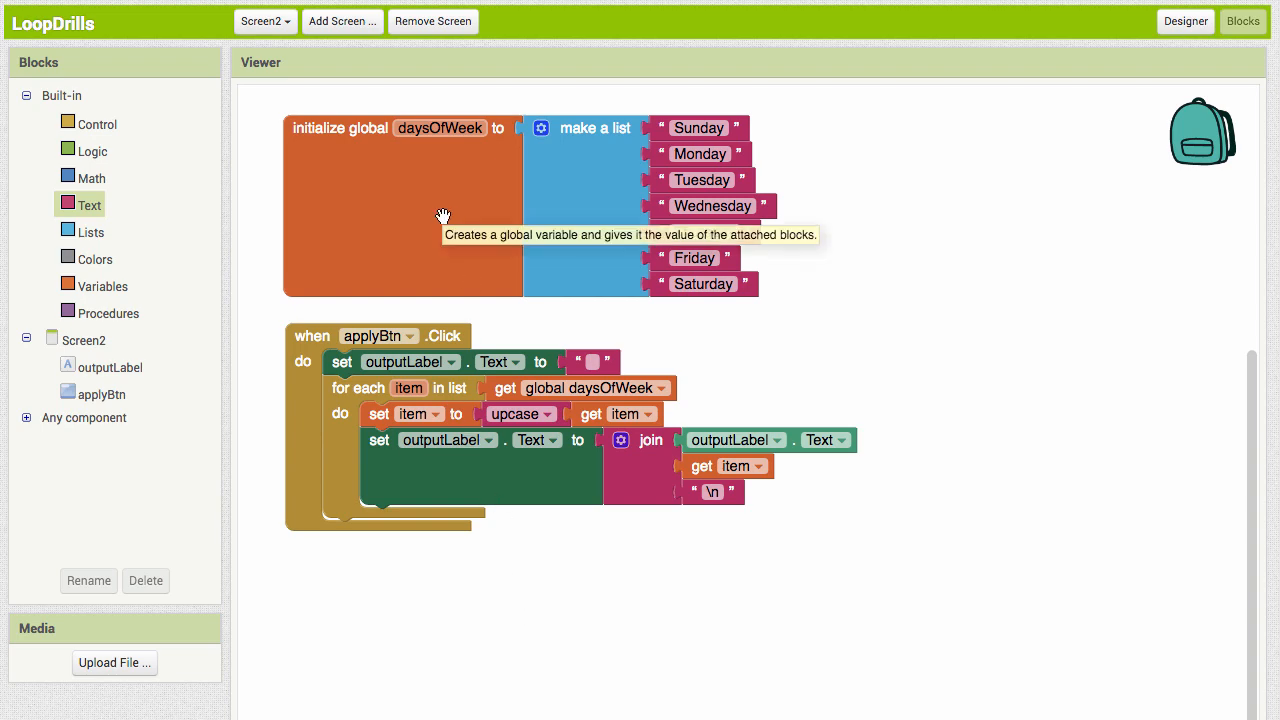